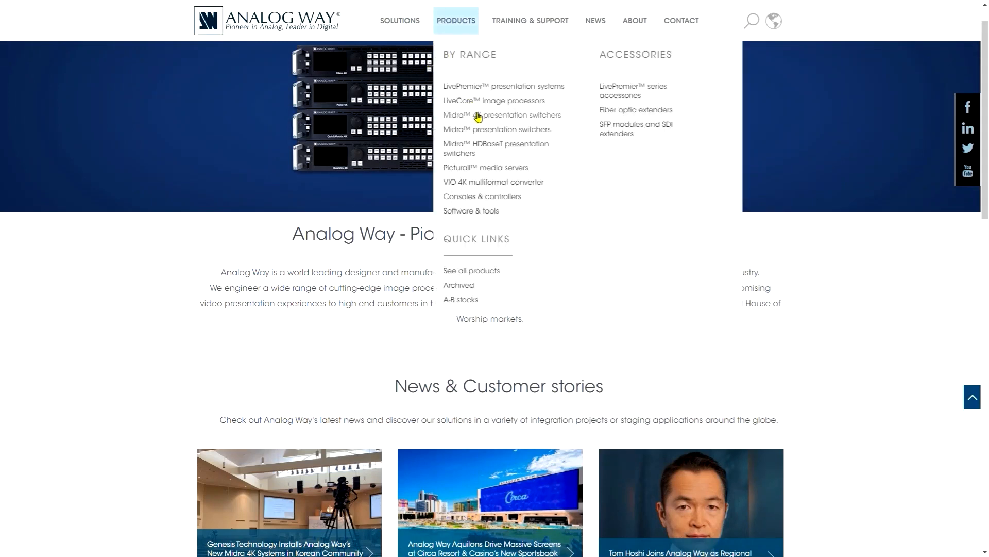
Reach the Eikos 4K product page and download the Midra 4K v1.2.7 firmware ZIP
click(502, 115)
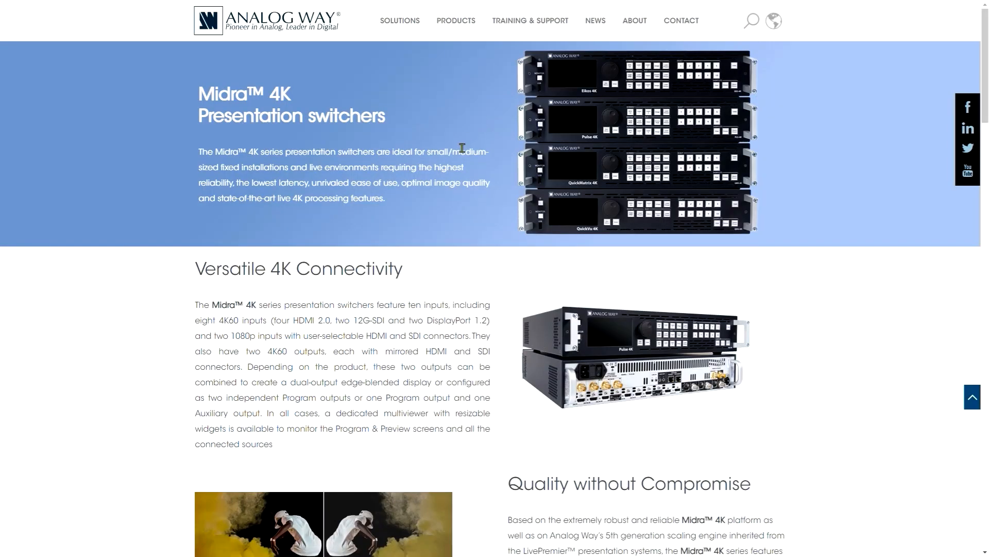
scroll(down, 3)
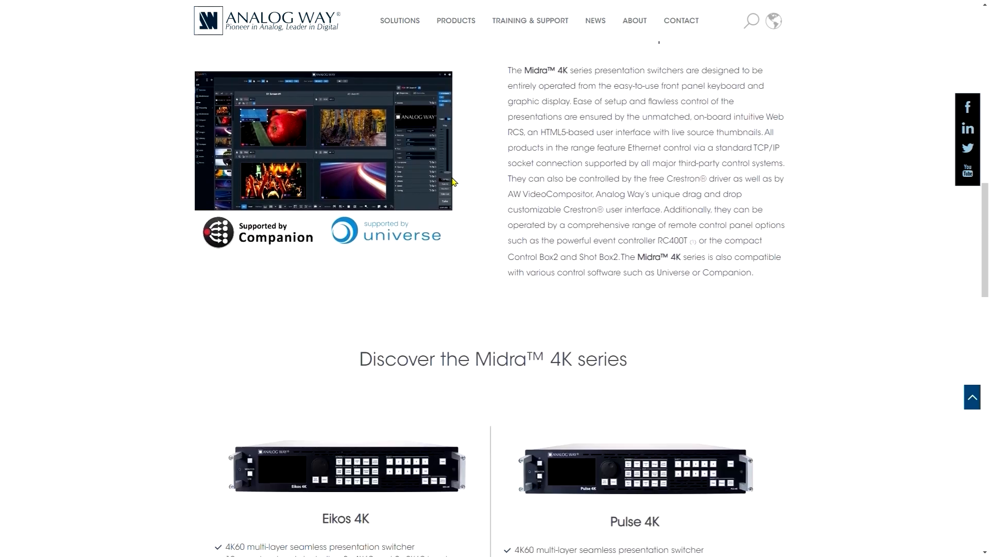
click(345, 467)
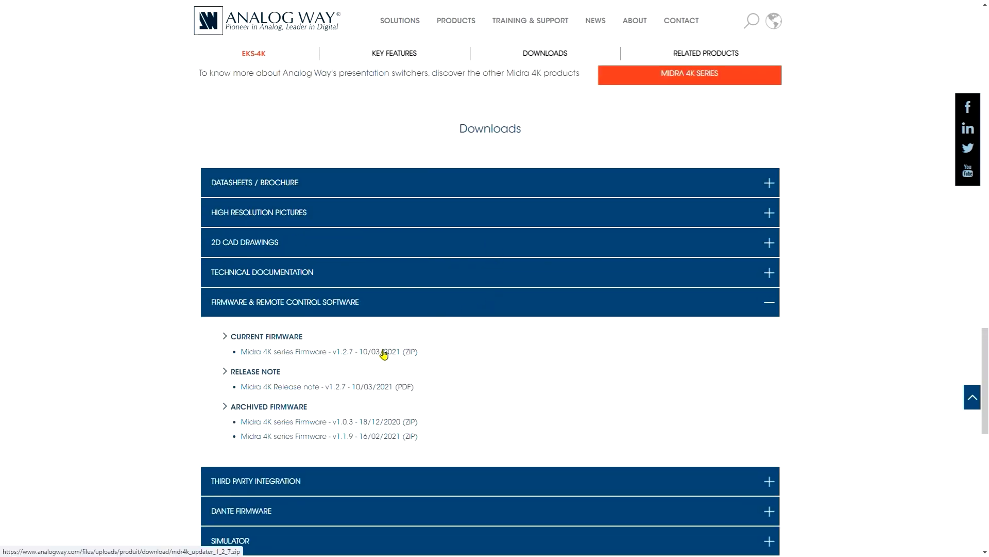
click(310, 352)
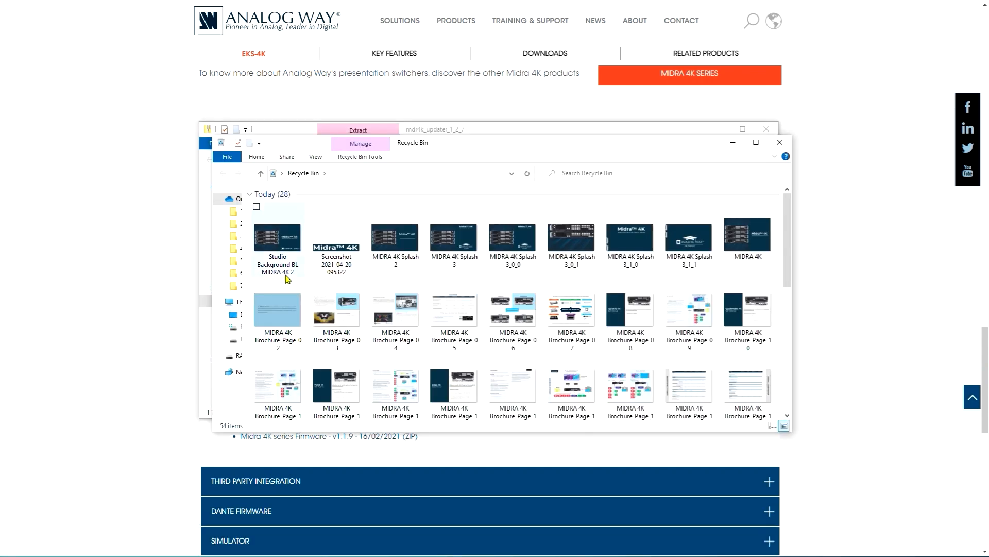
Handle the downloaded firmware archive in File Explorer
click(237, 356)
text(192.1)
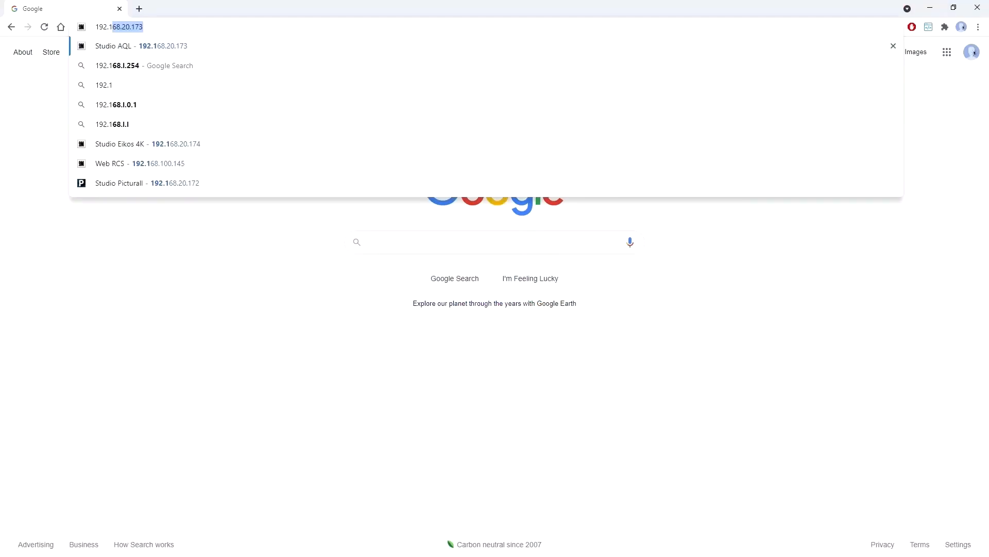
Load the Studio Eikos 4K WebRCS from the 192.168.20.173 address suggestion
click(141, 45)
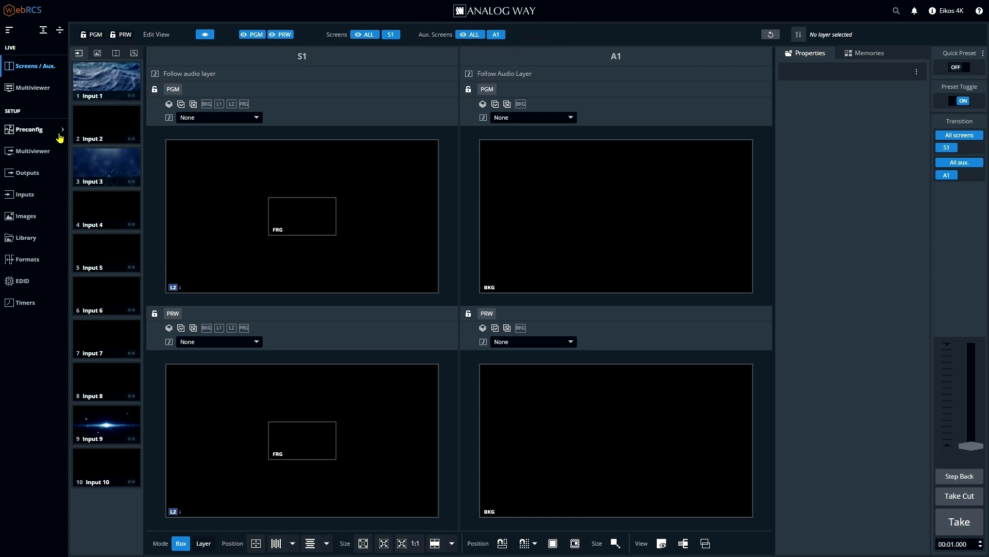
mouse_move(24, 218)
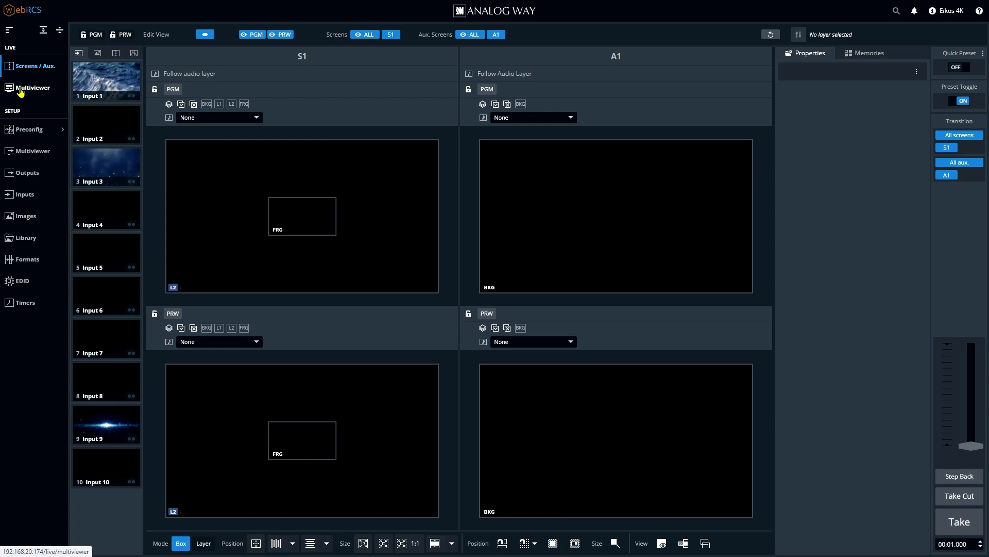
mouse_move(20, 116)
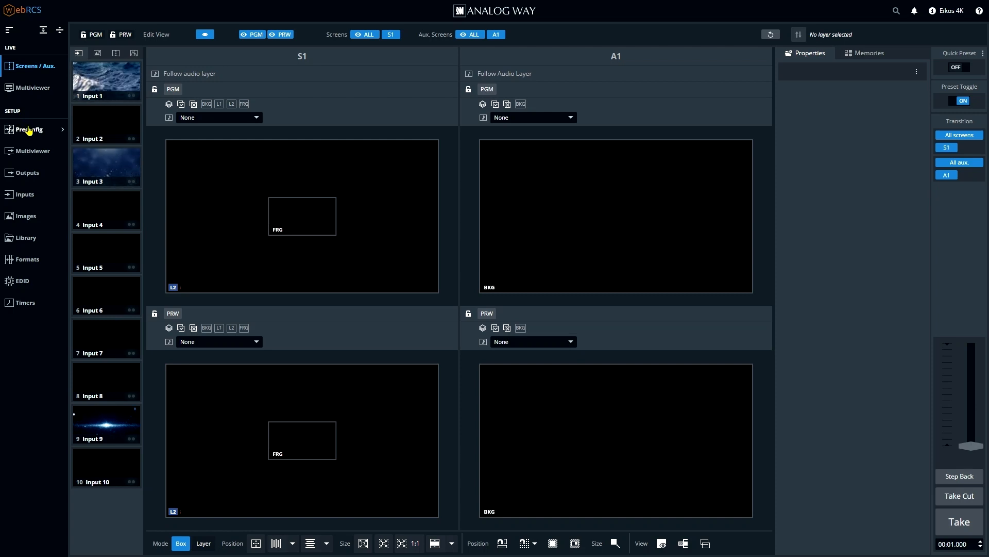
Show the Preconfig Screens/Aux setup with the Mixer template for Screen 1 and Aux 1
click(27, 130)
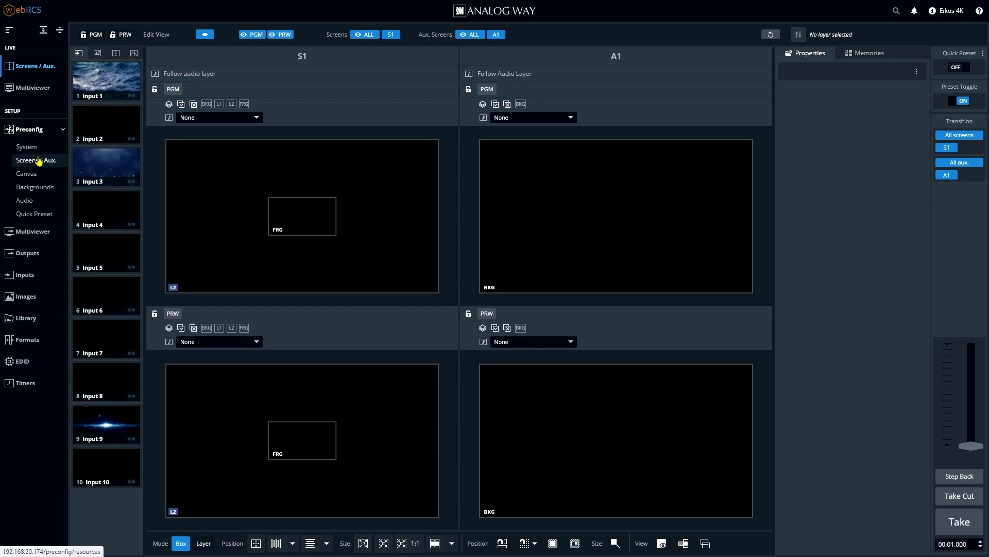
click(36, 160)
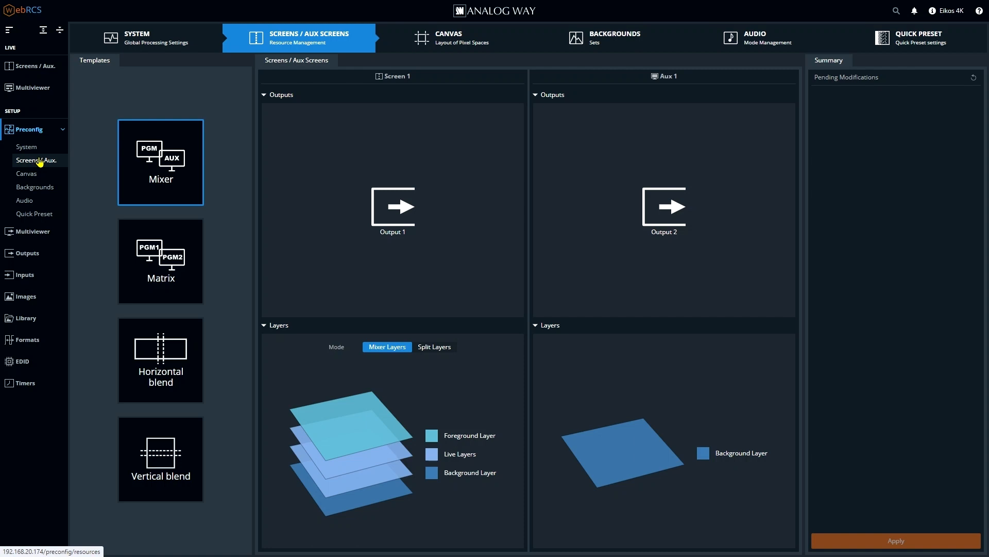
mouse_move(56, 161)
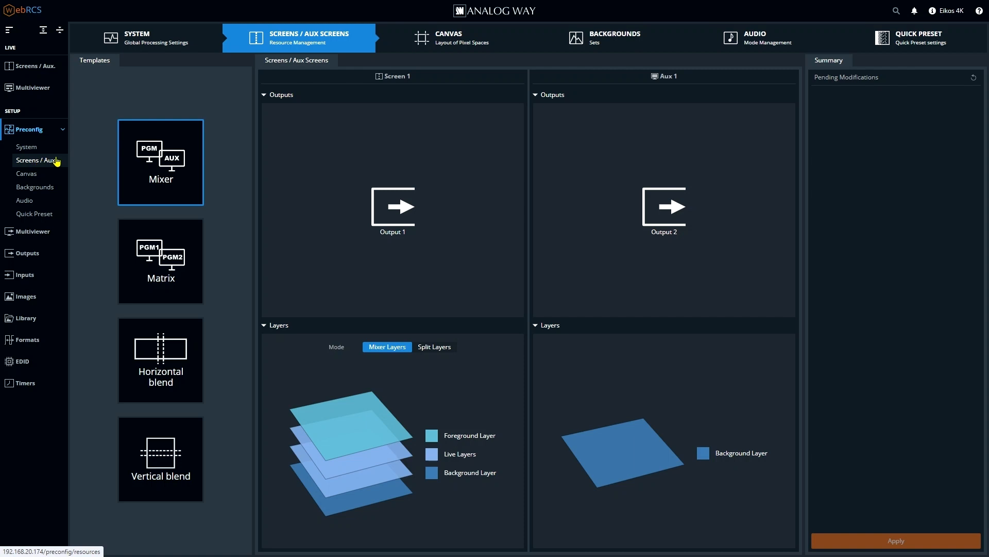
mouse_move(227, 152)
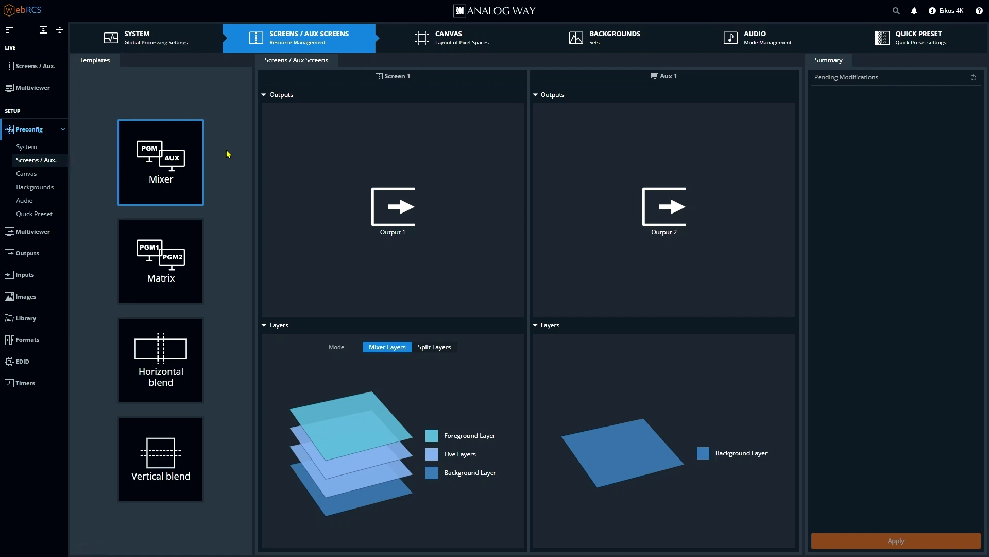
mouse_move(375, 82)
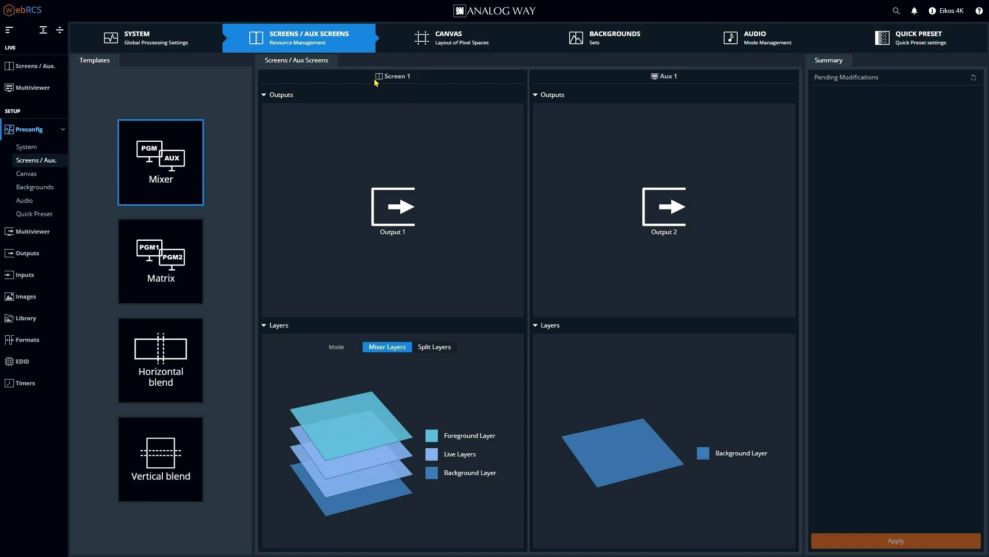
mouse_move(656, 100)
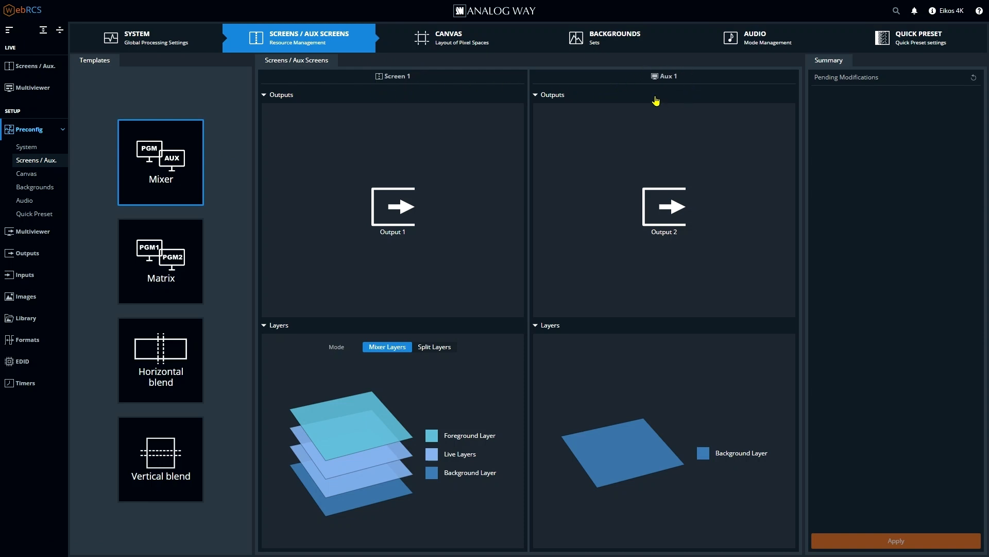
mouse_move(643, 76)
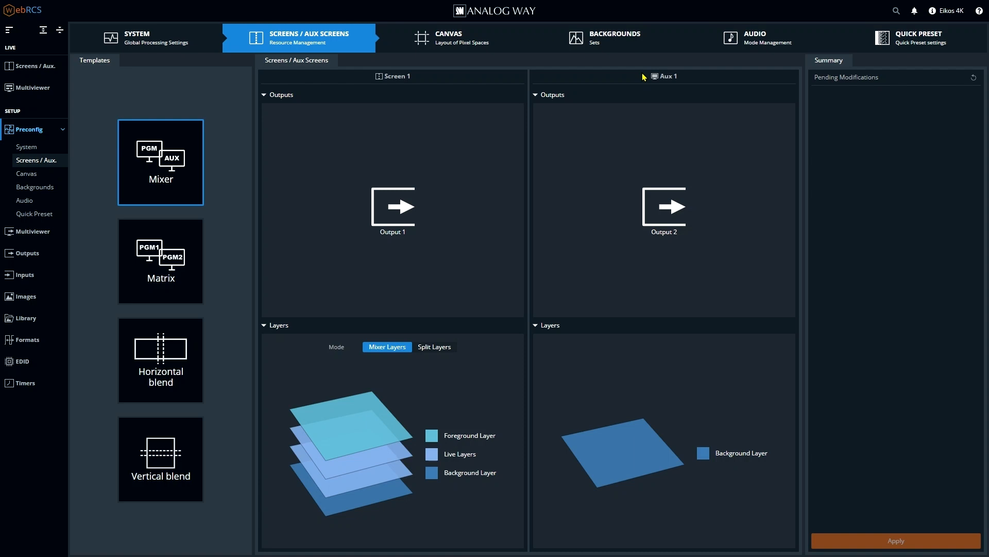
Try the Matrix and Horizontal blend templates, leaving Vertical blend pending for Screen 1
click(160, 260)
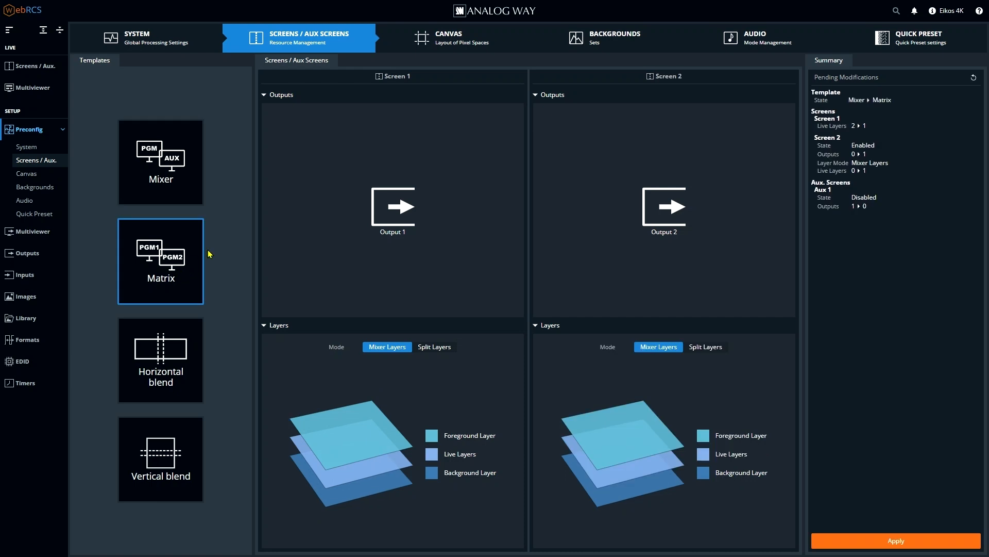
mouse_move(589, 89)
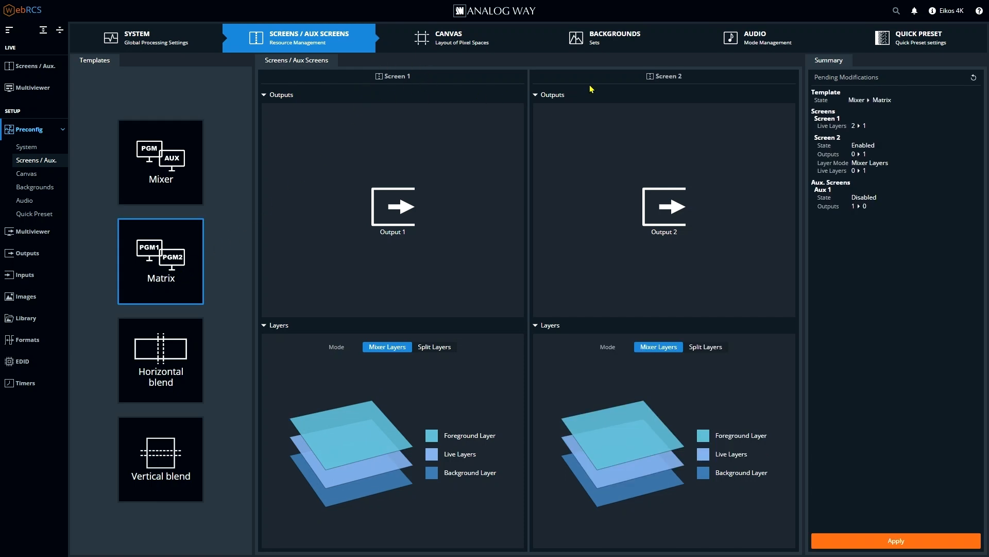
mouse_move(634, 101)
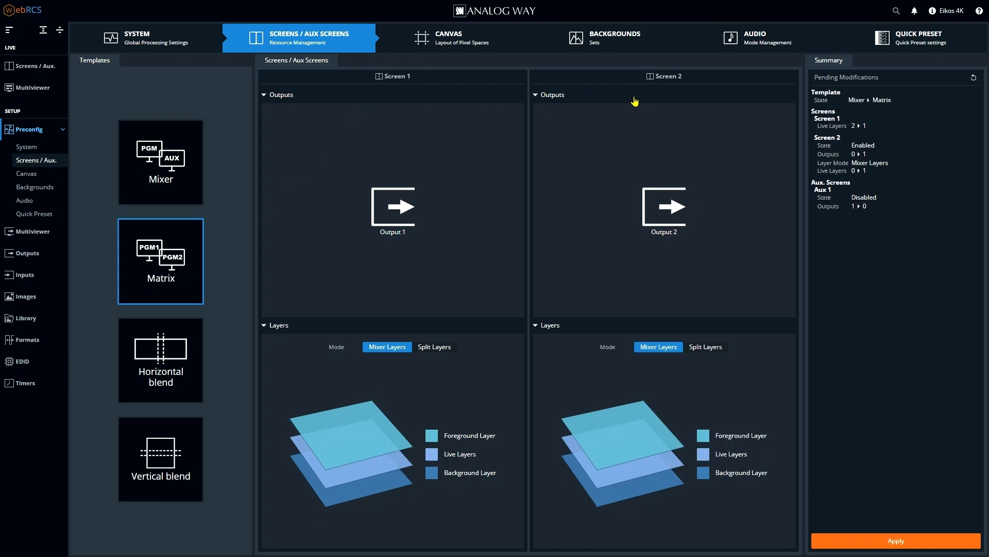
mouse_move(178, 356)
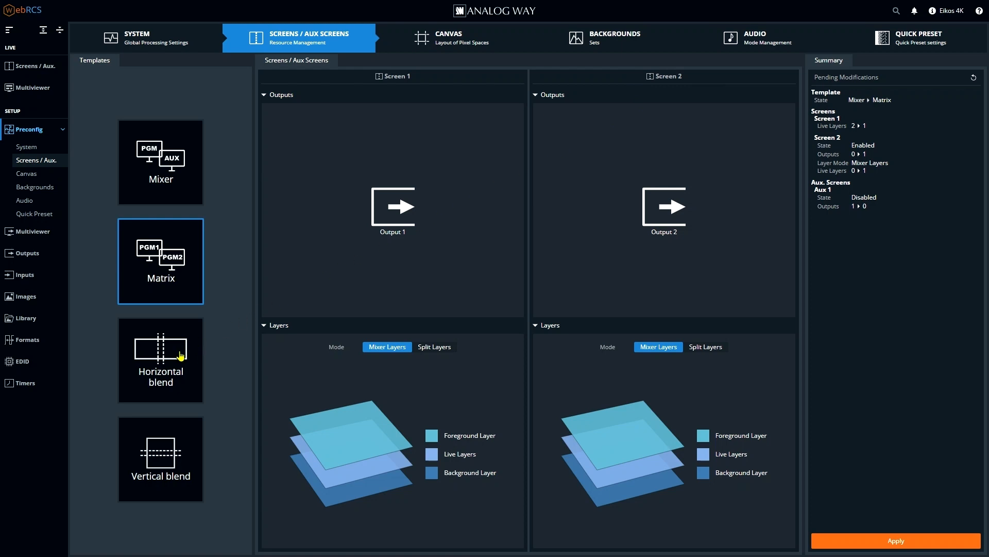
click(161, 359)
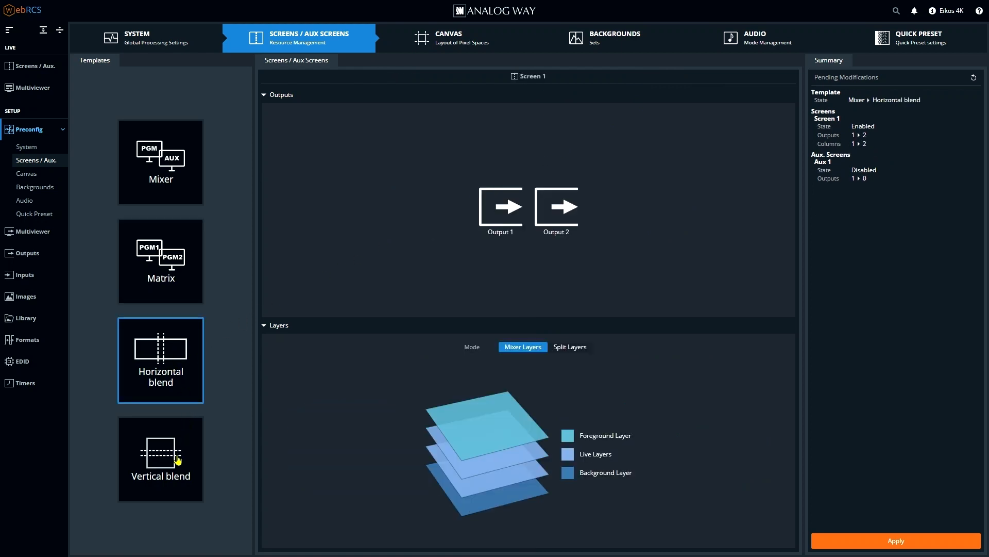
click(161, 458)
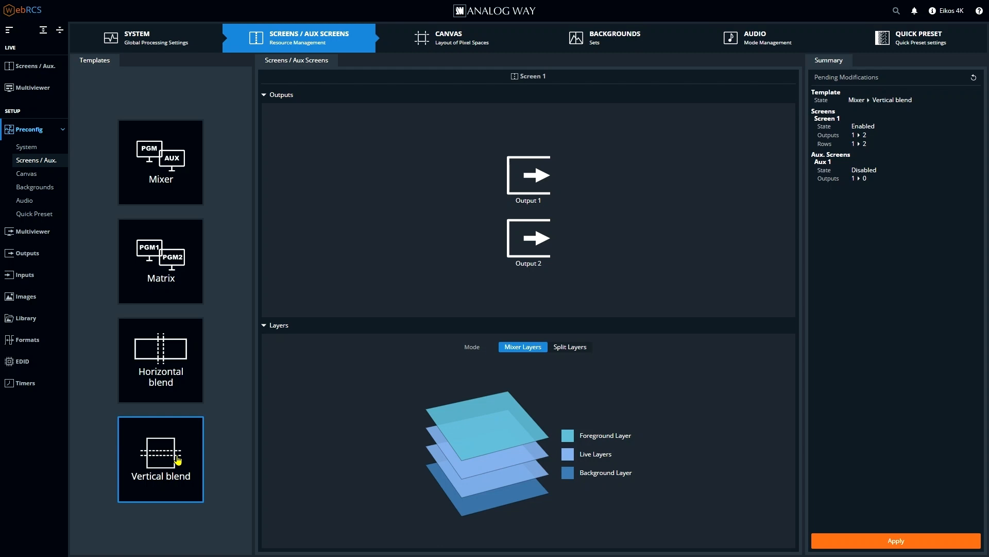
mouse_move(169, 341)
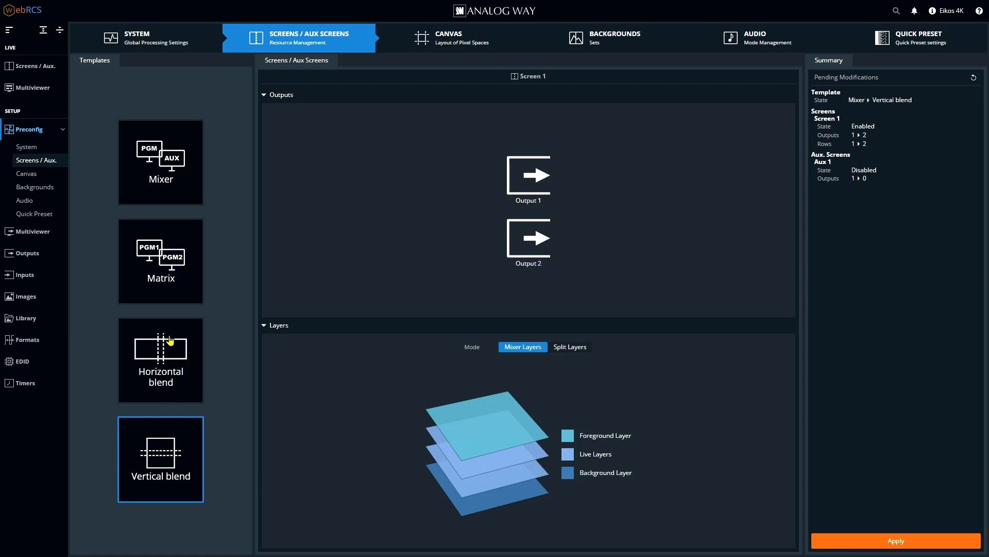
Return to the Mixer template and keep Screen 1 on Mixer Layers after trying Split Layers
click(161, 162)
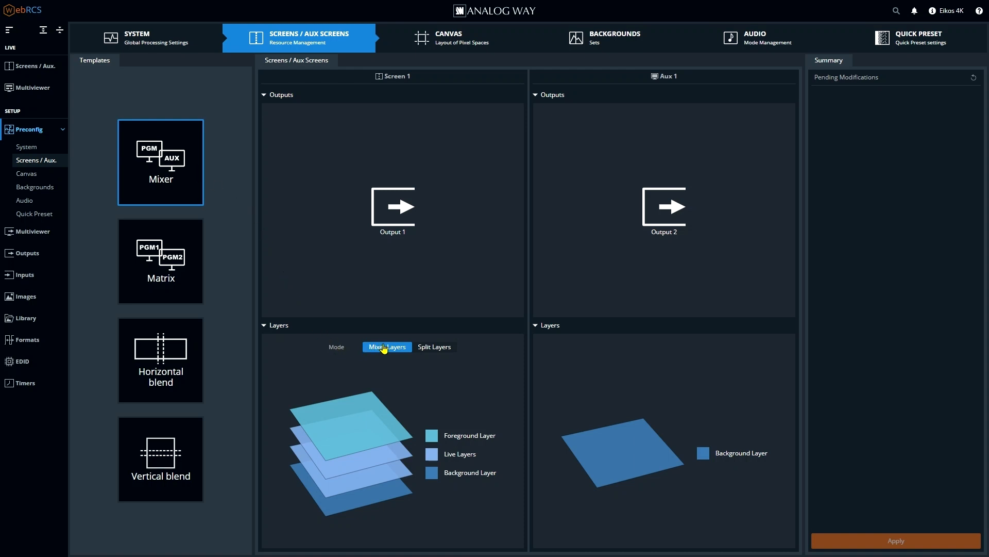
click(433, 346)
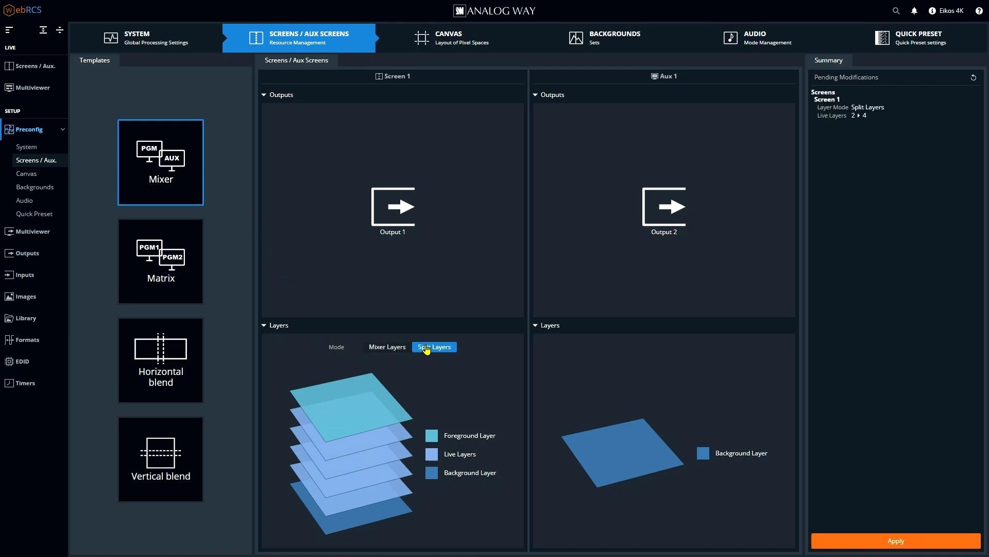
mouse_move(424, 446)
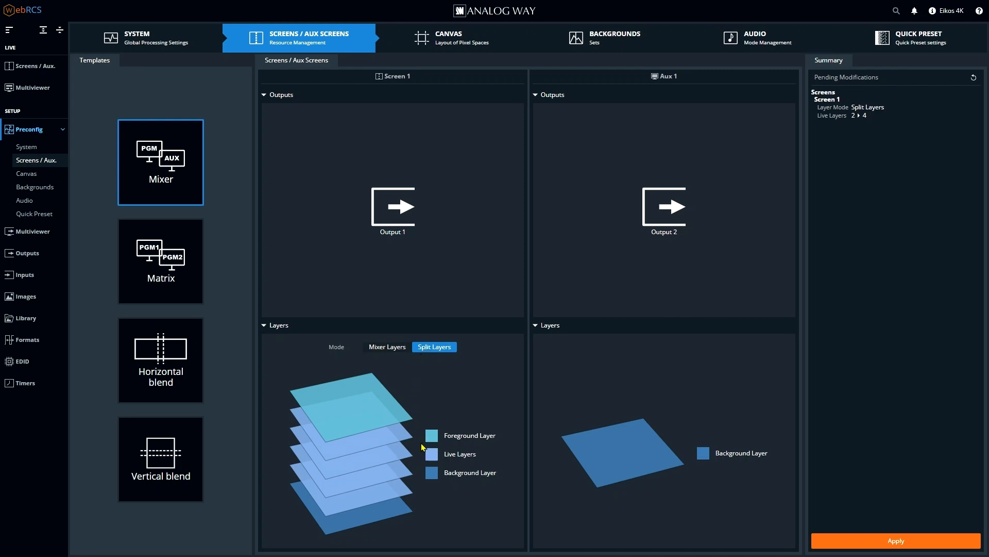
mouse_move(288, 434)
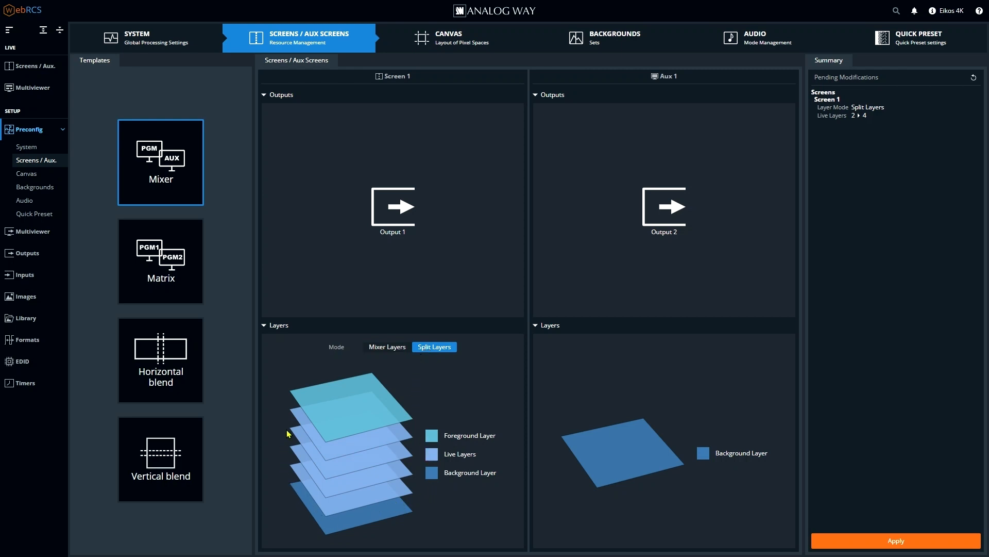
mouse_move(416, 424)
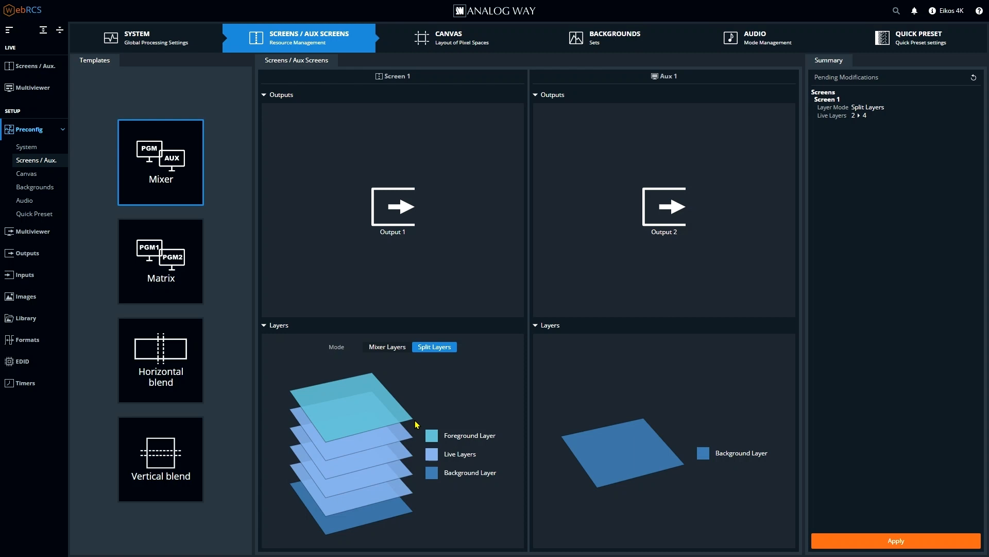
mouse_move(412, 373)
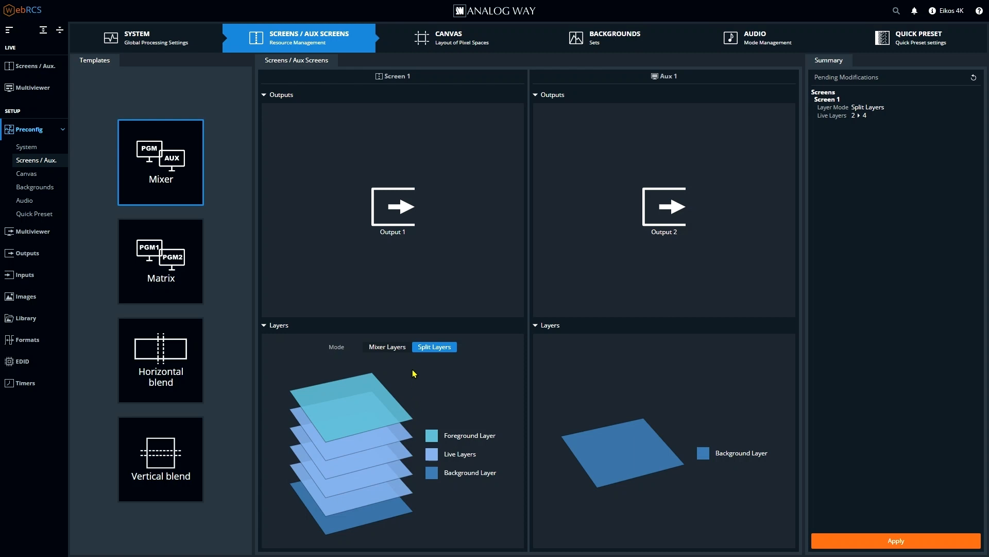
click(387, 347)
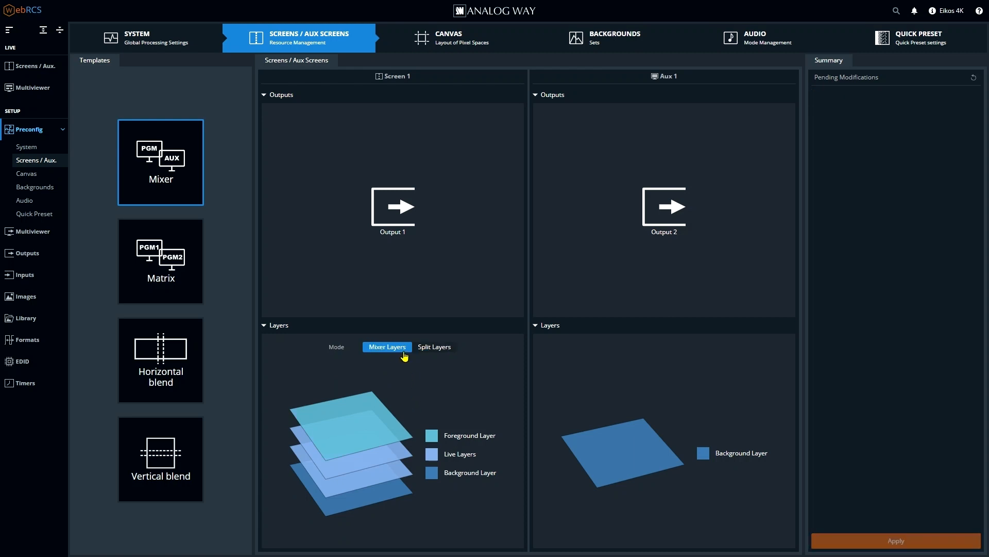
mouse_move(388, 479)
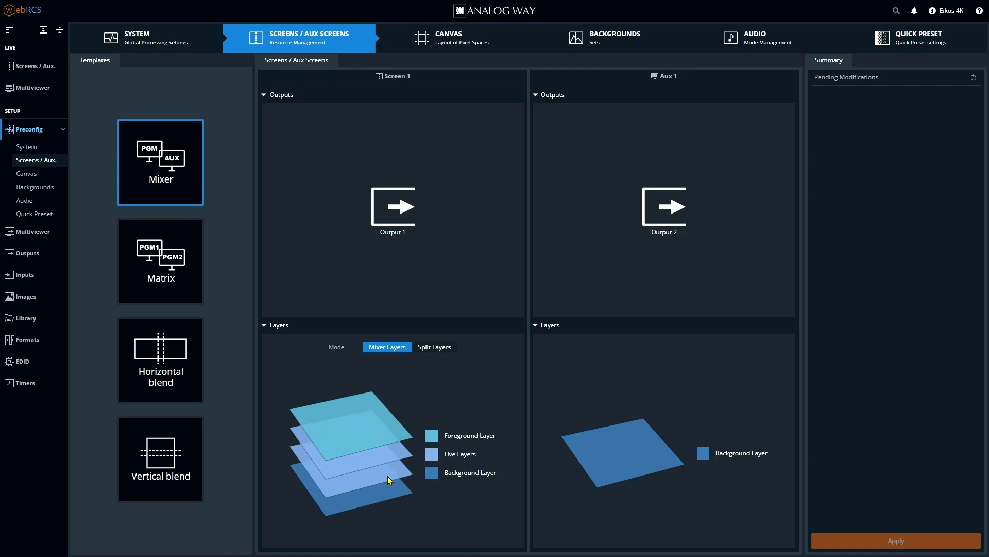
mouse_move(381, 498)
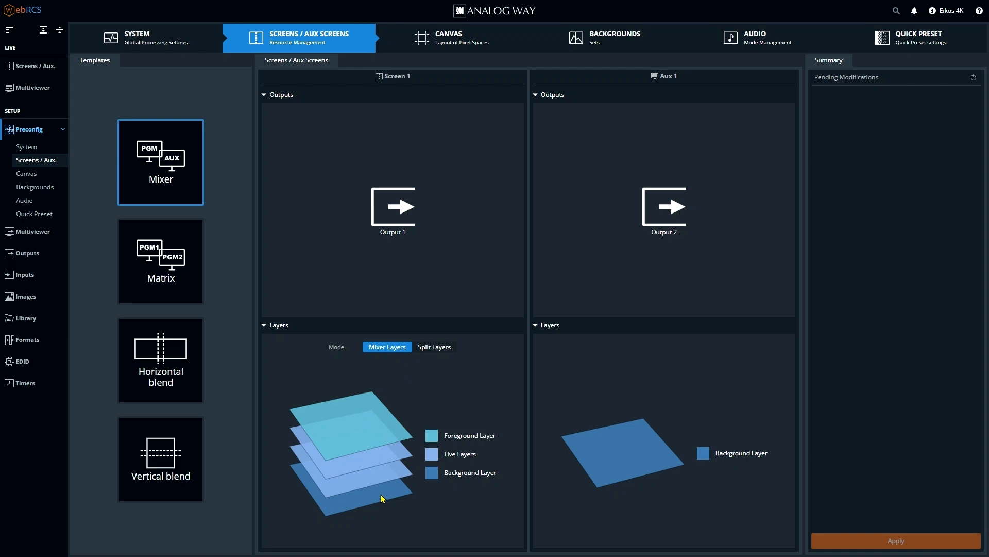
mouse_move(380, 498)
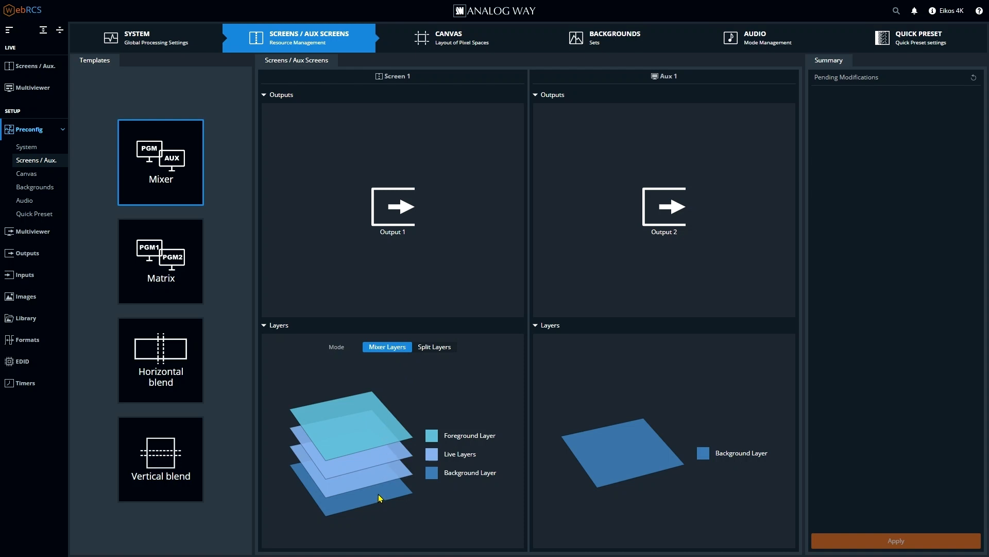
mouse_move(404, 472)
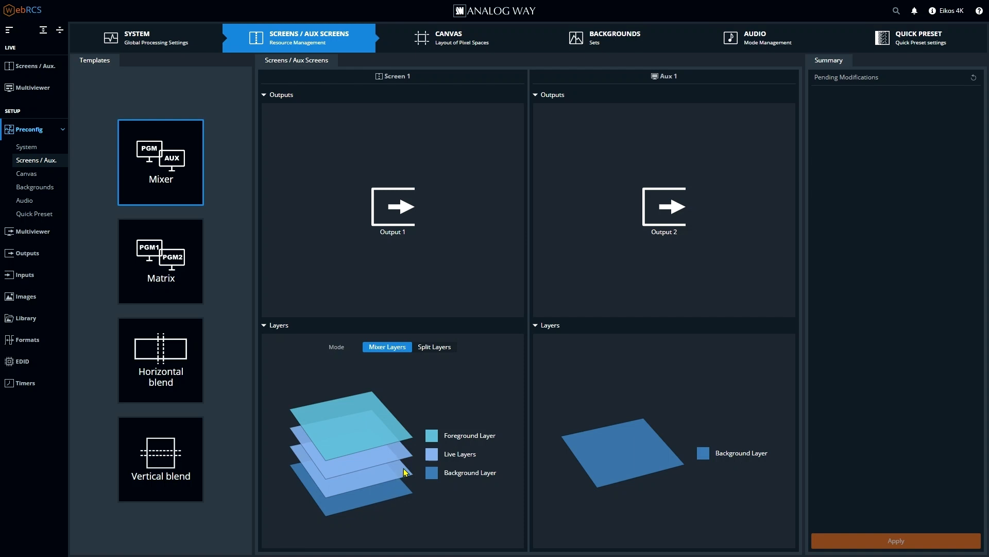
mouse_move(406, 454)
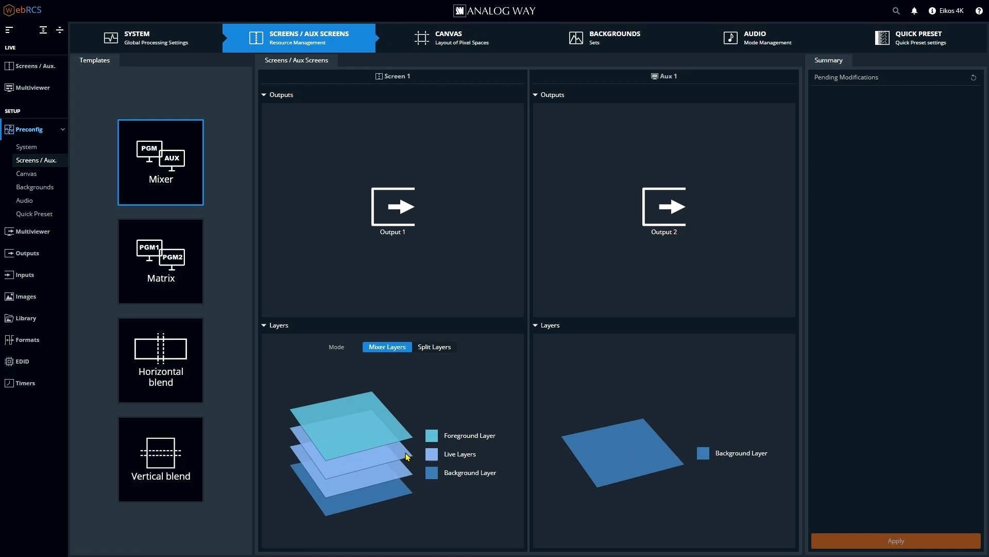
mouse_move(390, 441)
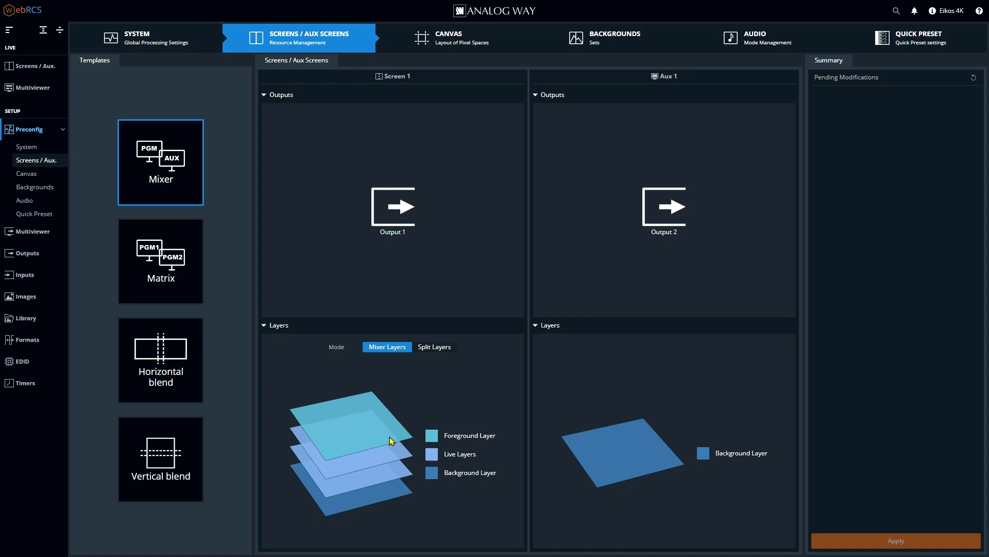
mouse_move(686, 428)
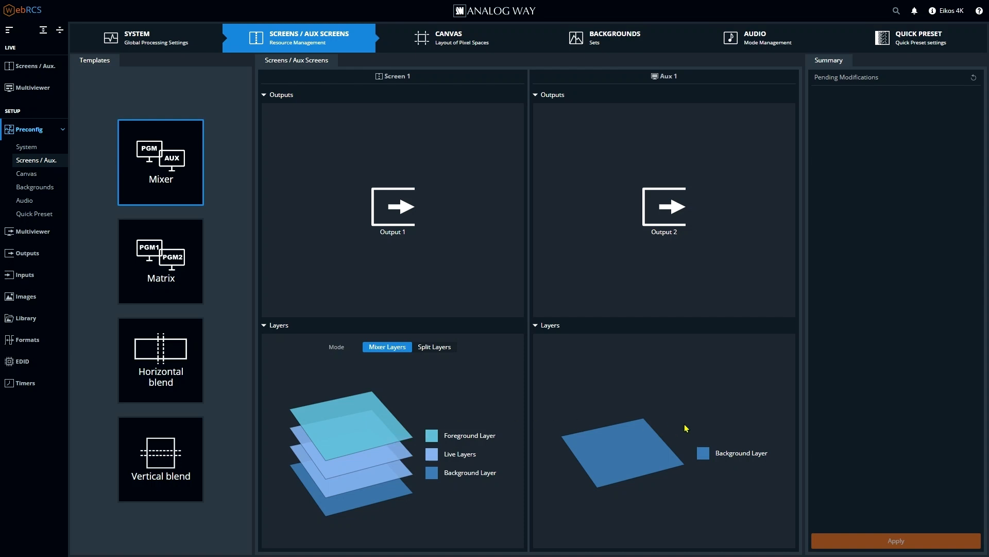
mouse_move(836, 544)
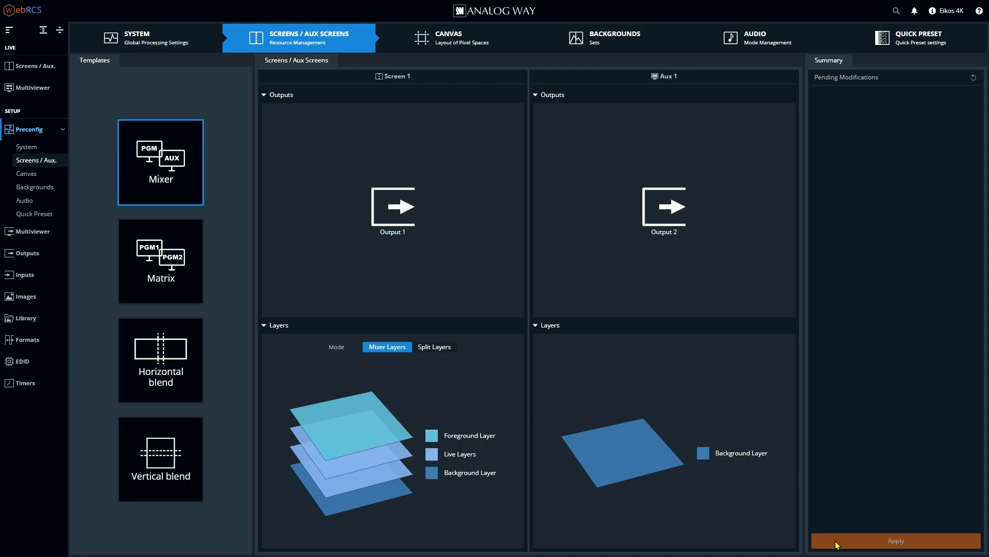
mouse_move(416, 322)
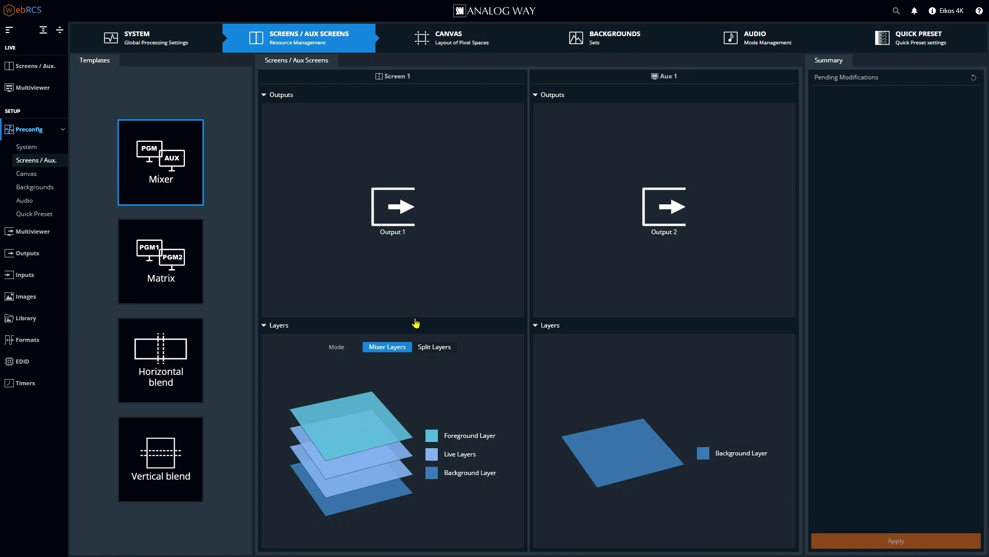
Review the audio mode configuration, then return to the live S1 and A1 view
click(758, 37)
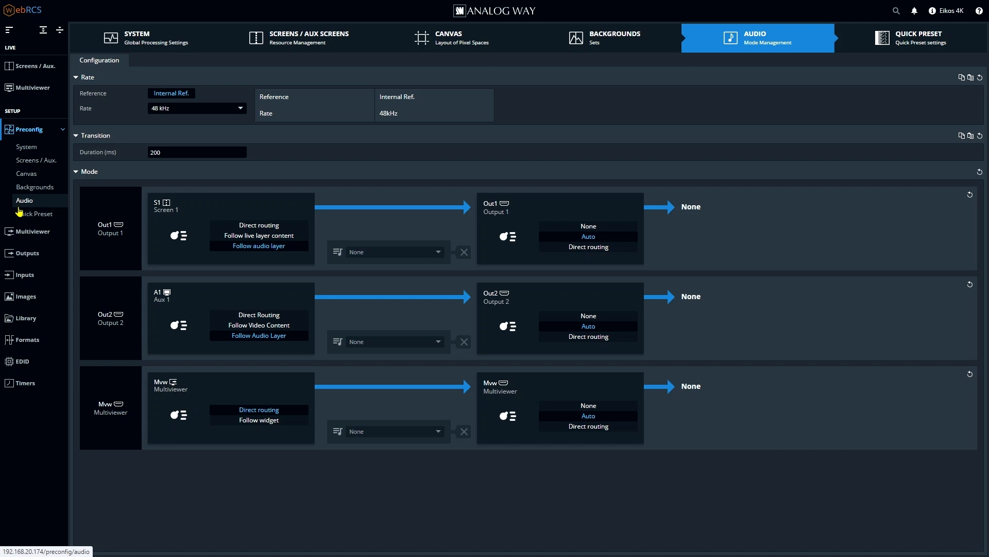
mouse_move(37, 209)
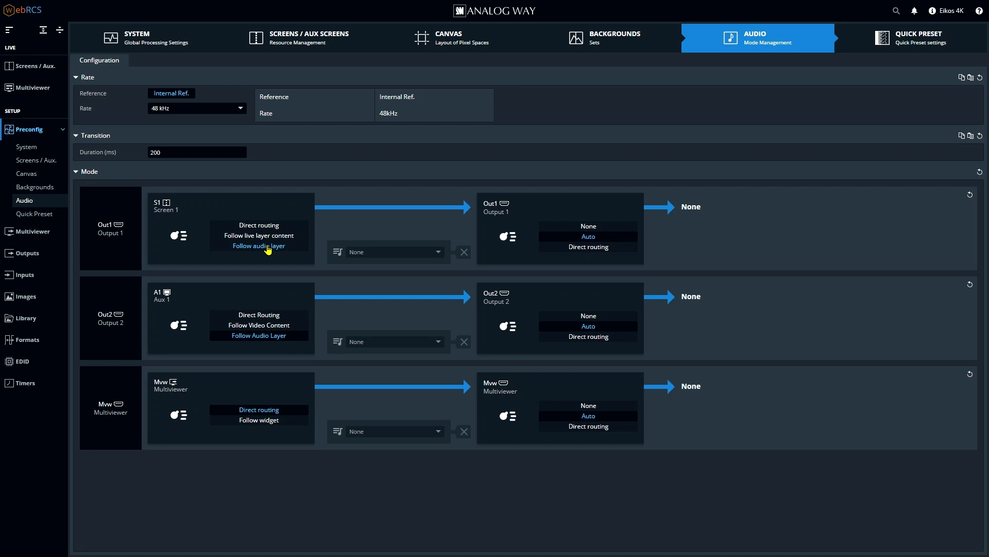
click(31, 66)
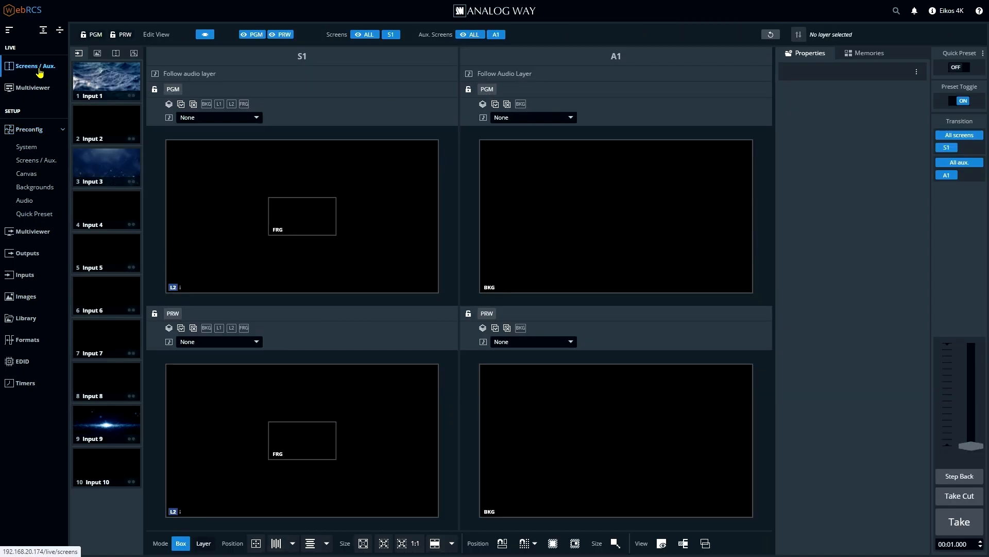
Make S1 audio follow Layer 1, then switch Output 1 to direct routing from Input 1
click(218, 117)
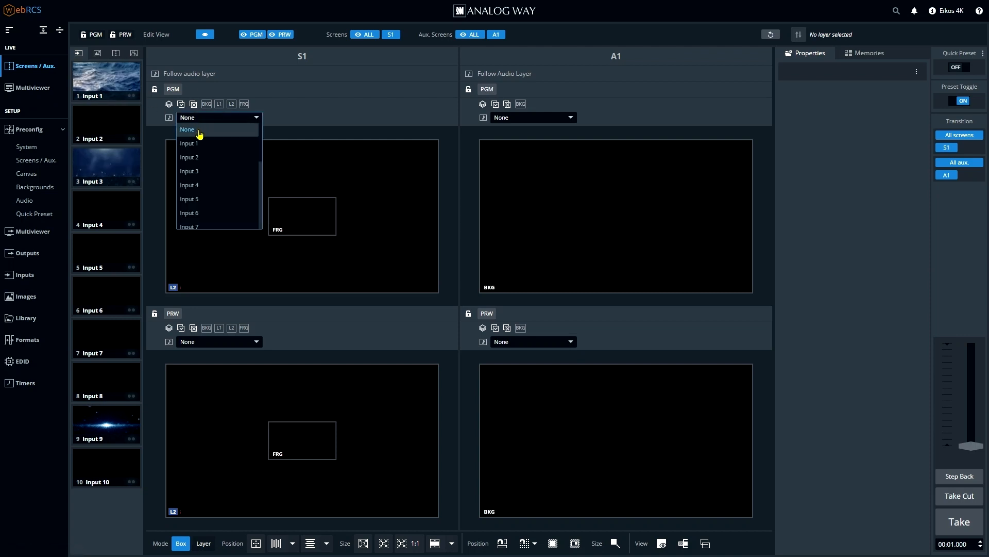
mouse_move(215, 137)
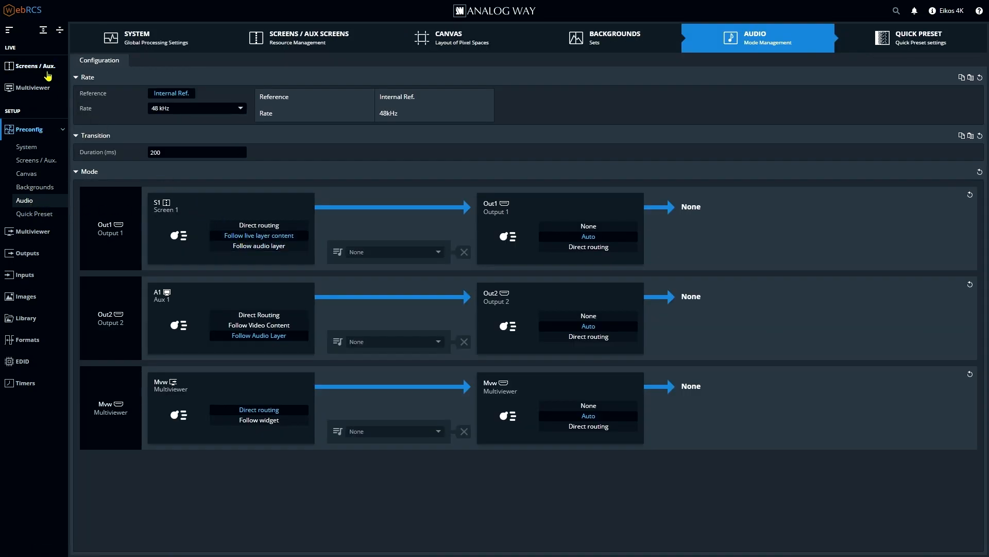
click(33, 66)
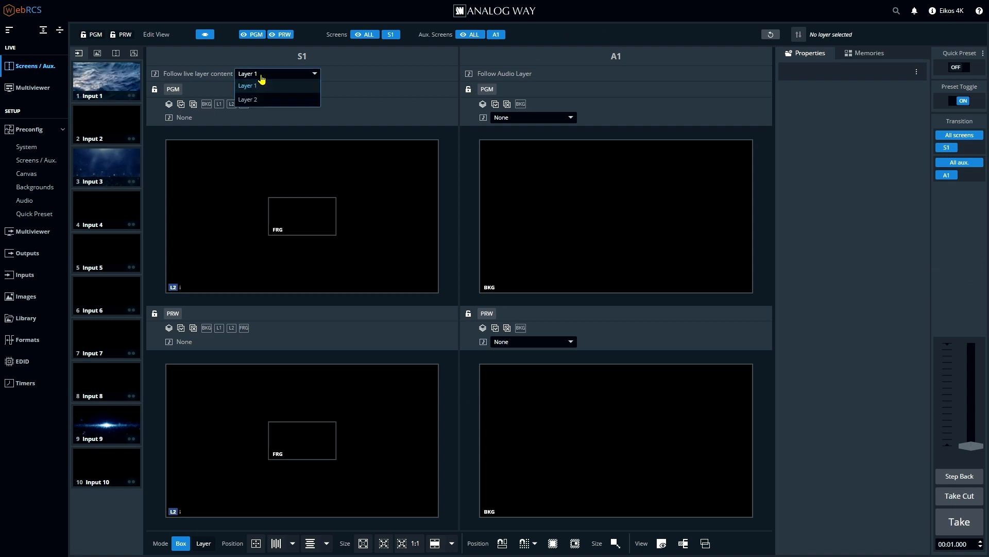
click(248, 86)
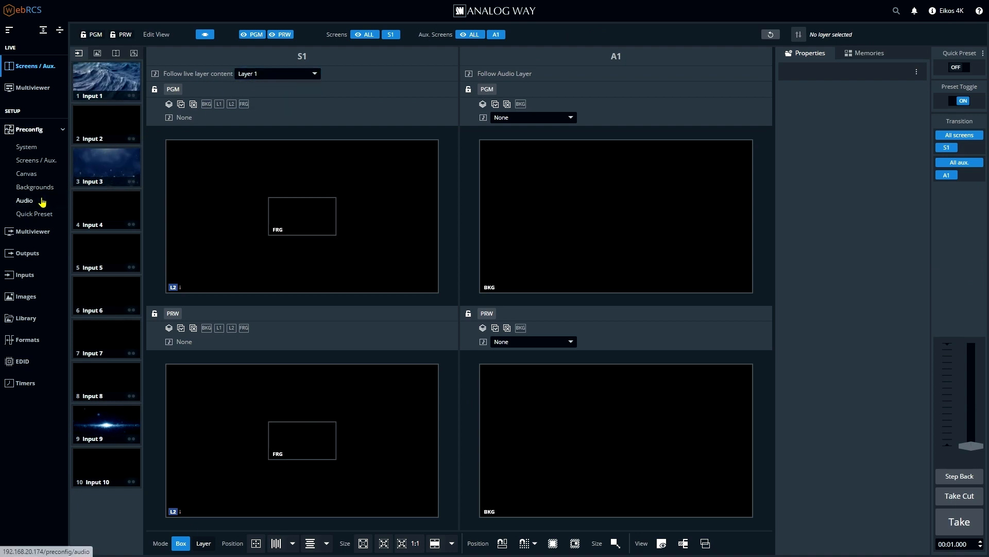
click(23, 201)
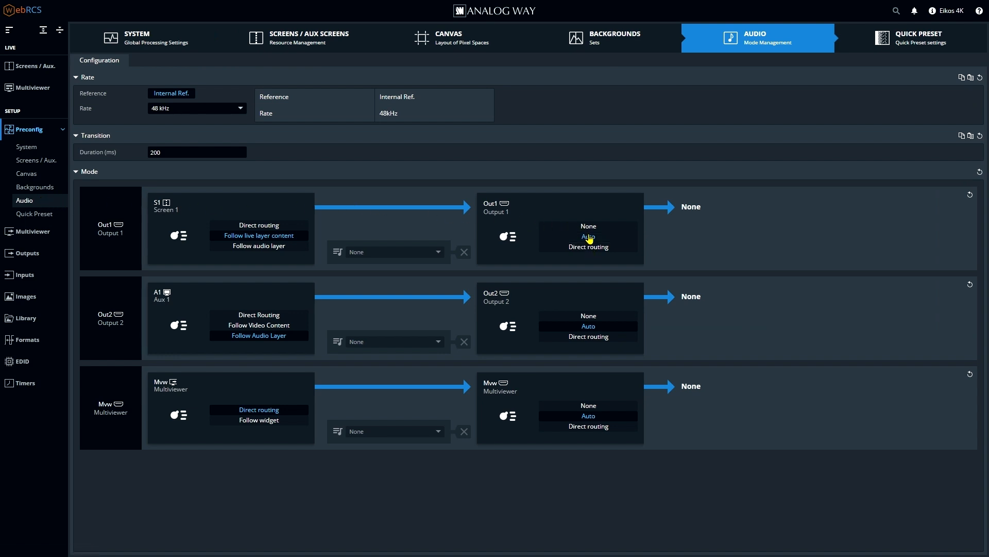
click(587, 237)
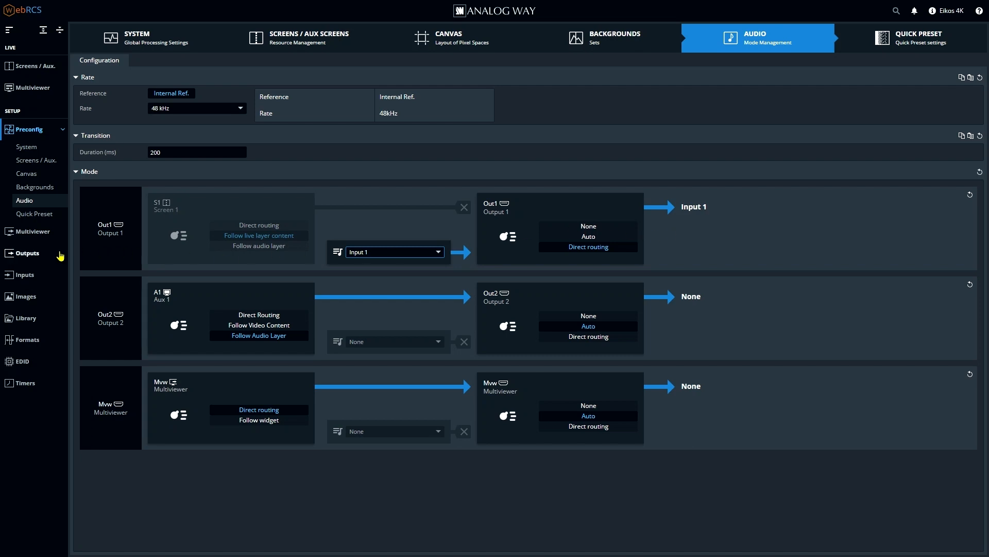
Set Output 1 to VESA 3840x2160 at 60Hz and show its signal settings
click(26, 253)
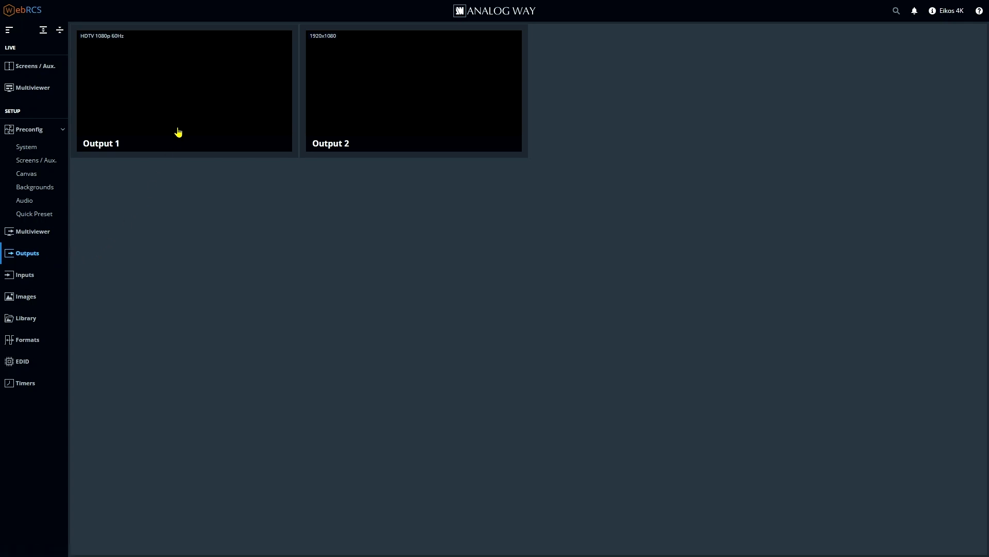
click(184, 91)
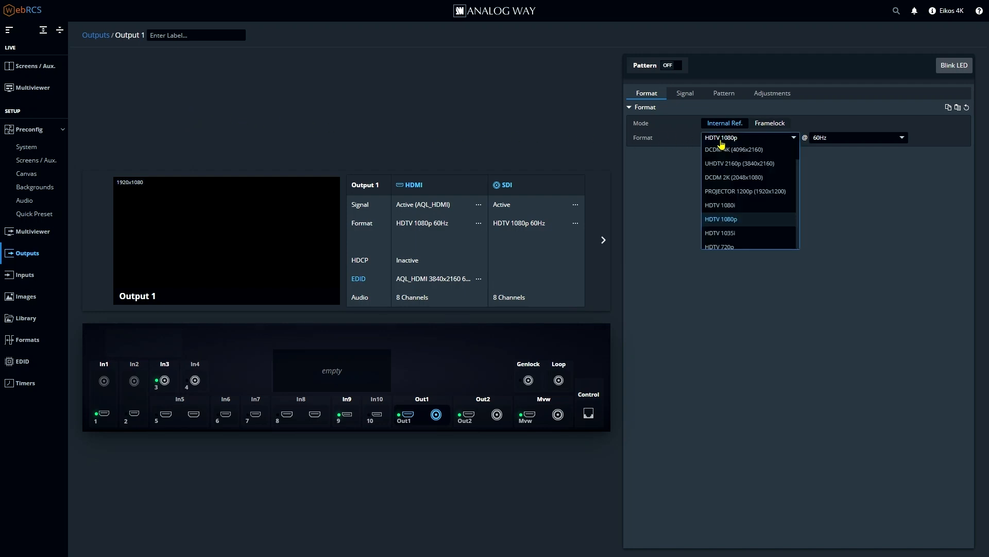
scroll(down, 3)
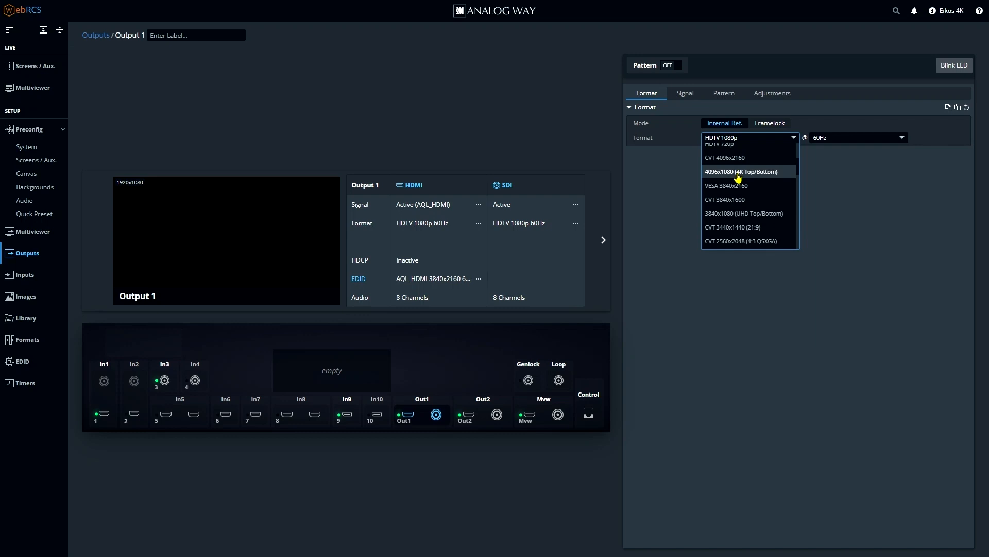
click(725, 185)
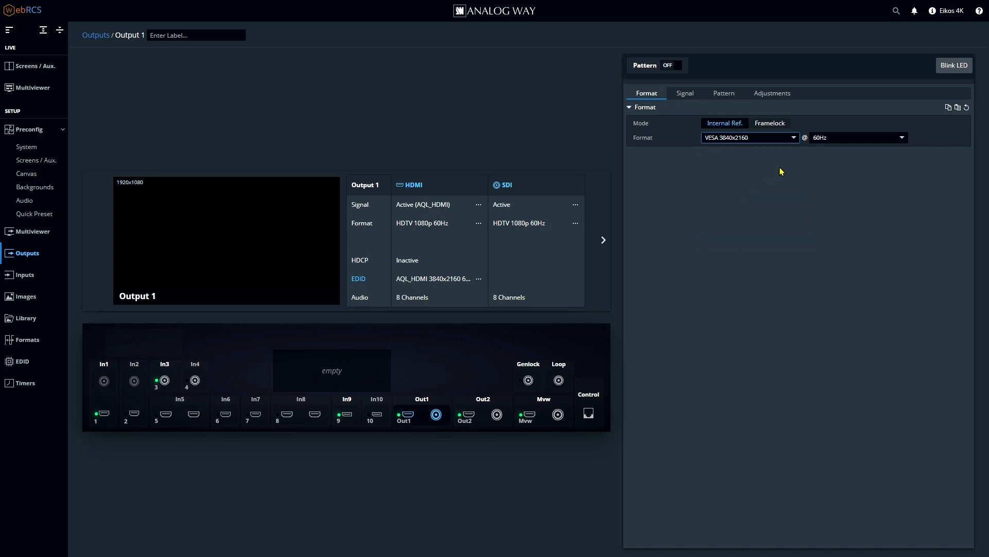
click(901, 137)
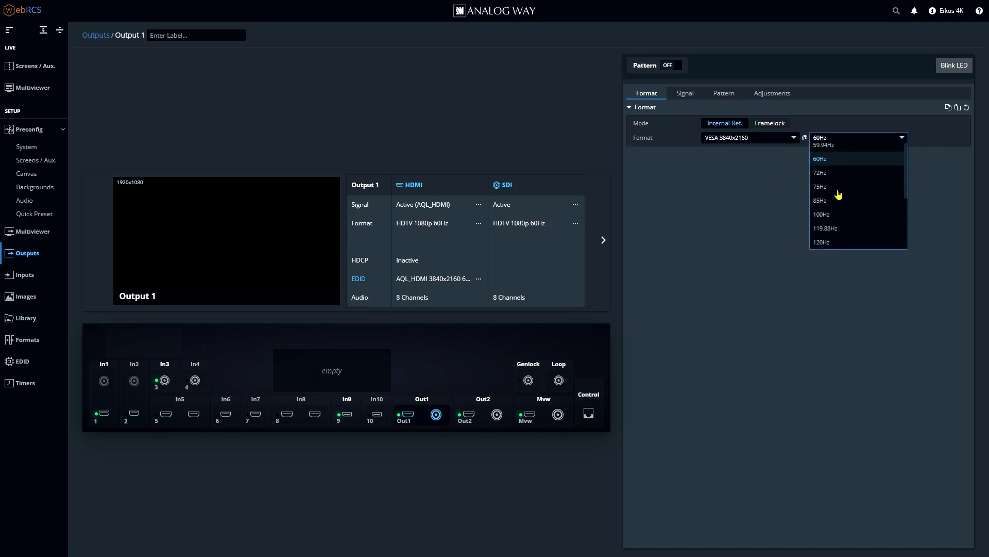
click(820, 159)
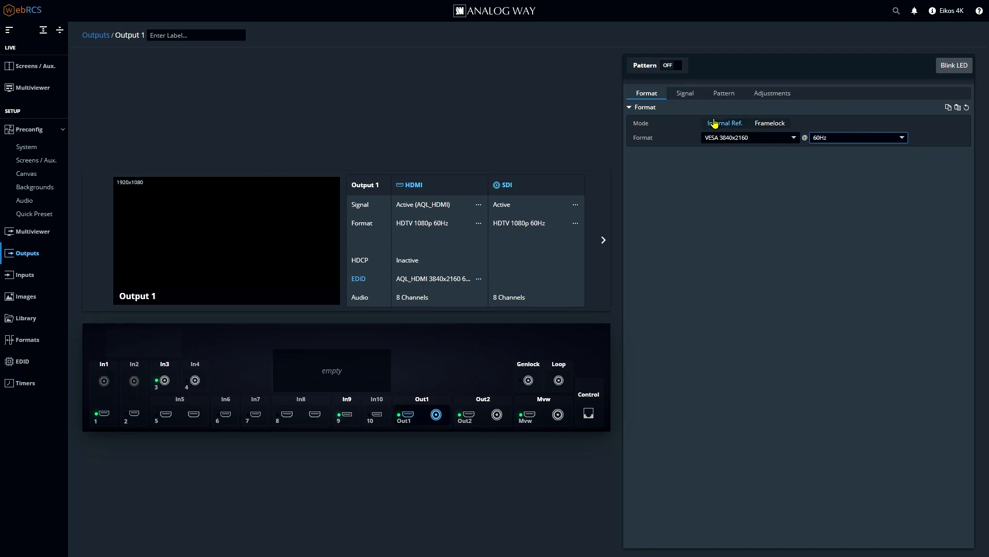
click(685, 92)
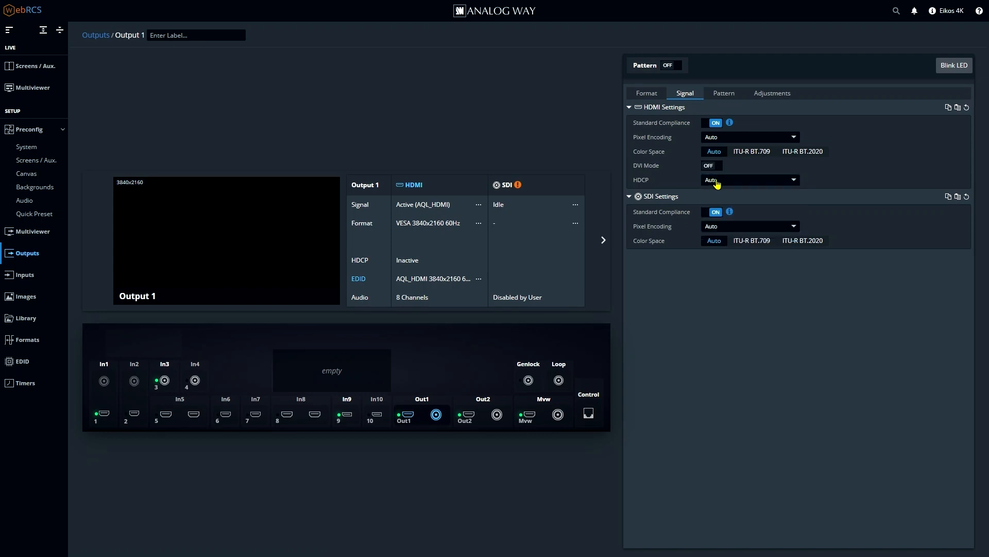
Review Output 1's pattern and adjustment settings, then show Input 6's HDMI page
click(724, 92)
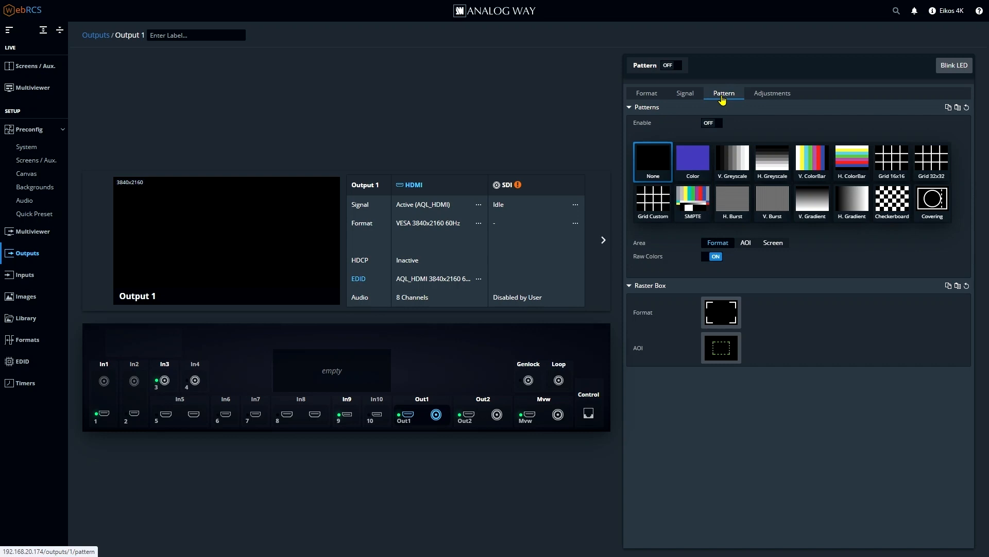
mouse_move(739, 100)
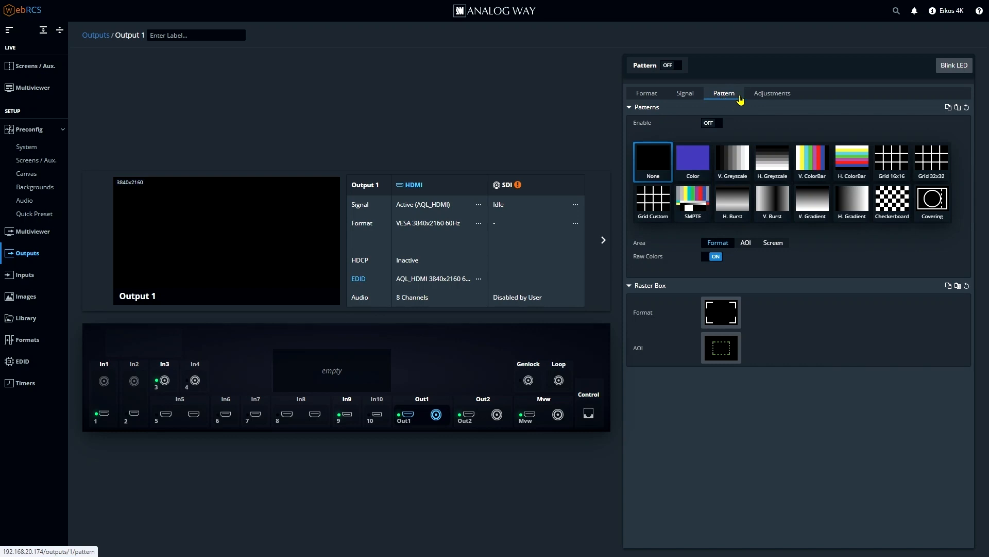
click(772, 93)
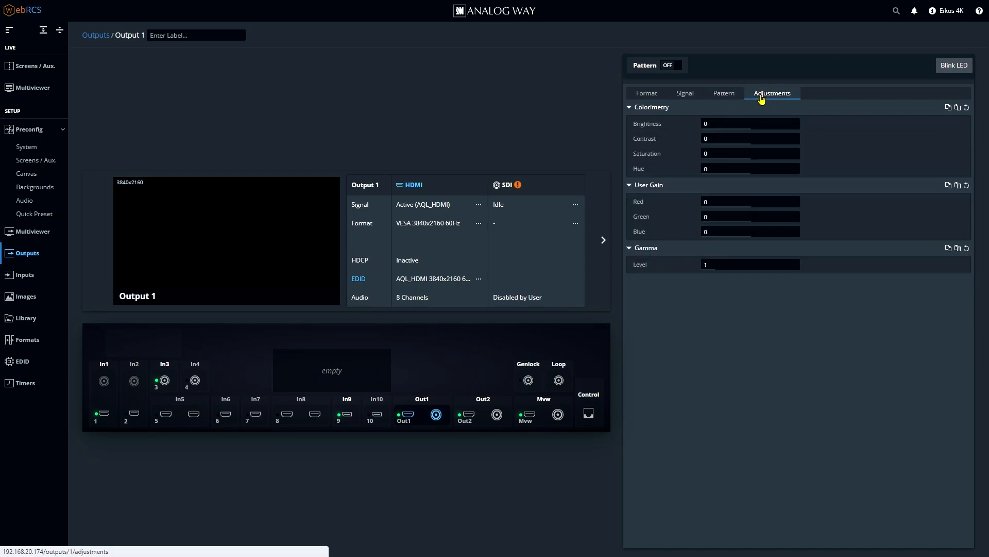
mouse_move(739, 118)
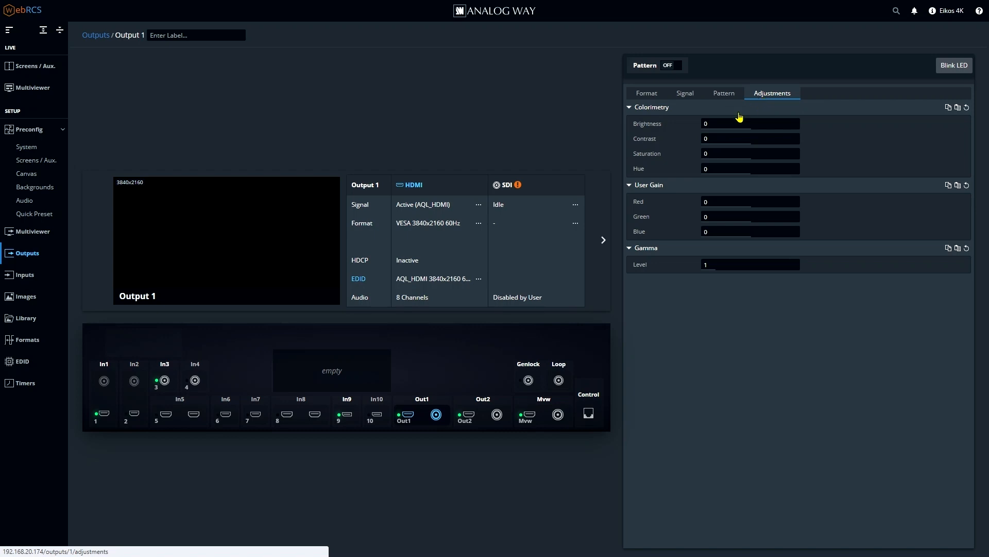
mouse_move(482, 413)
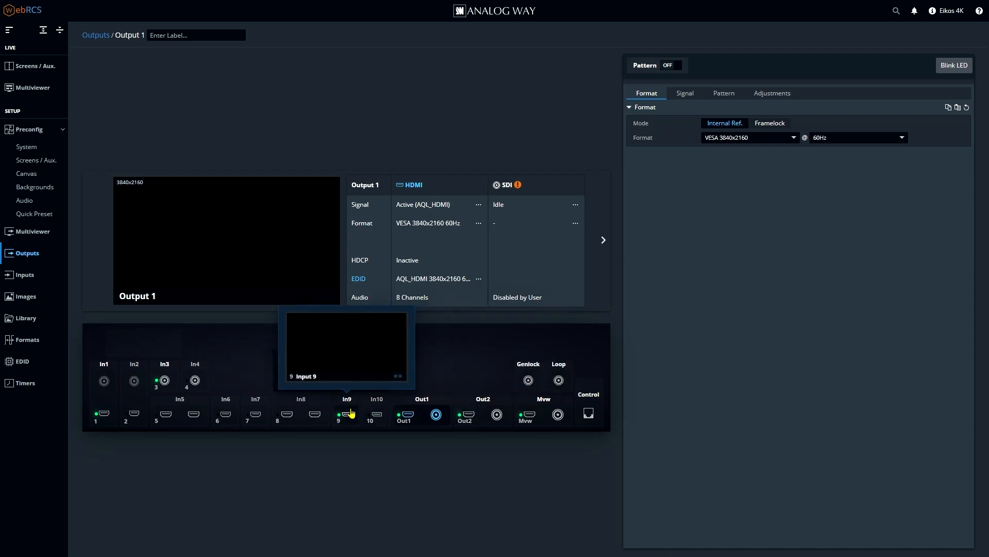
click(314, 415)
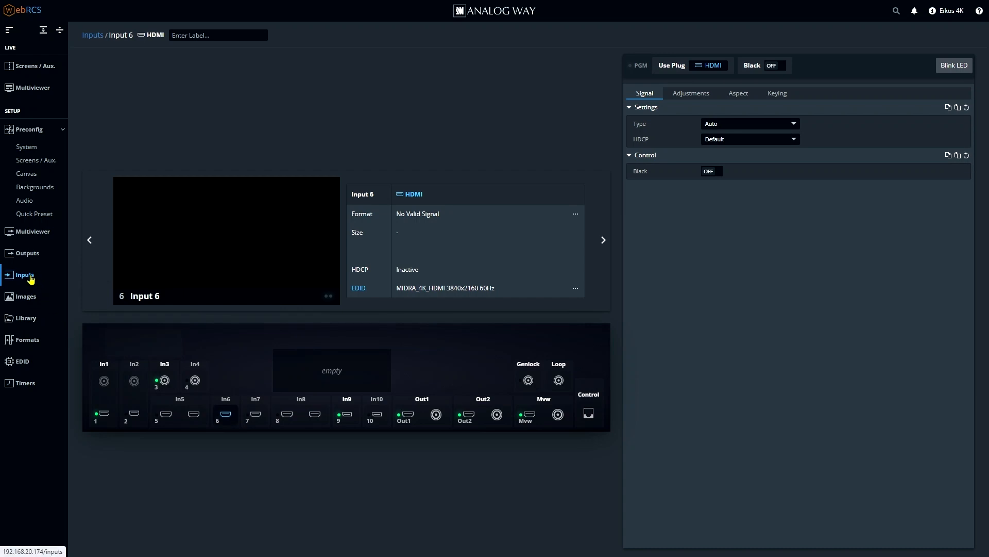
Review Input 1's signal settings, trying SDI then keeping HDMI with HDCP at Default
click(24, 274)
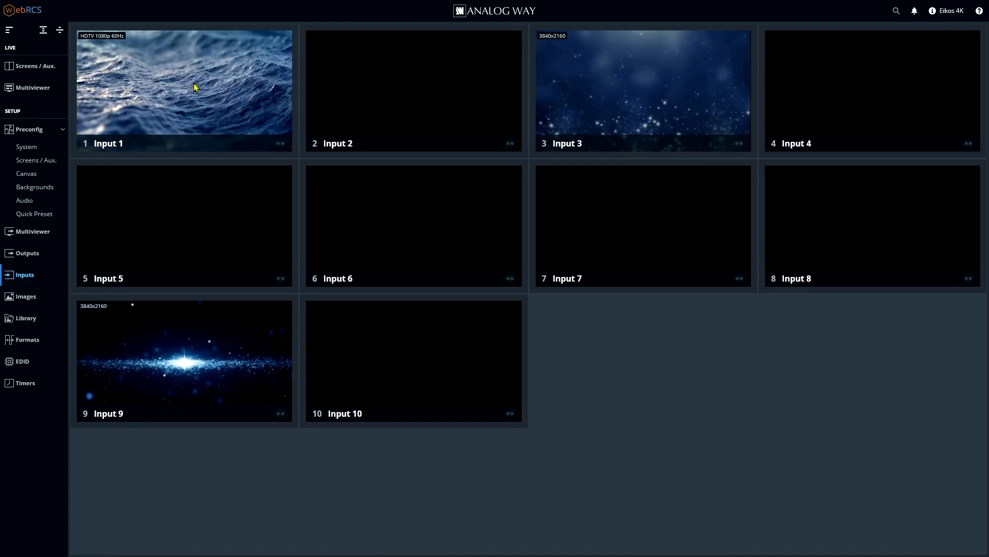
click(183, 89)
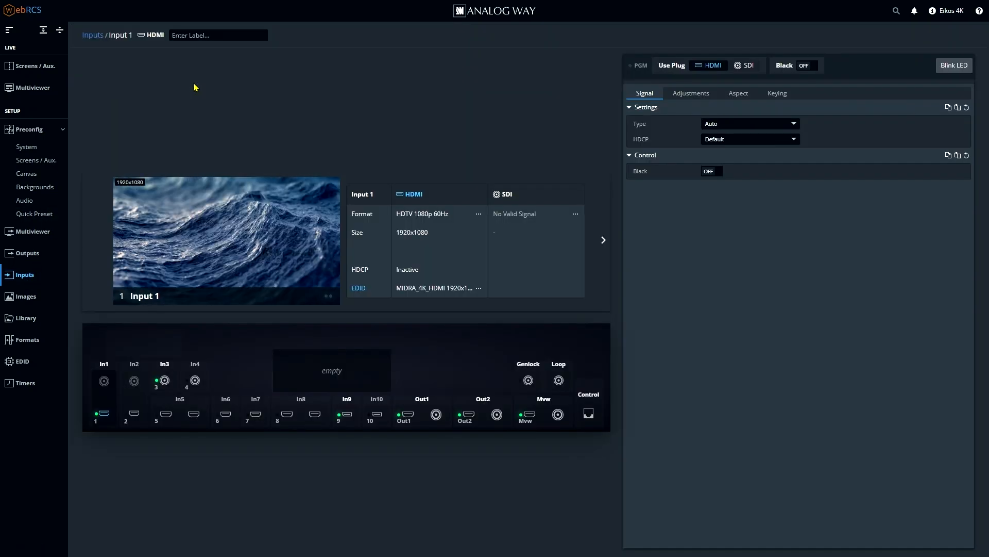
mouse_move(712, 65)
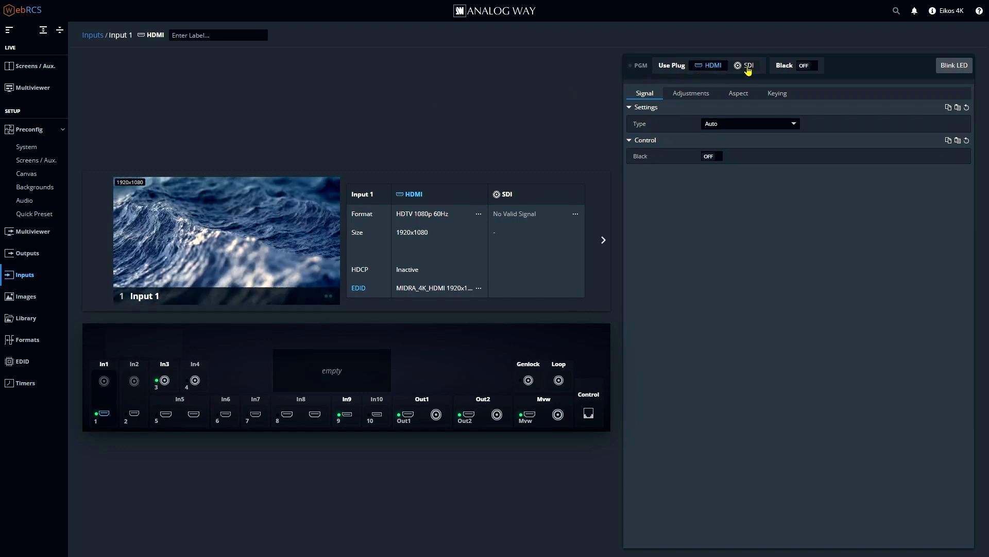
click(748, 65)
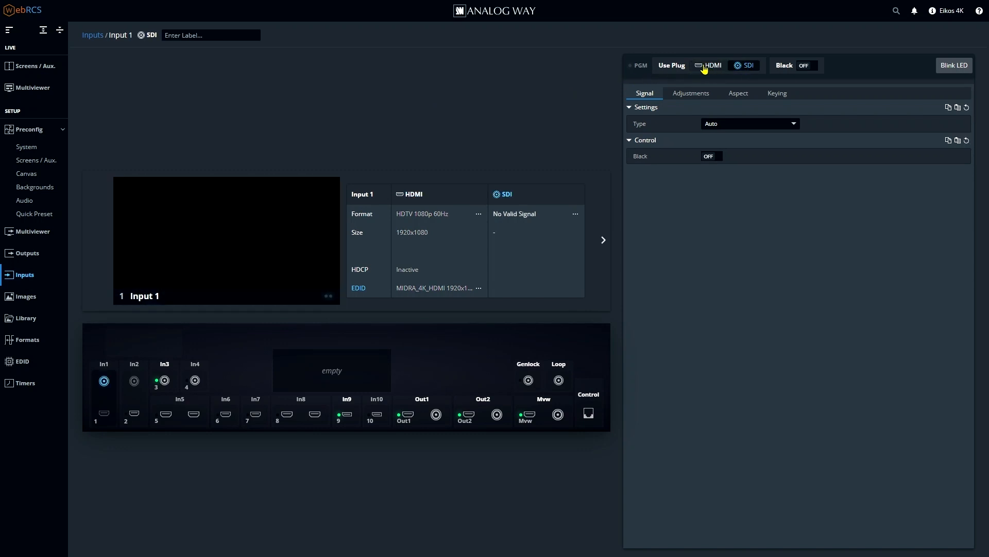
click(712, 65)
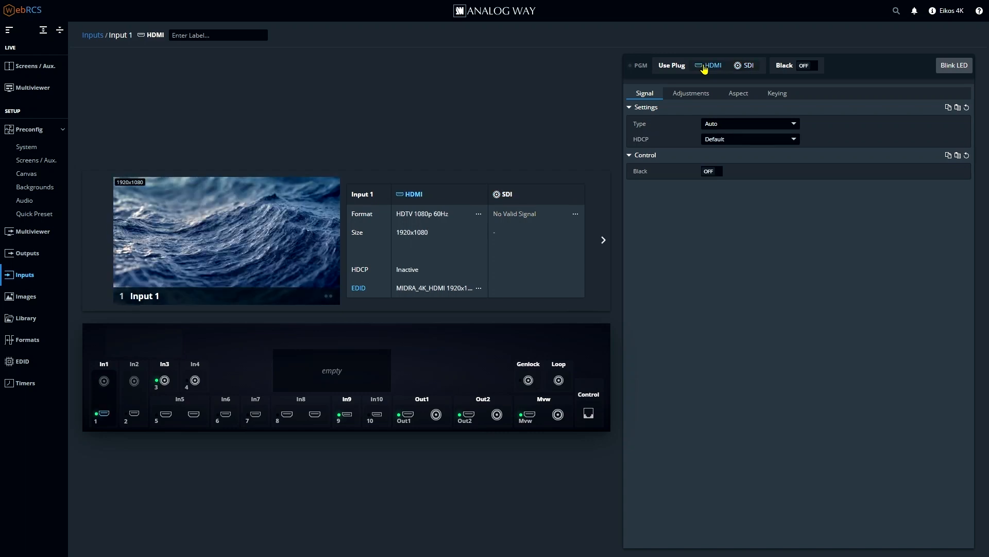
click(749, 140)
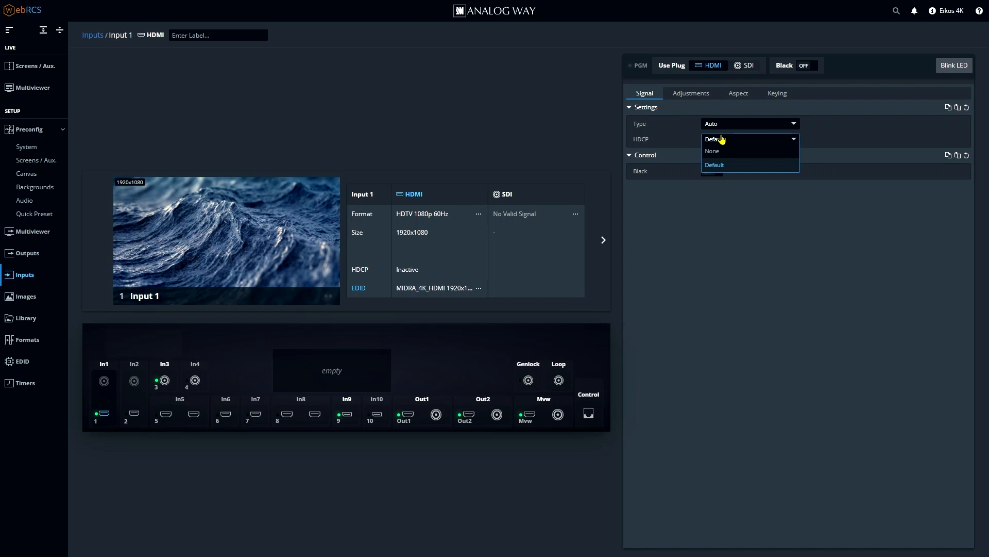
click(690, 93)
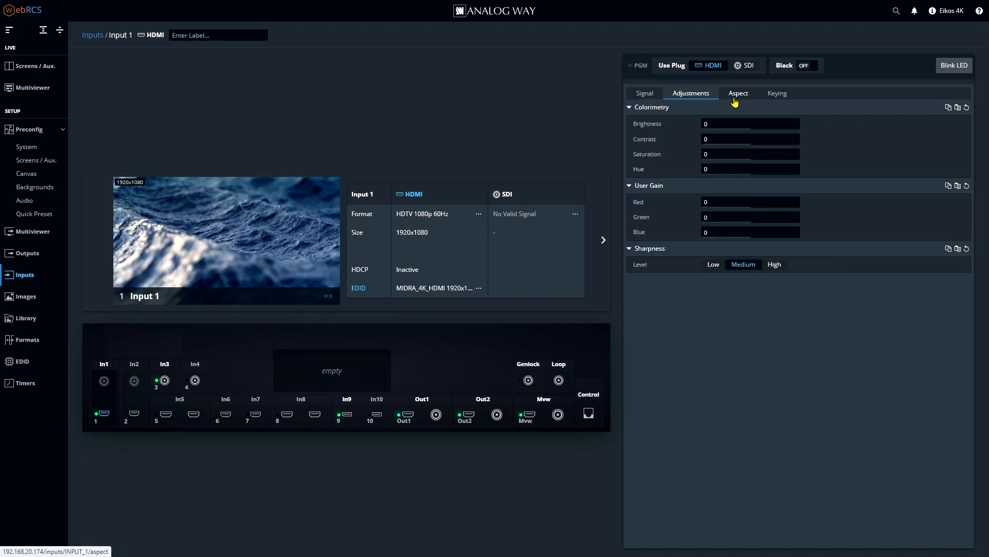
Look over Input 1's aspect and keying settings, then move to the image library
click(738, 93)
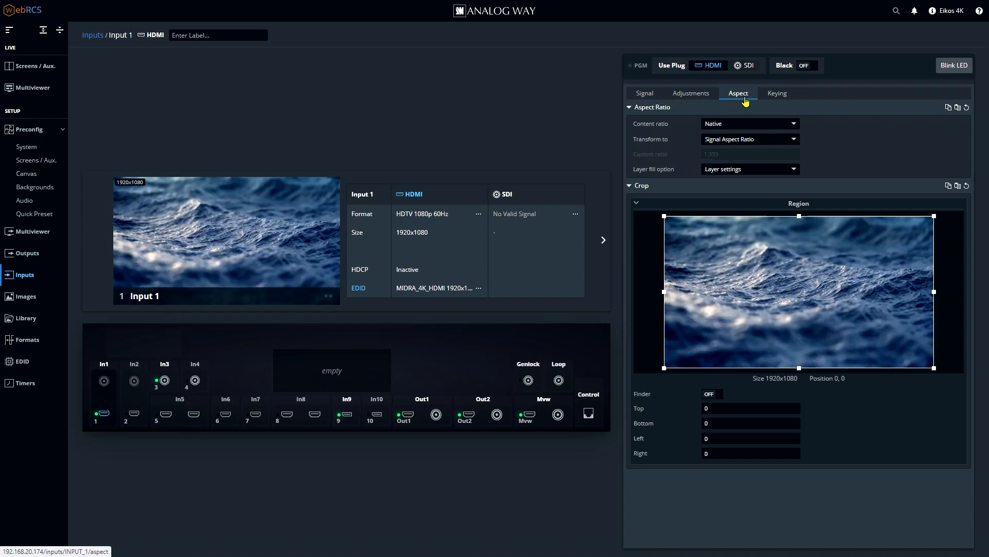
click(777, 93)
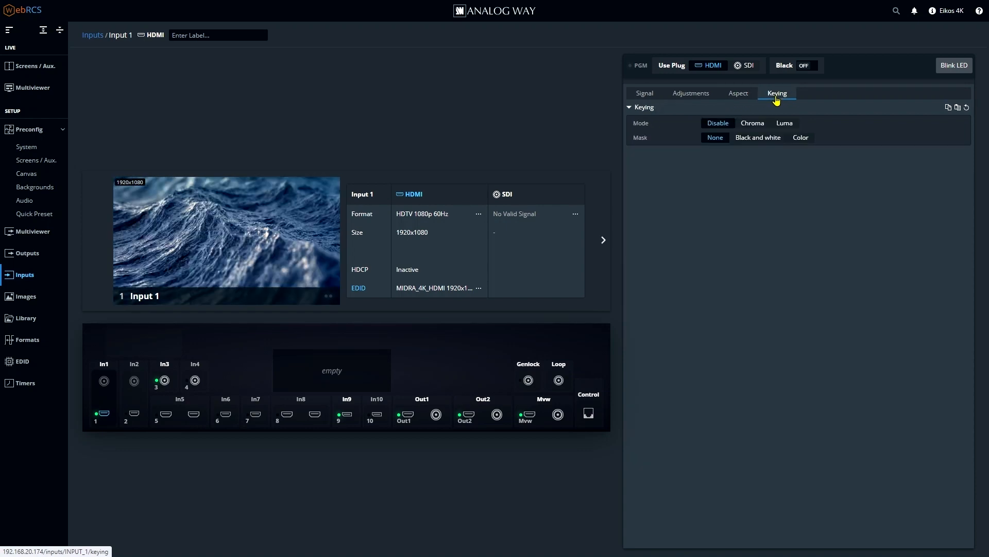
click(25, 318)
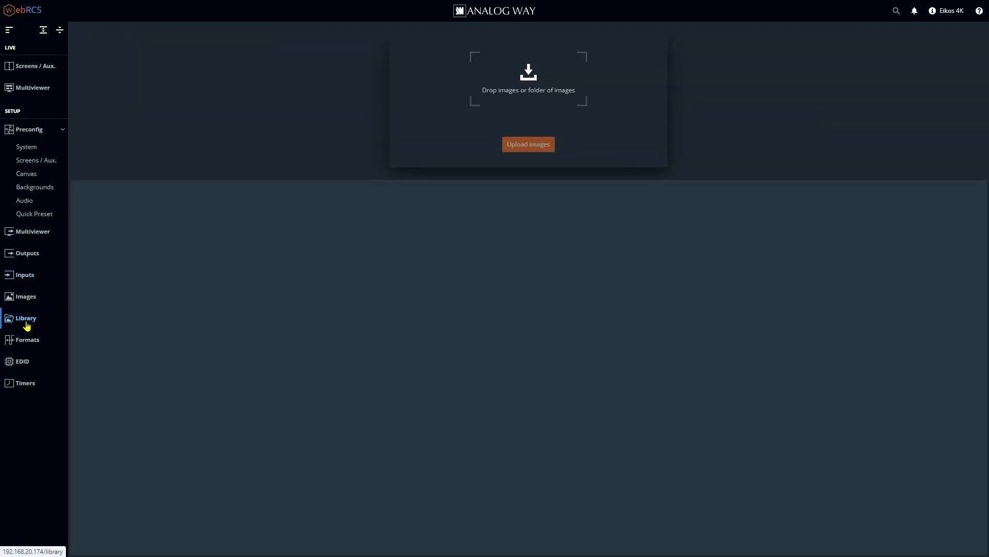
Upload AWA Logo.png into the image library
click(25, 318)
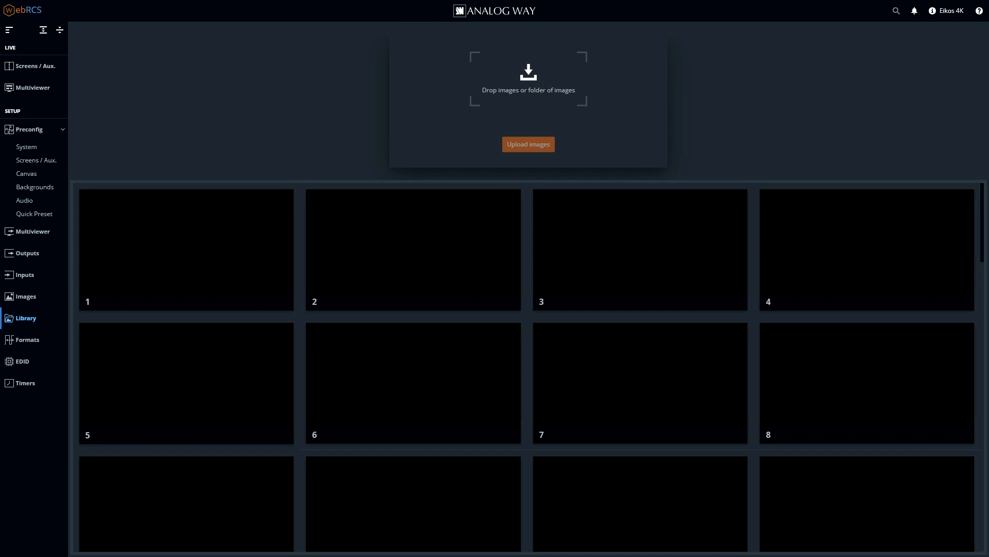
mouse_move(528, 80)
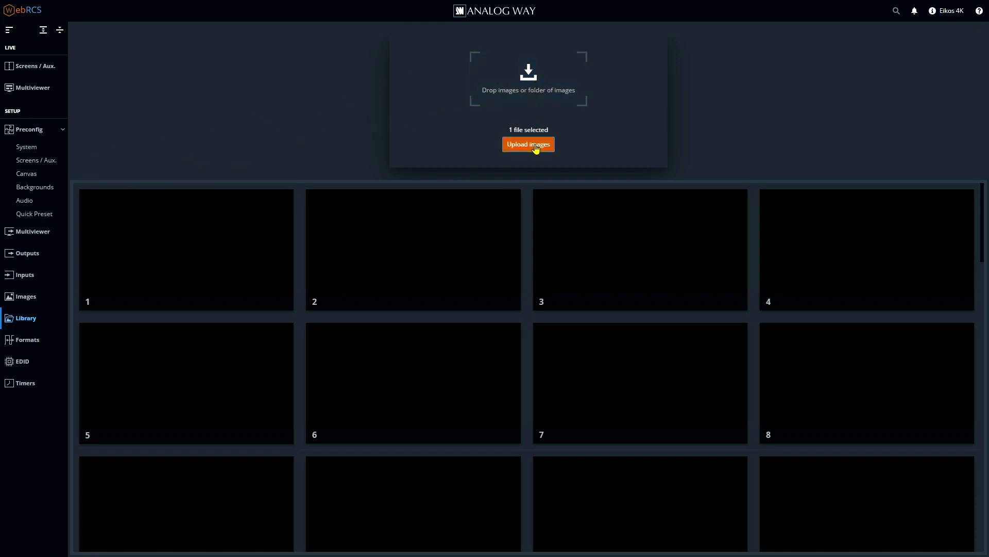
click(528, 144)
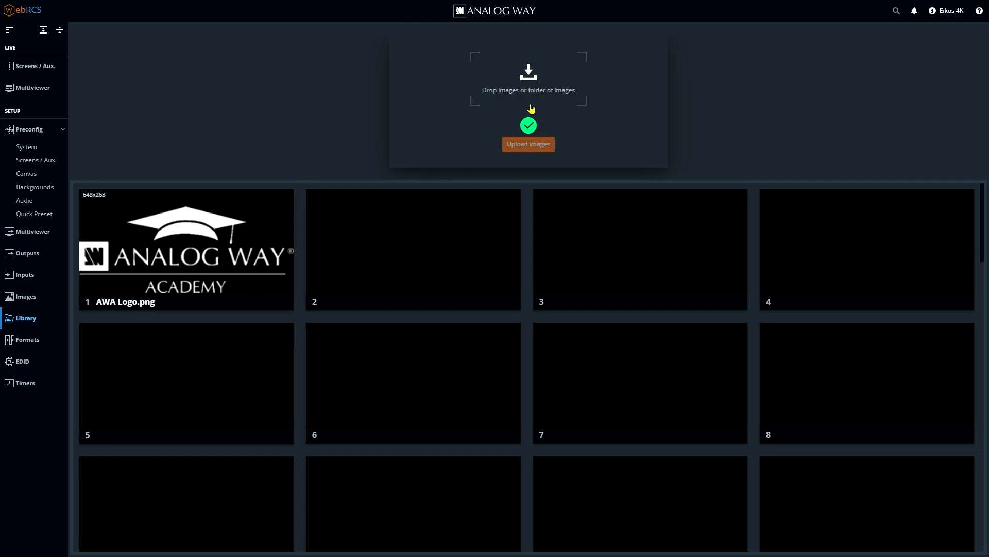
mouse_move(530, 89)
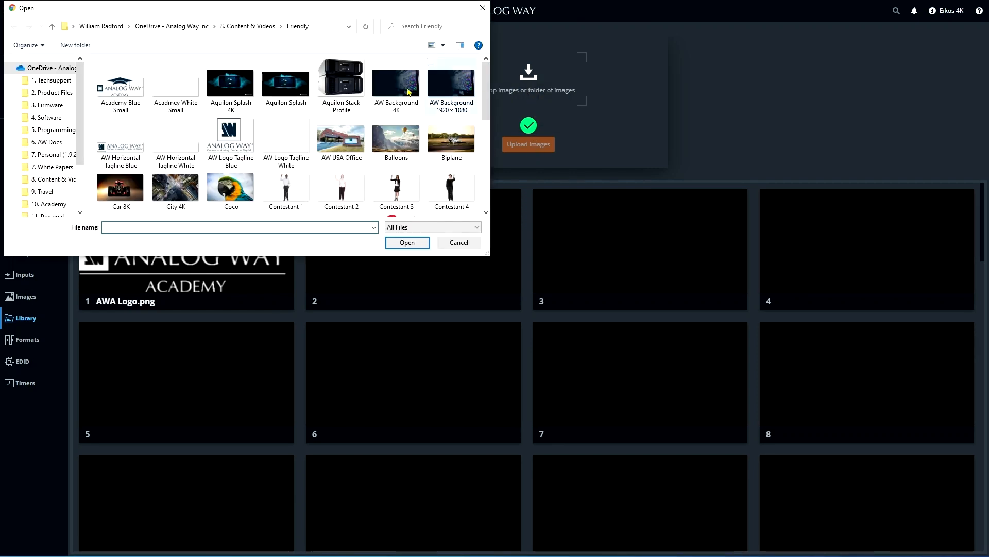
Upload seven more pictures from the Friendly folder, including Coco and Car 8K
click(231, 190)
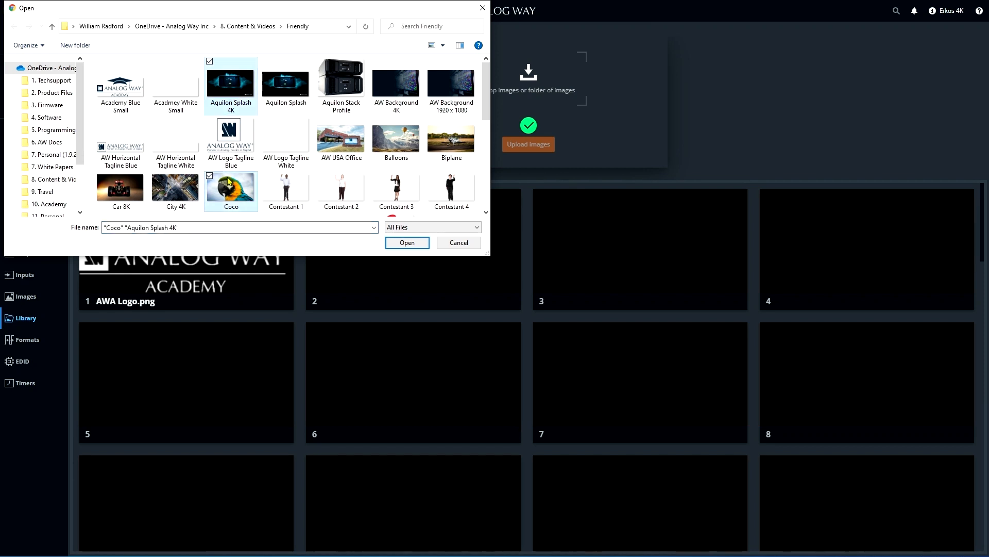
click(285, 137)
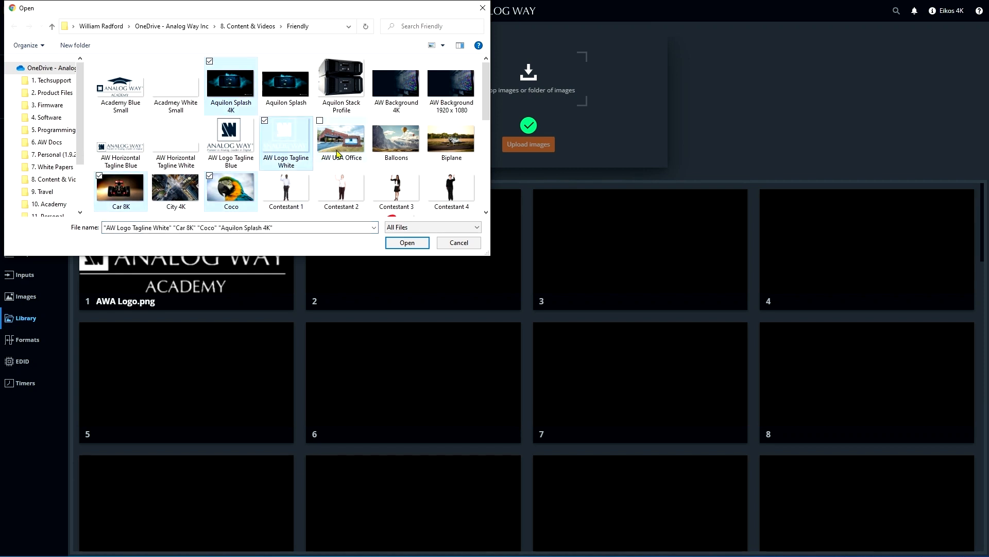
click(406, 242)
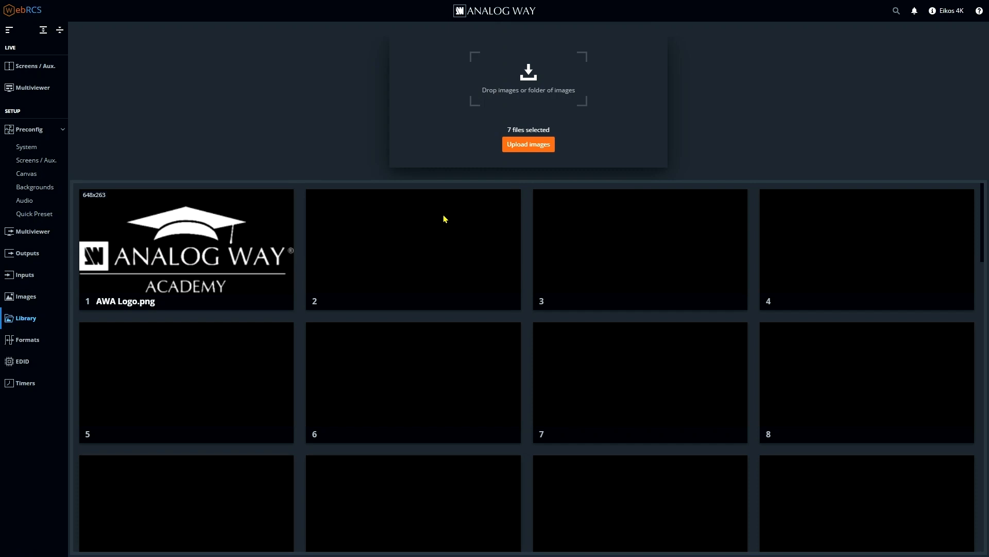
click(528, 147)
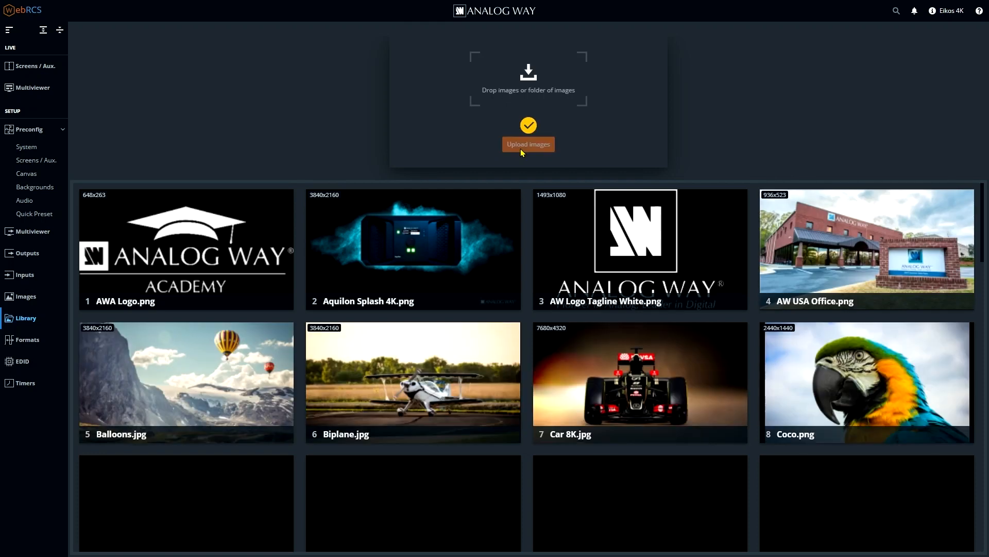
mouse_move(25, 303)
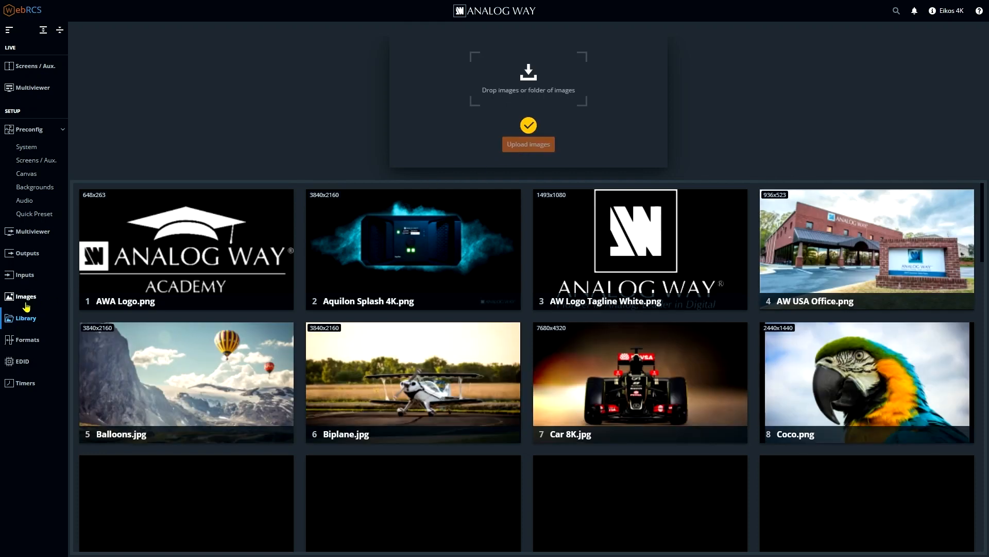
Assign library pictures to Screen 1's foreground and background image slots, such as AW USA Office to Foreground 4
click(25, 297)
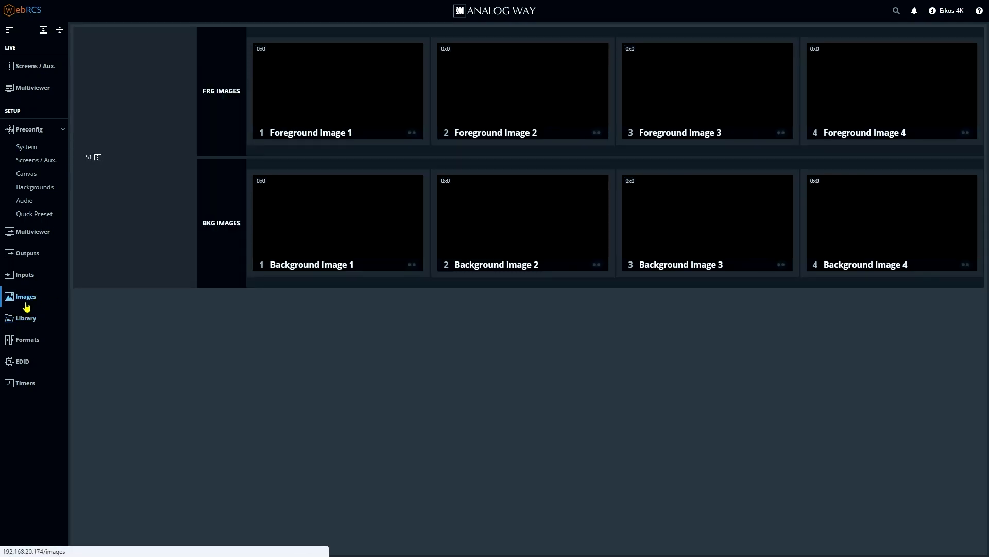
mouse_move(27, 300)
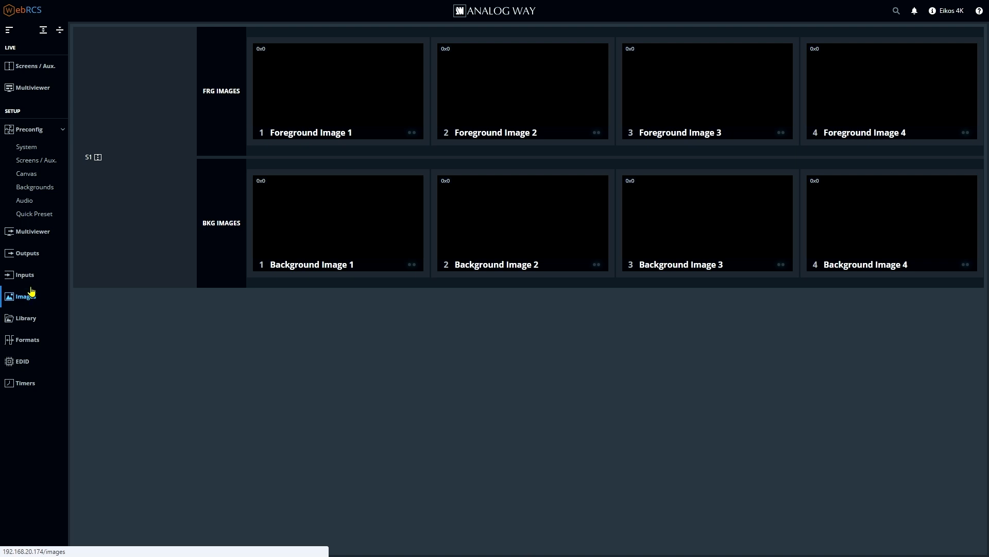
mouse_move(646, 130)
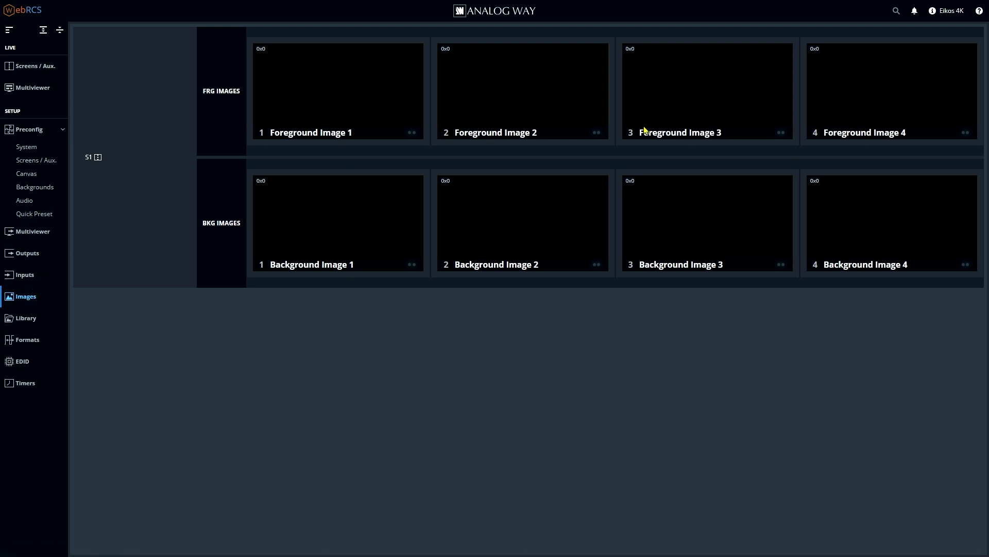
mouse_move(753, 229)
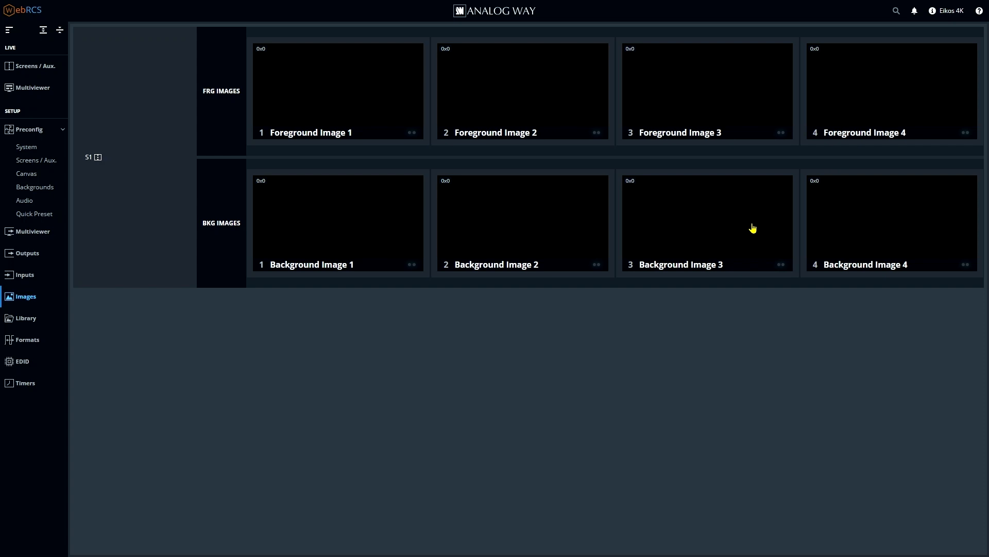
mouse_move(181, 229)
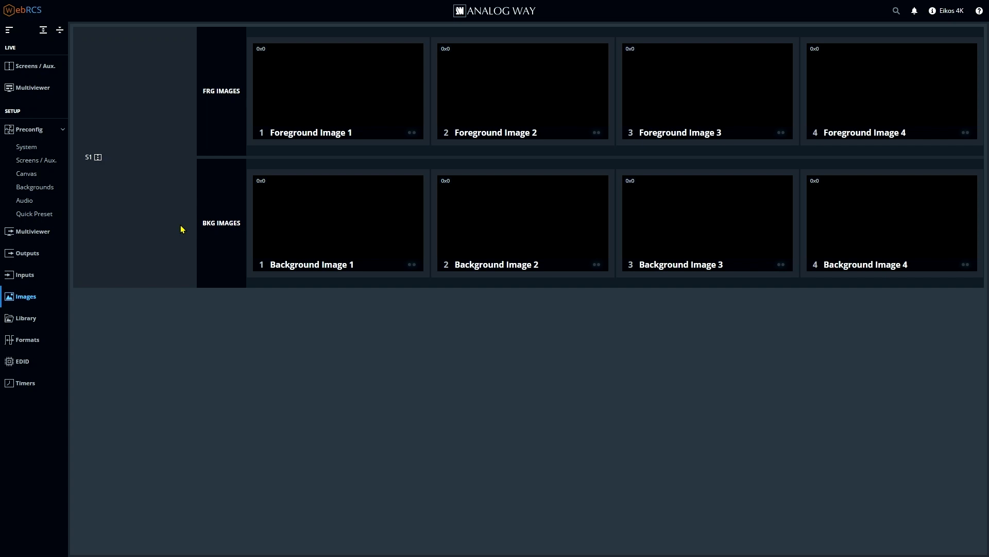
mouse_move(224, 147)
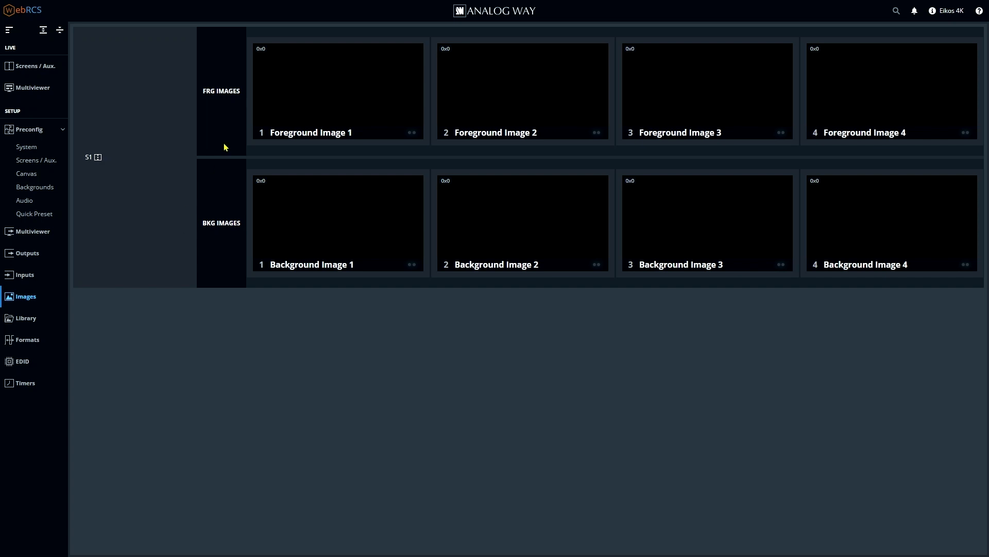
click(338, 92)
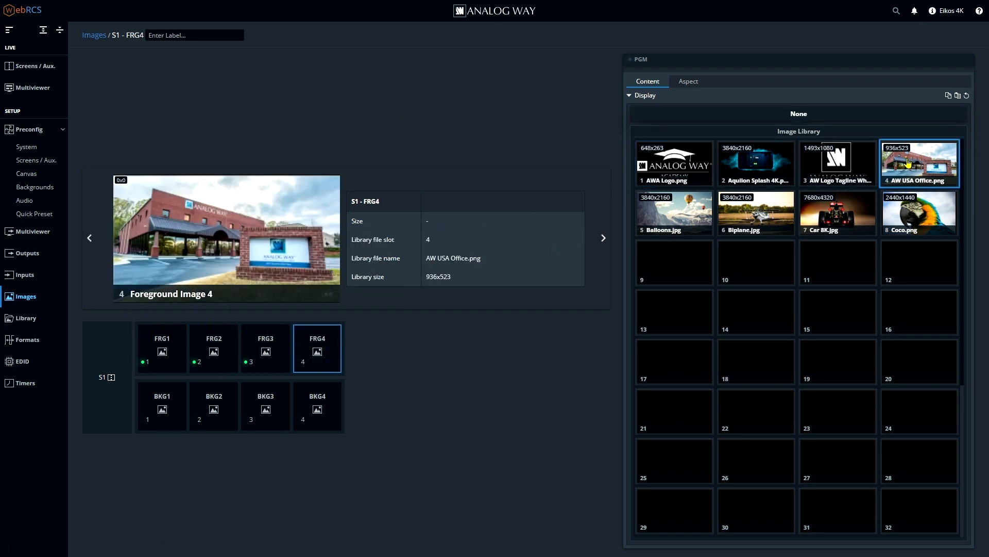
click(213, 406)
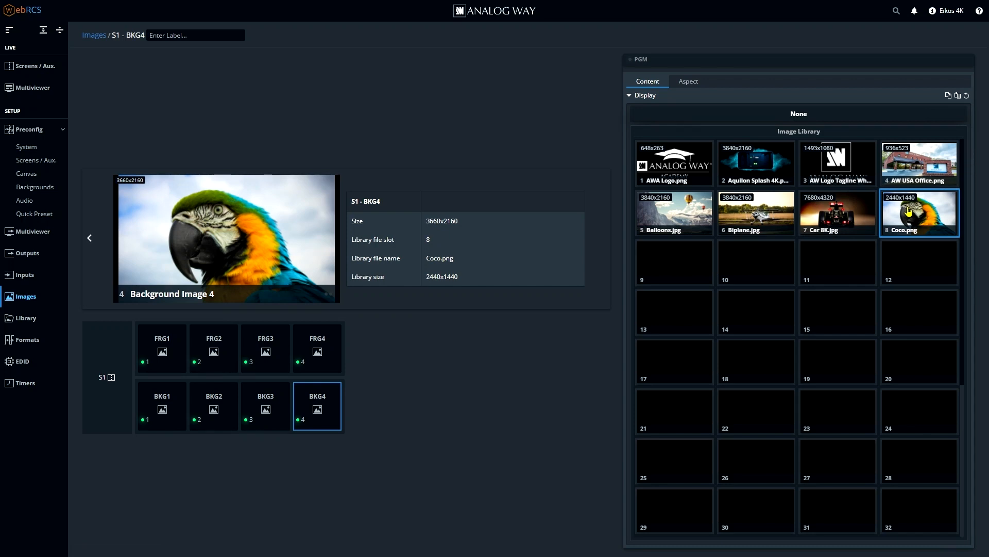
mouse_move(35, 186)
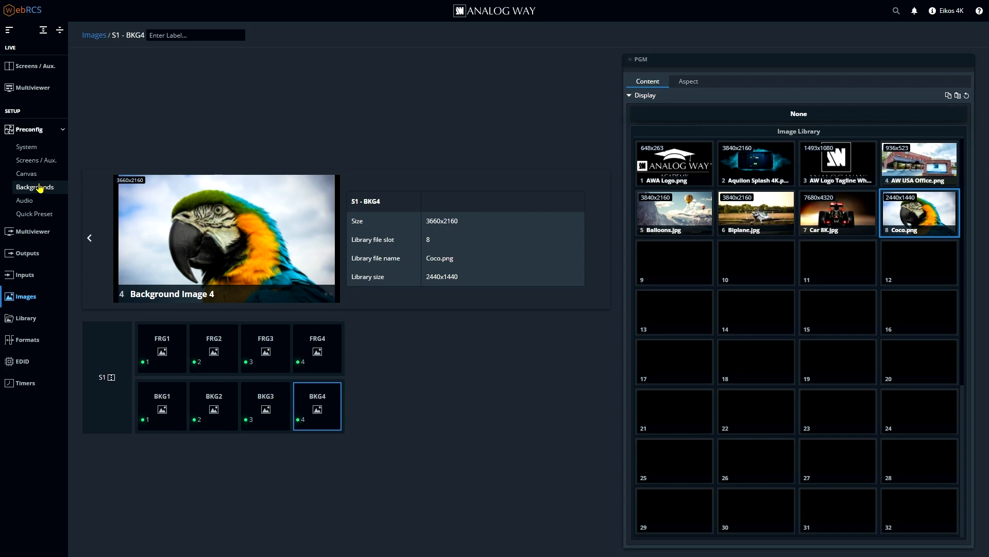
Set background set BS1 of Screen 1 to show Background Image 3, the race car
click(35, 187)
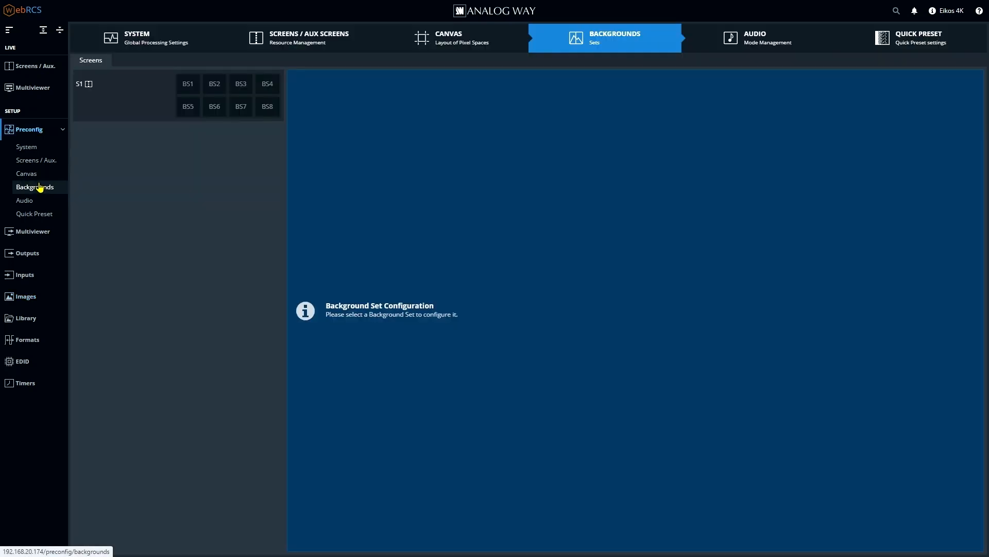
mouse_move(195, 66)
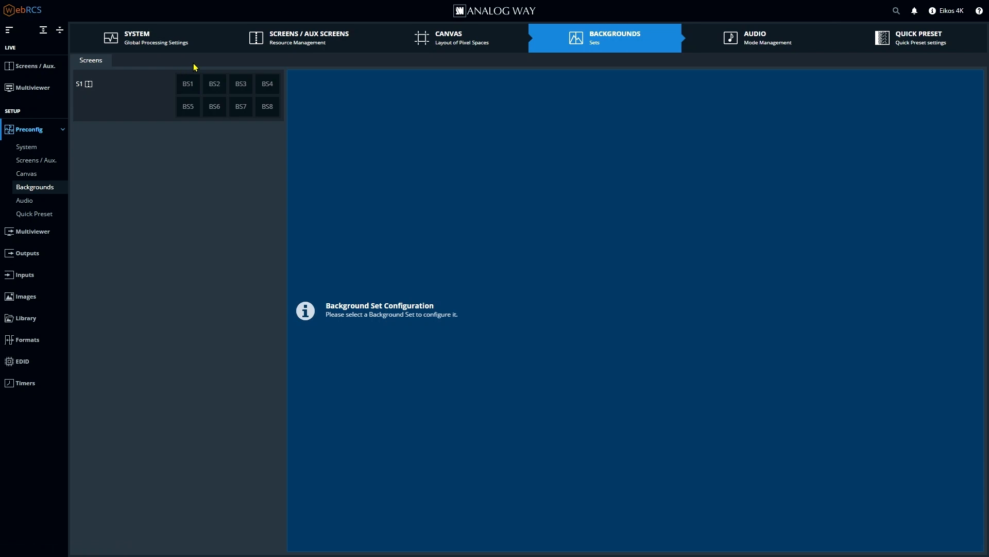
mouse_move(176, 95)
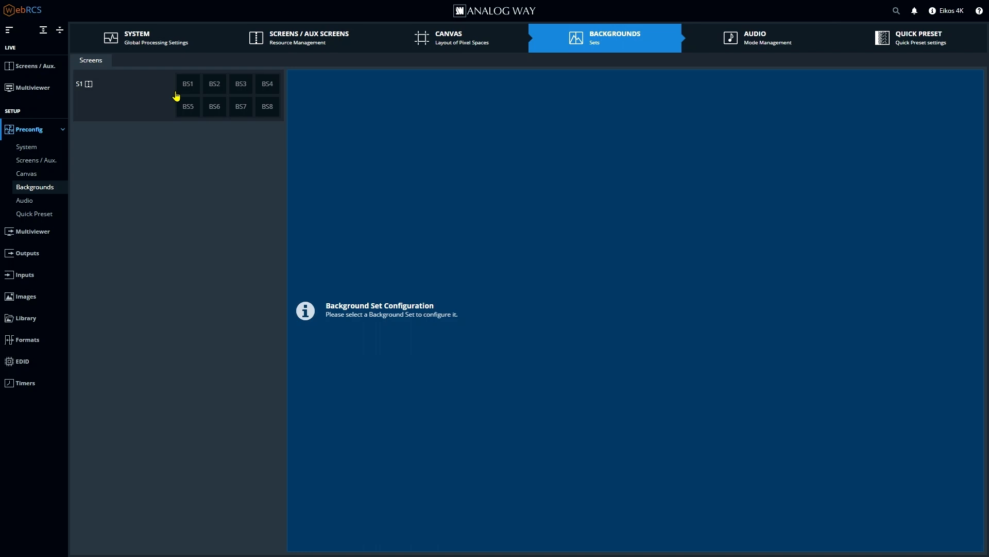
click(187, 83)
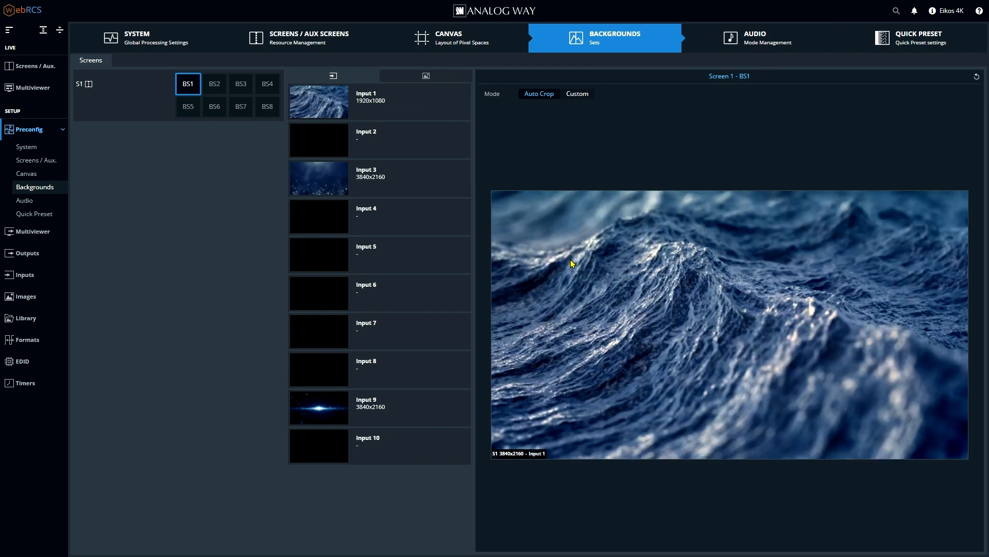
mouse_move(425, 75)
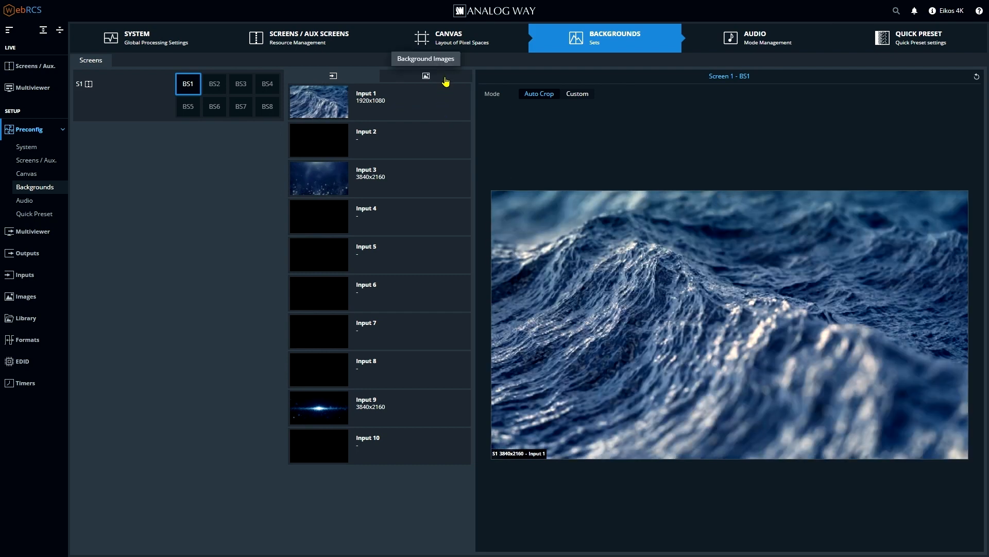
click(426, 75)
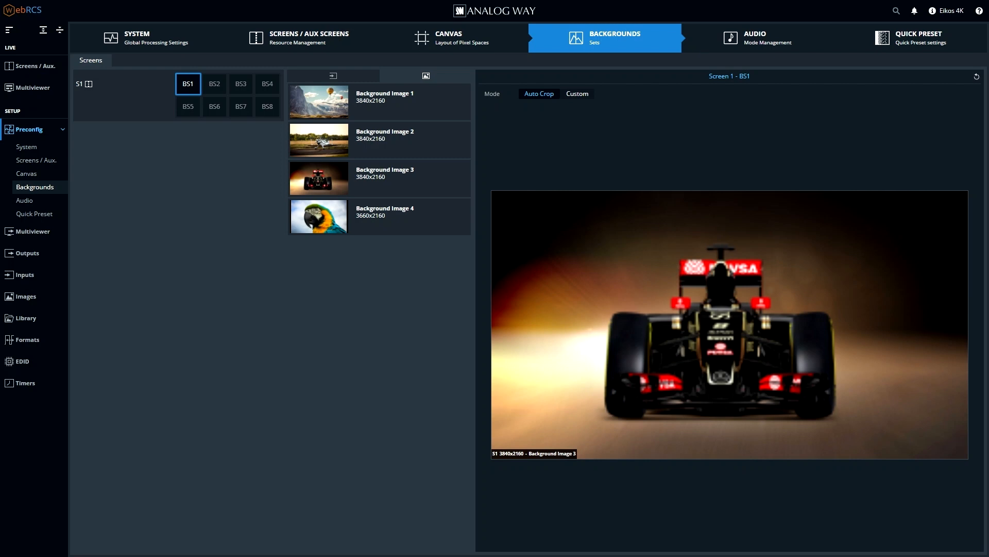
mouse_move(606, 347)
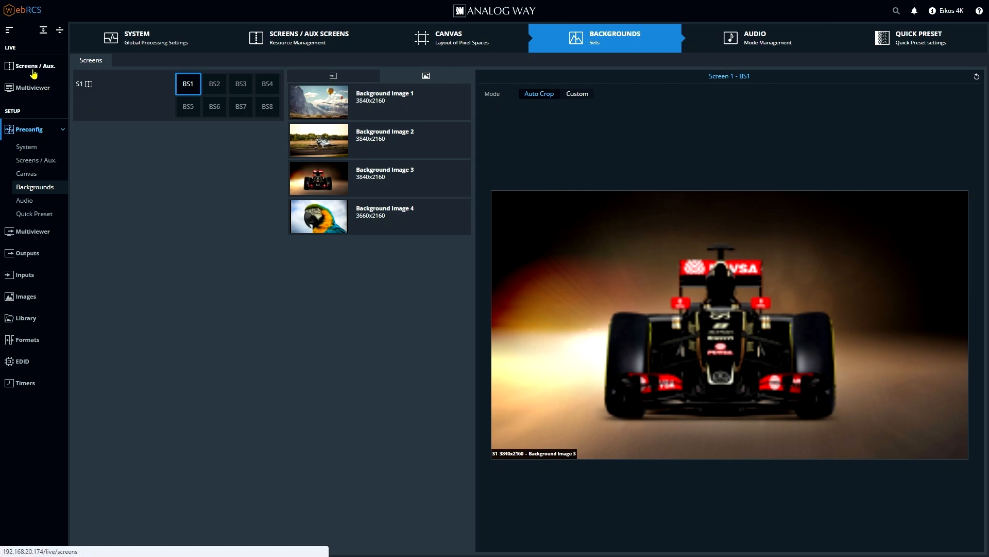
Browse the live source tabs and put Input 1 on a layer of Screen 1's preview
click(33, 66)
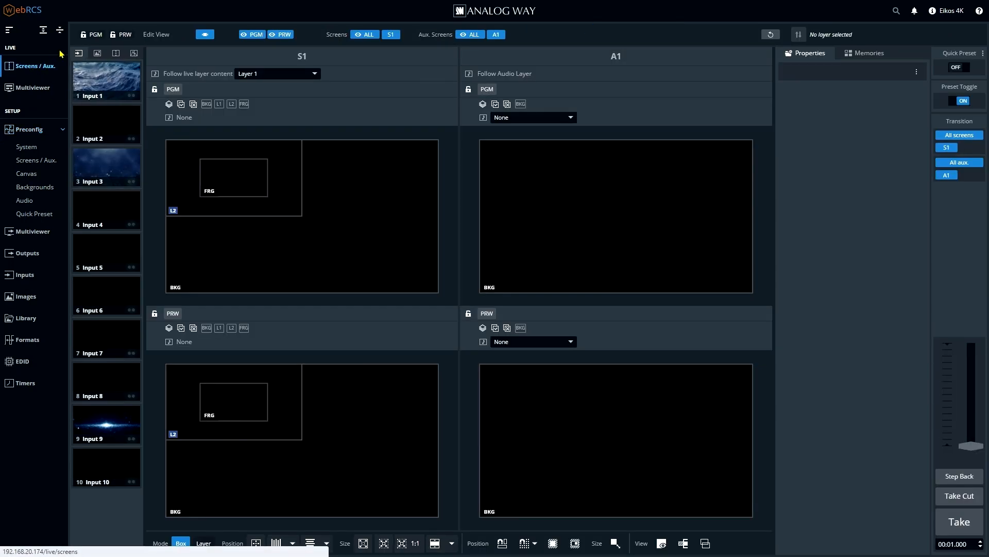
mouse_move(88, 472)
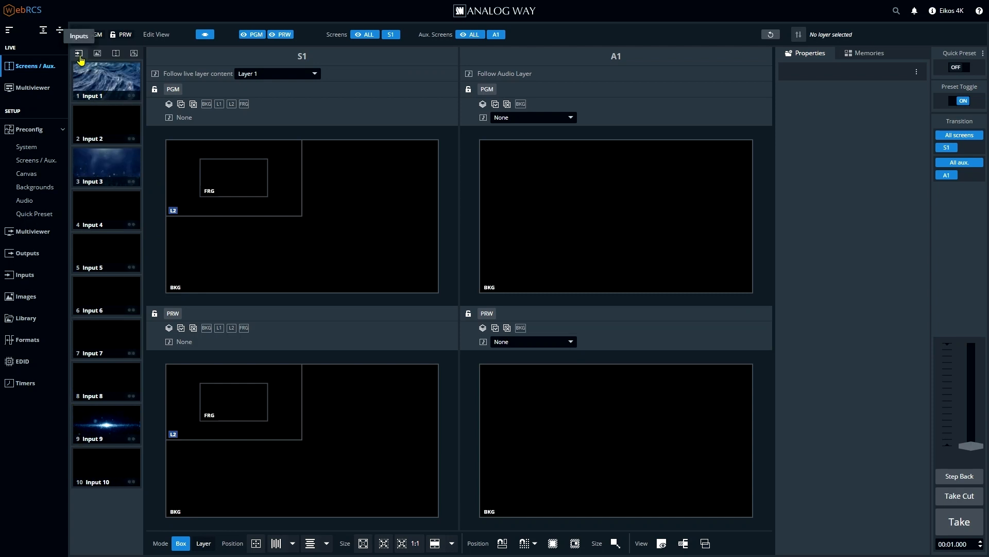
click(96, 53)
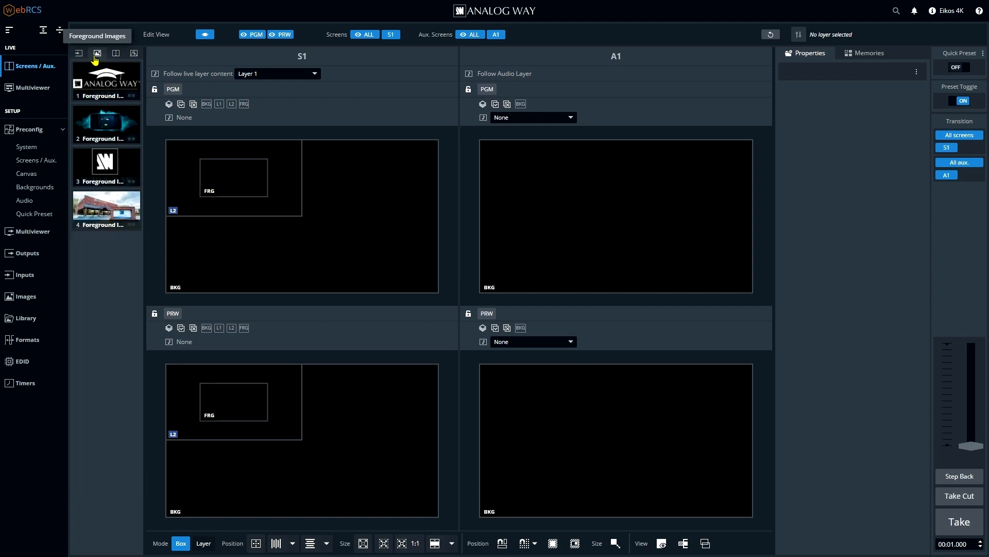
mouse_move(100, 58)
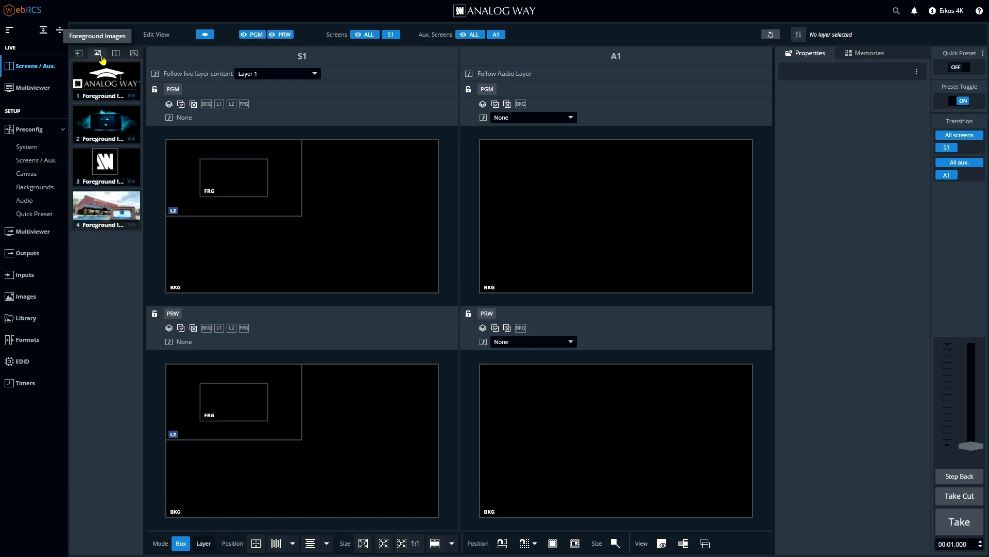
click(116, 53)
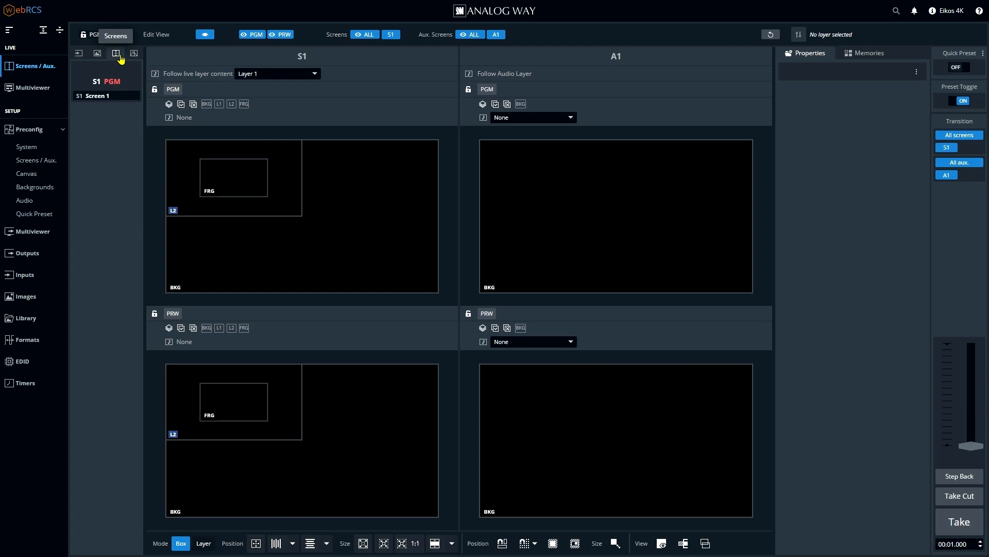
click(134, 53)
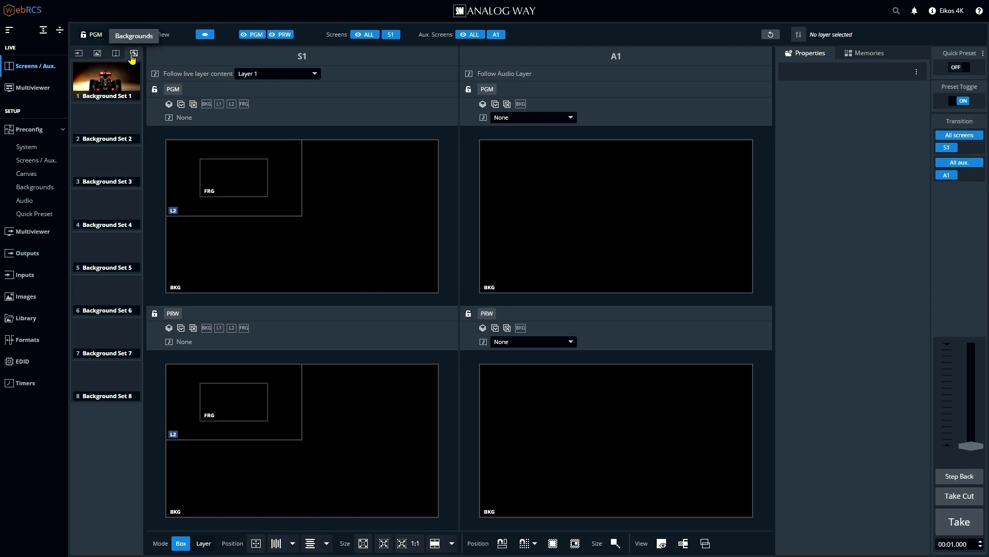
click(133, 52)
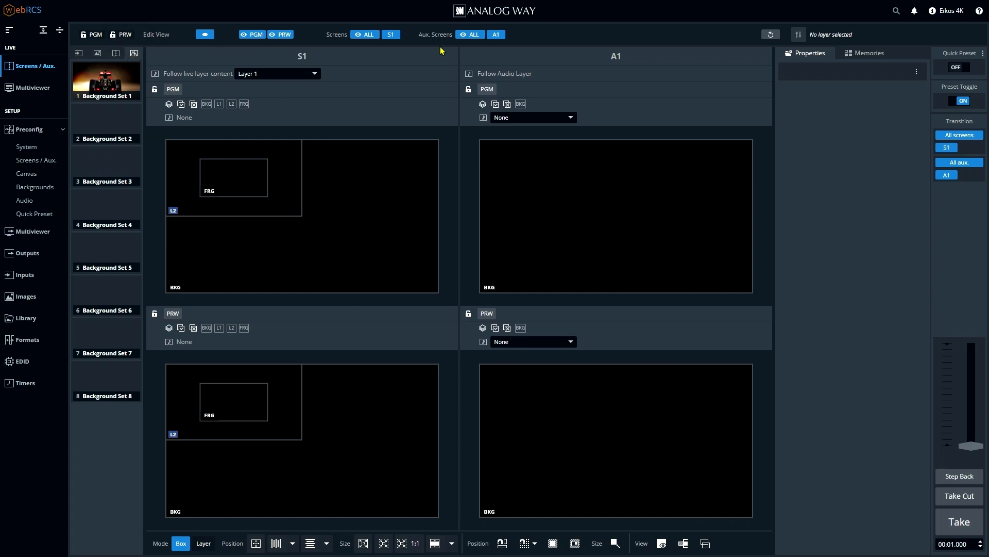
mouse_move(251, 516)
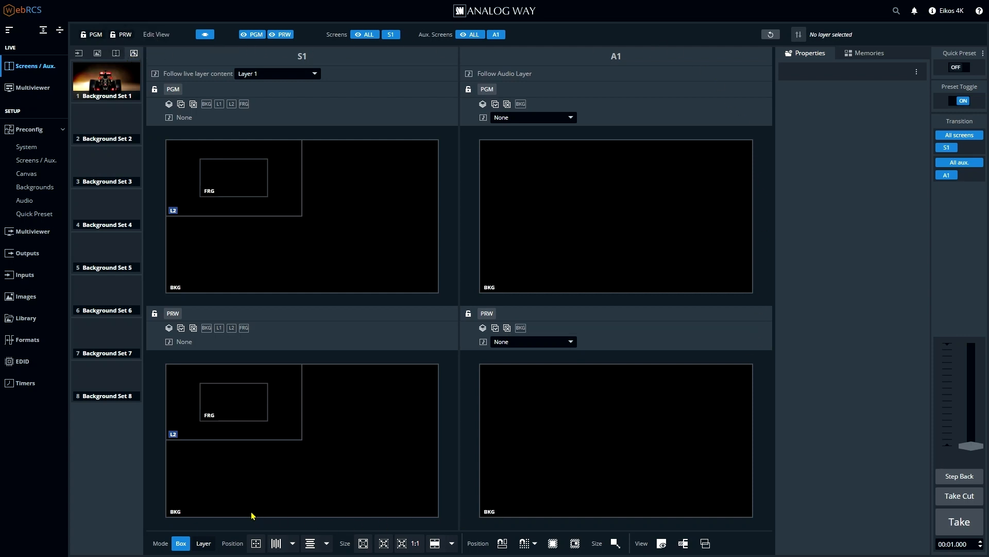
mouse_move(181, 100)
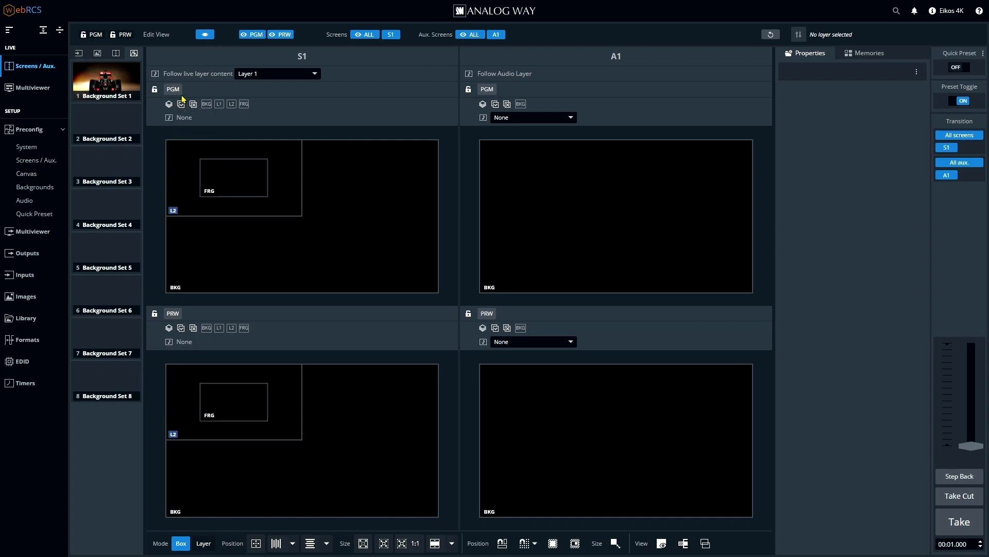
mouse_move(193, 83)
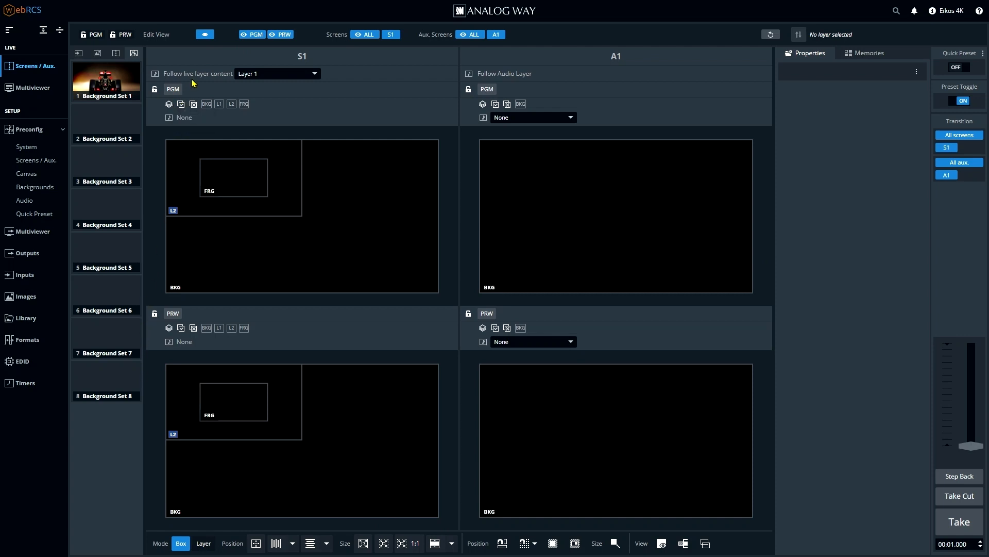
mouse_move(268, 346)
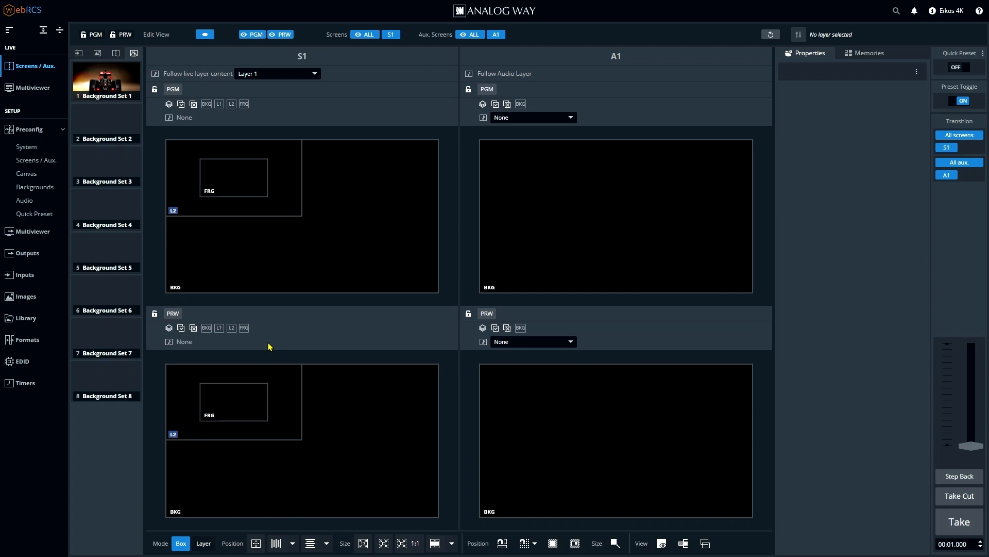
click(207, 328)
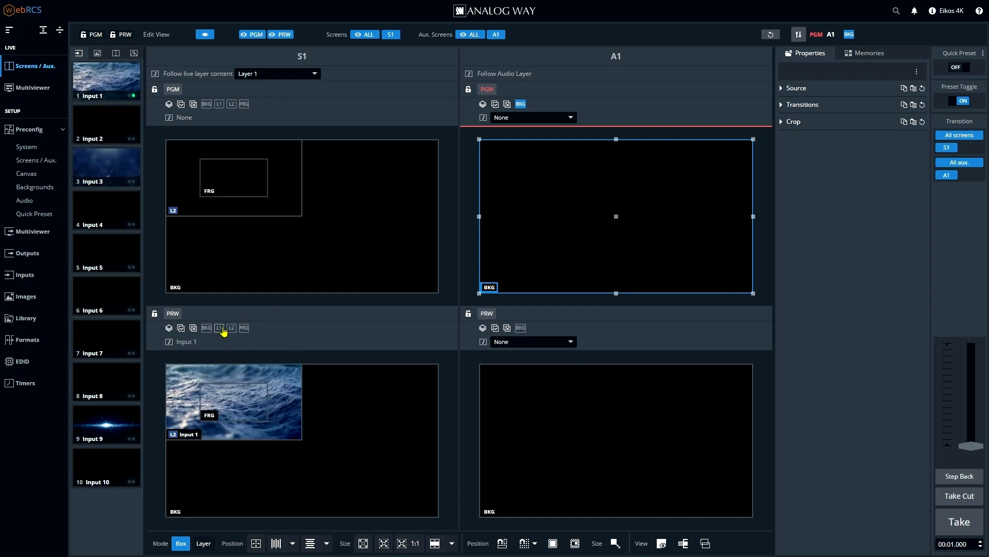
Center and stretch Input 1 full-frame on layer 1 of S1 preview, then add a foreground image
click(218, 327)
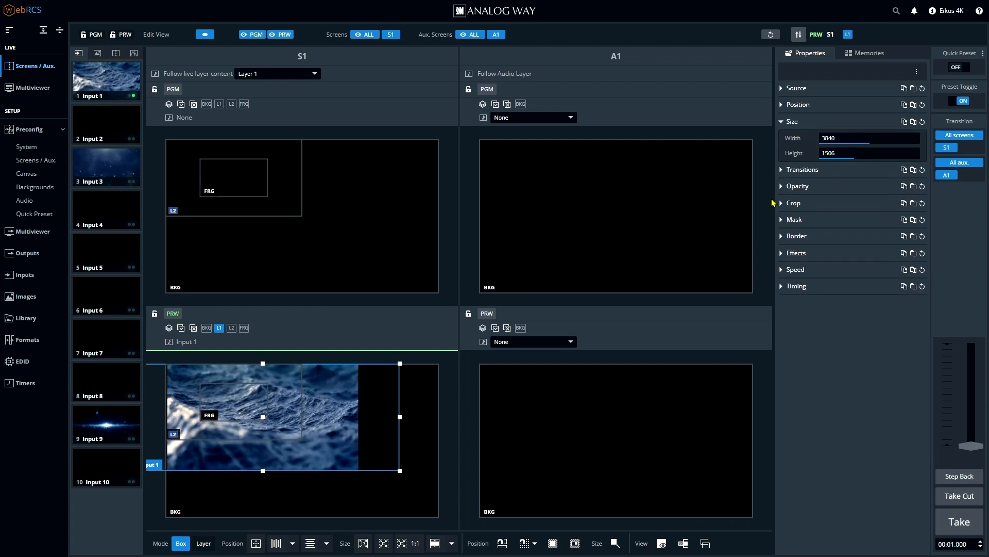
click(255, 543)
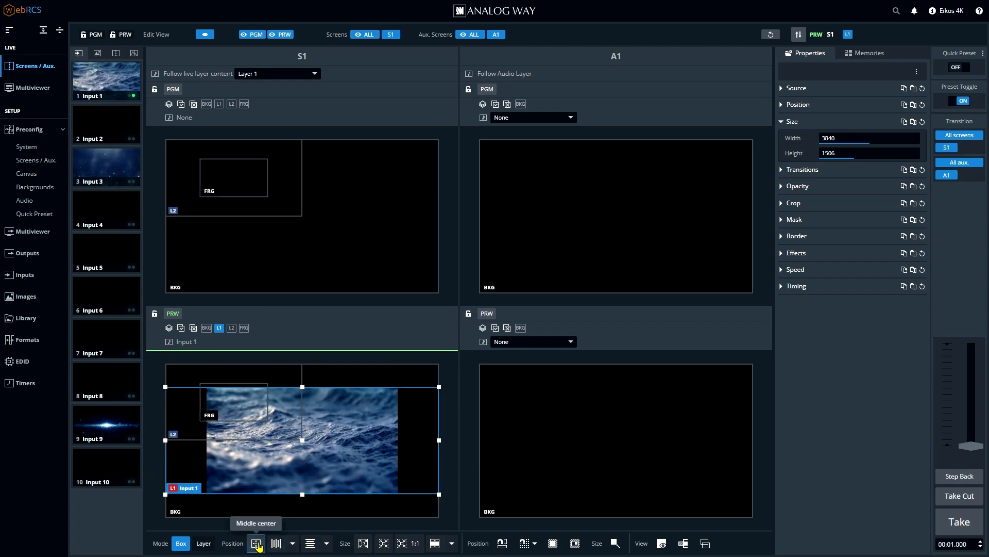
click(363, 544)
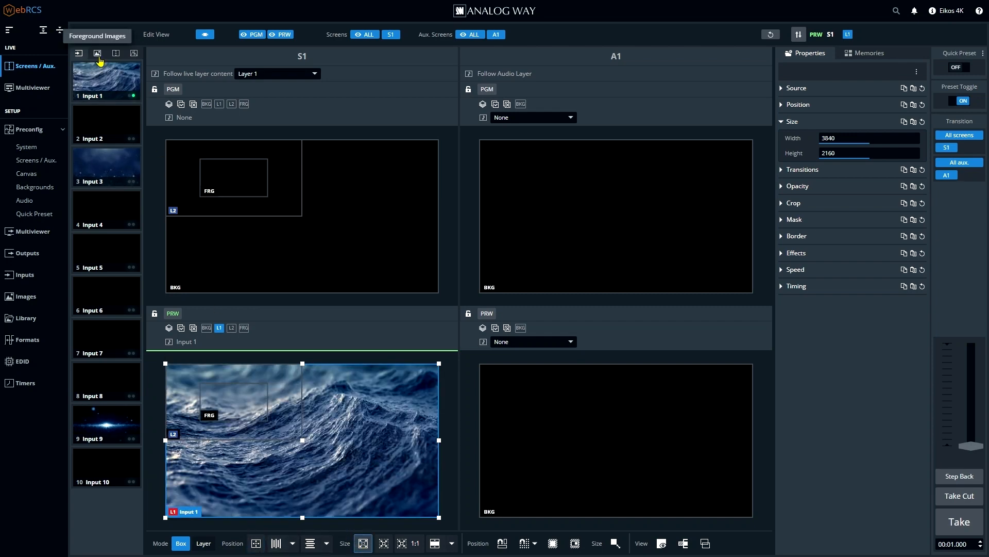
click(98, 53)
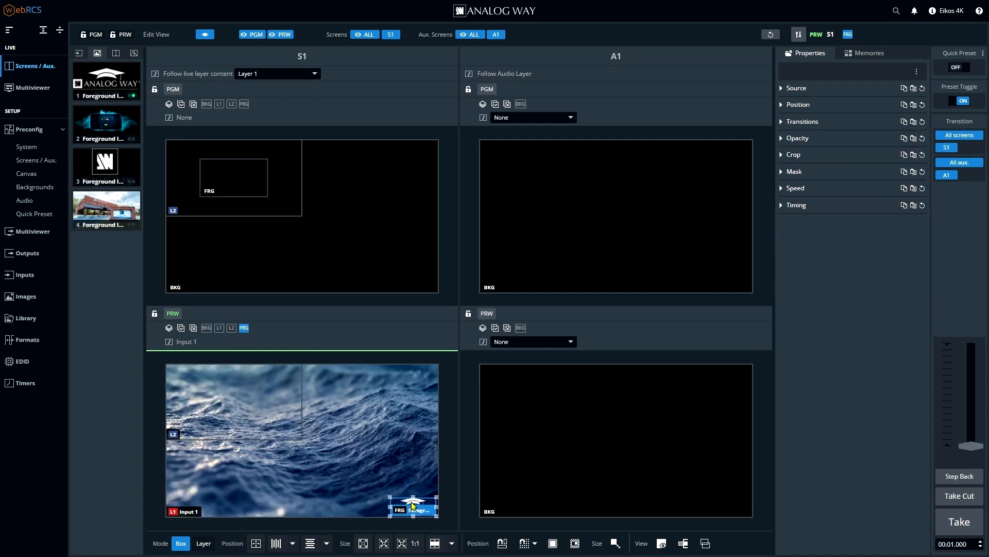
click(289, 543)
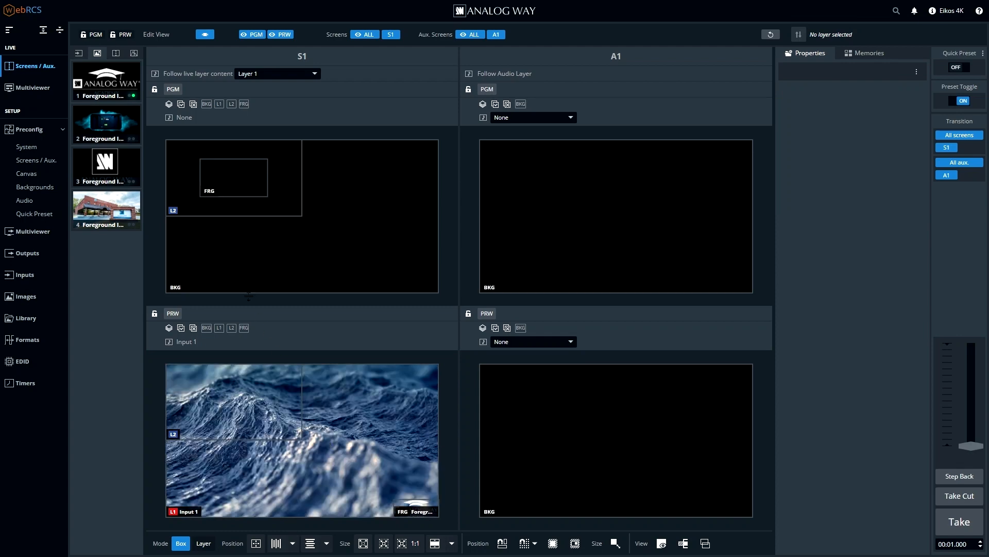
Assign S1 PGM as the background source of the A1 aux preview
click(115, 53)
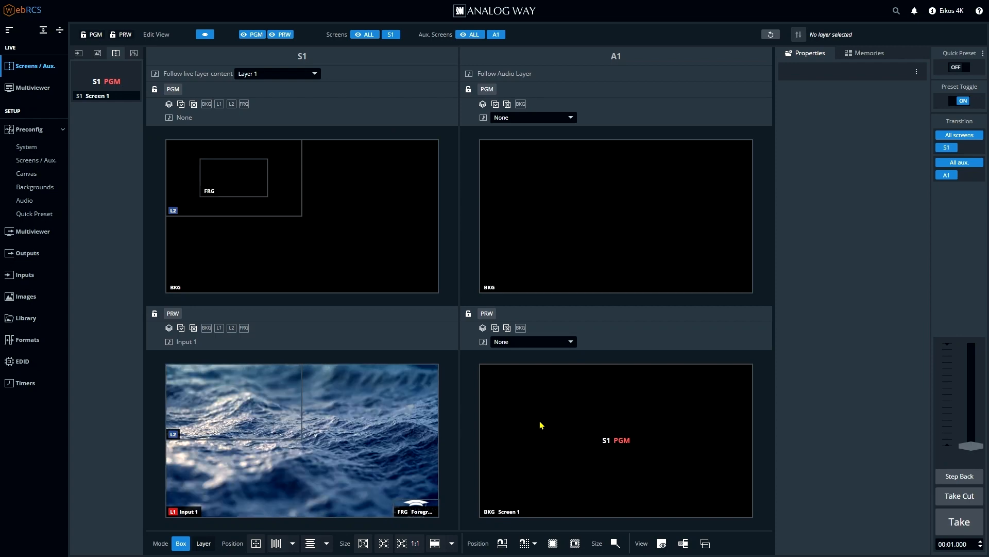
mouse_move(598, 424)
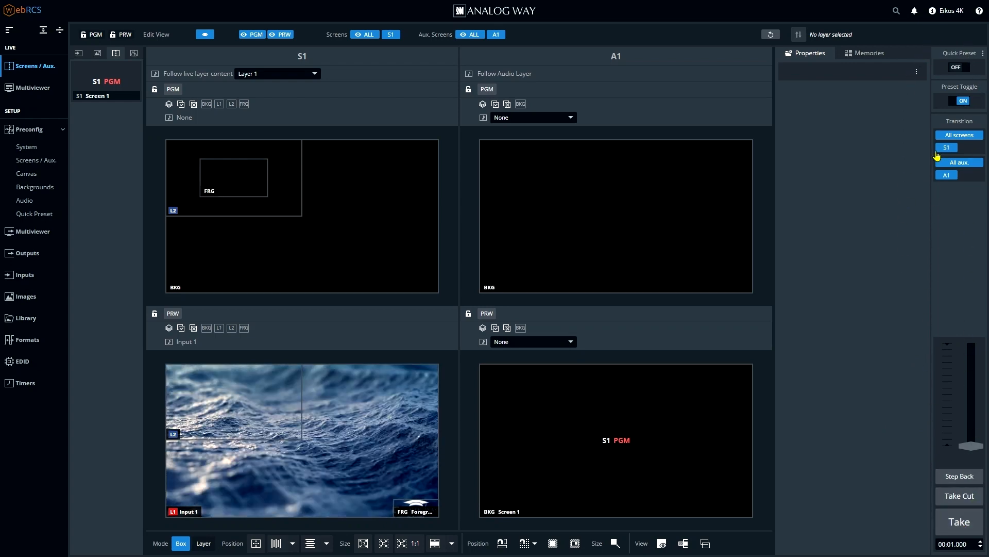
click(958, 147)
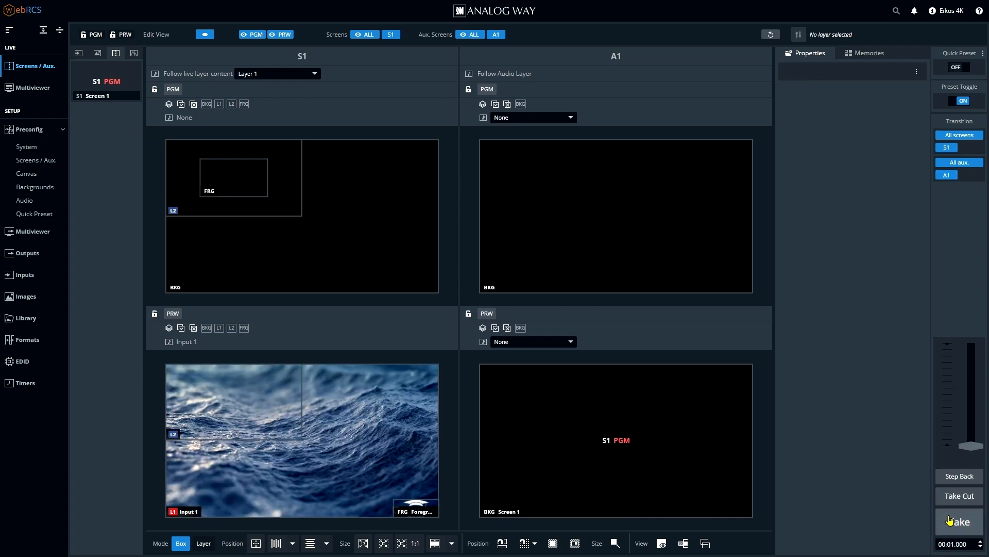
click(958, 521)
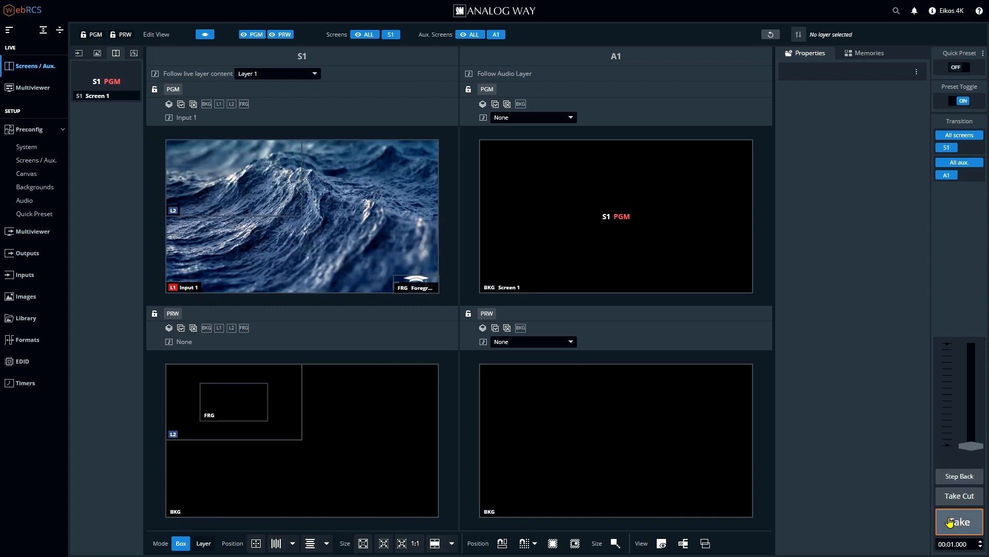
click(958, 522)
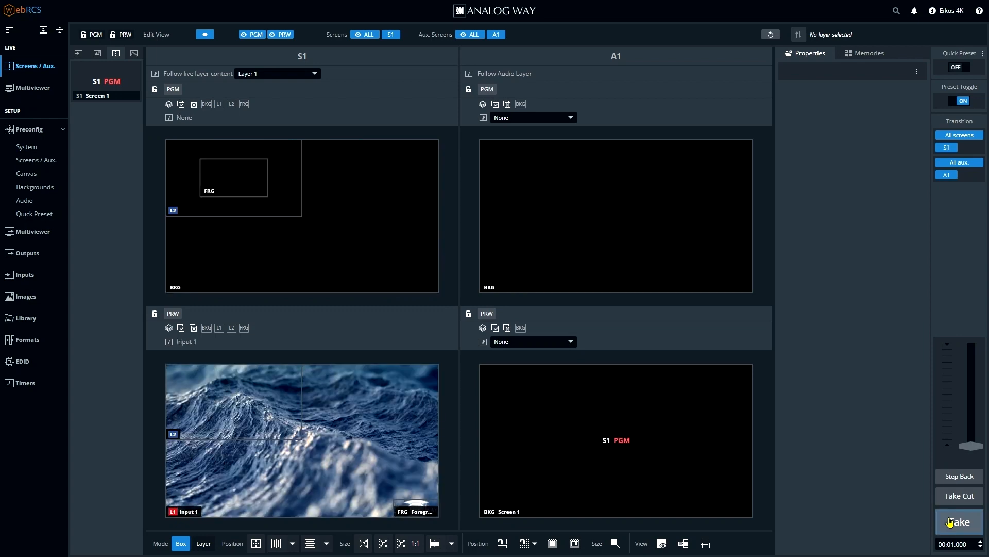
click(958, 522)
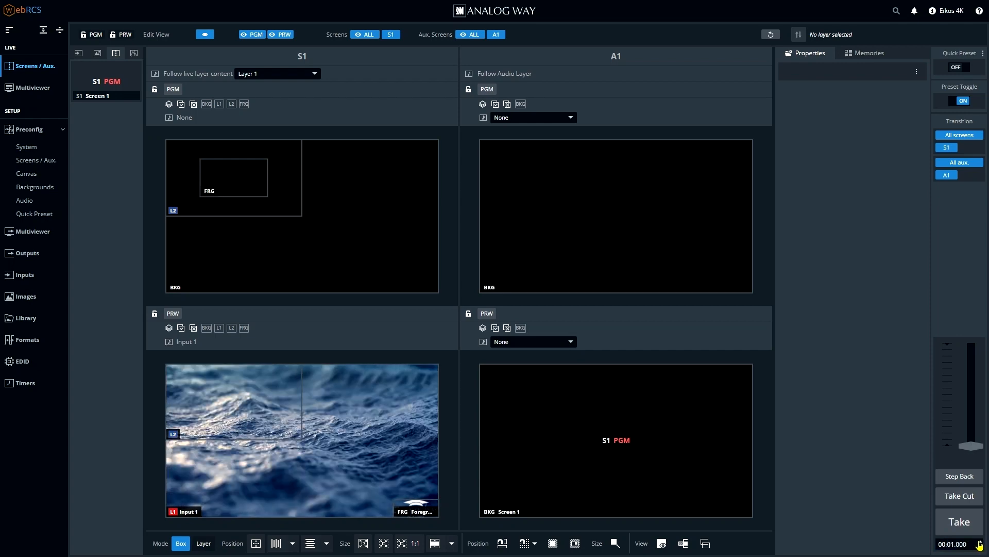
click(219, 328)
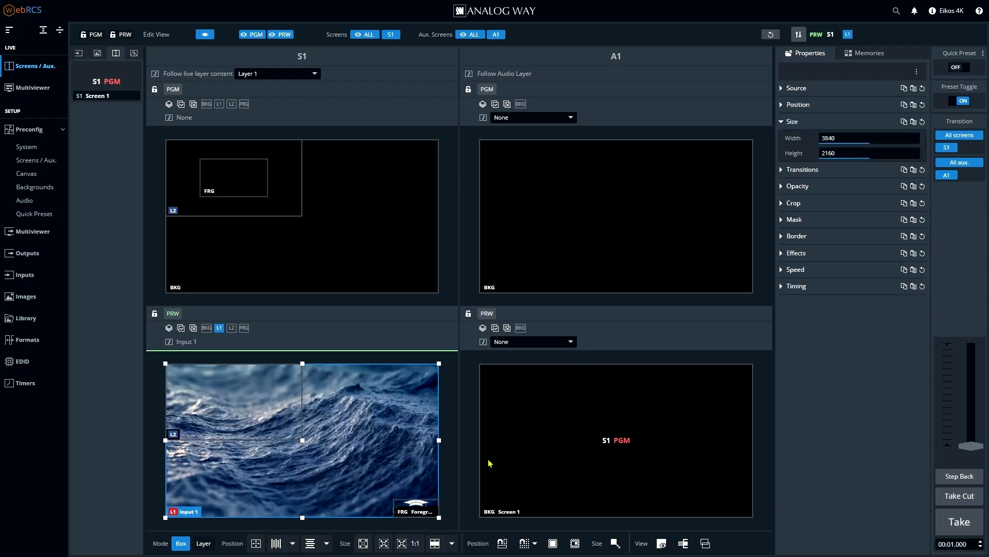
click(802, 169)
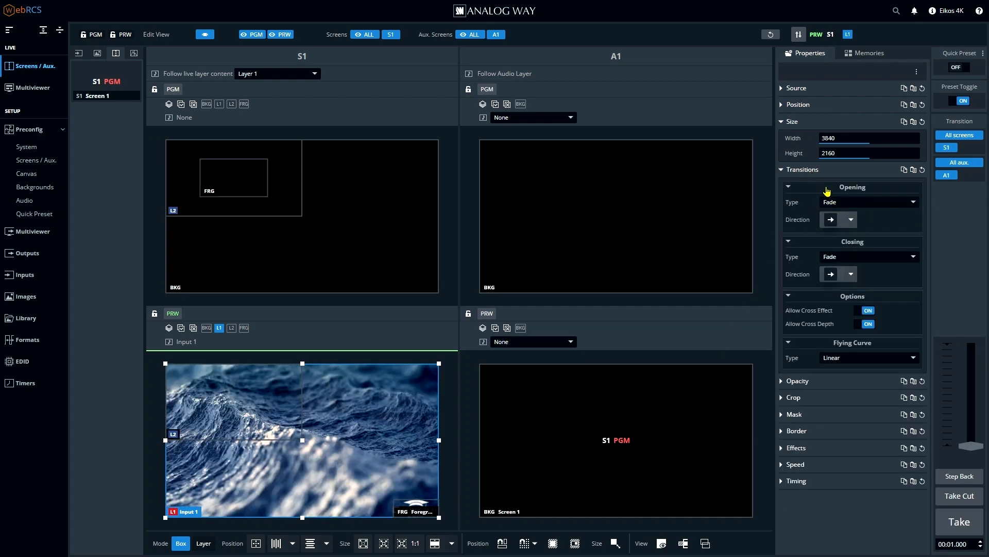
click(802, 169)
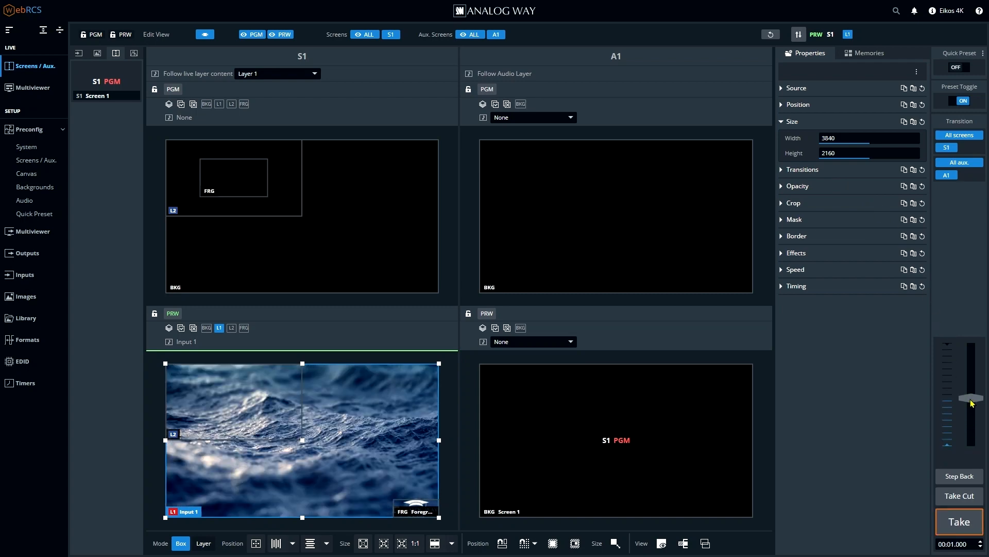
click(958, 522)
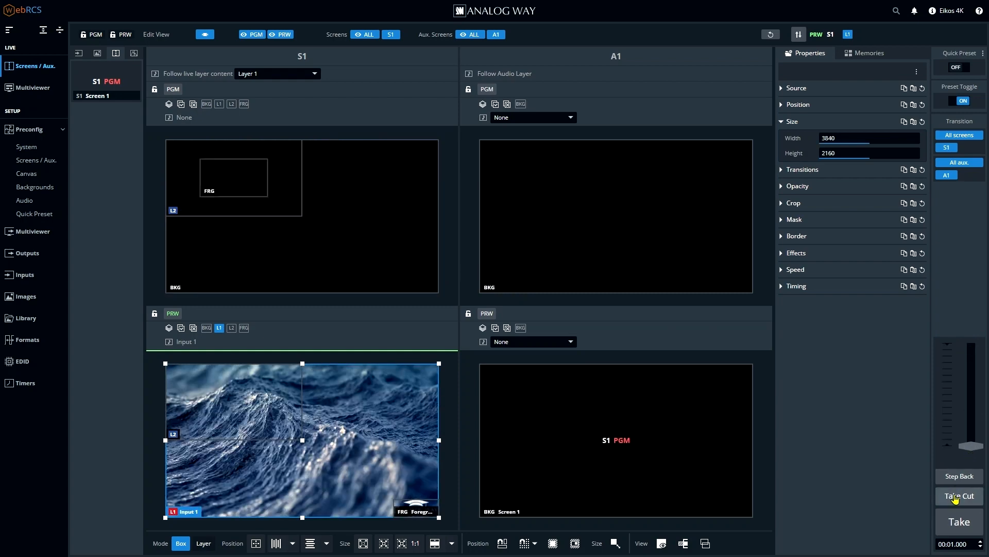
click(958, 496)
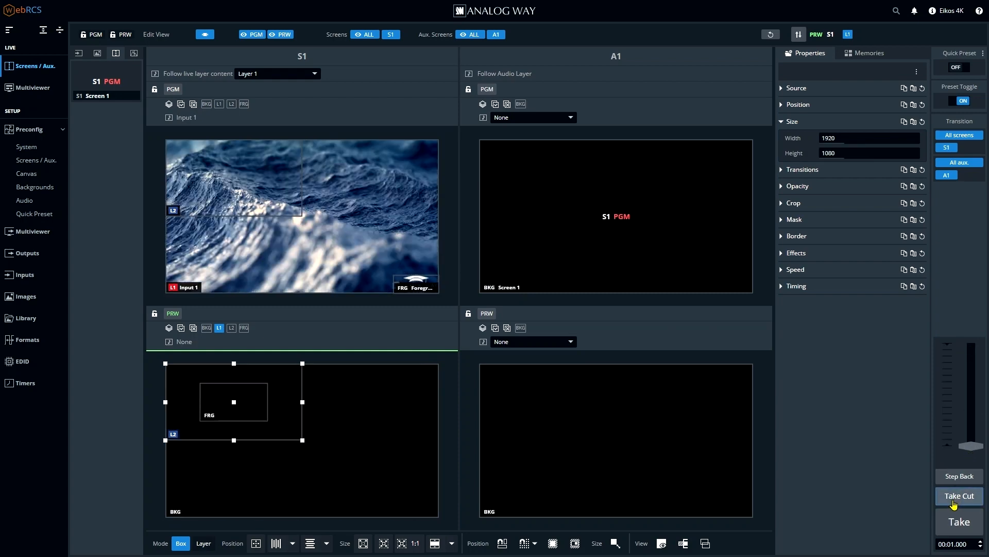
click(957, 496)
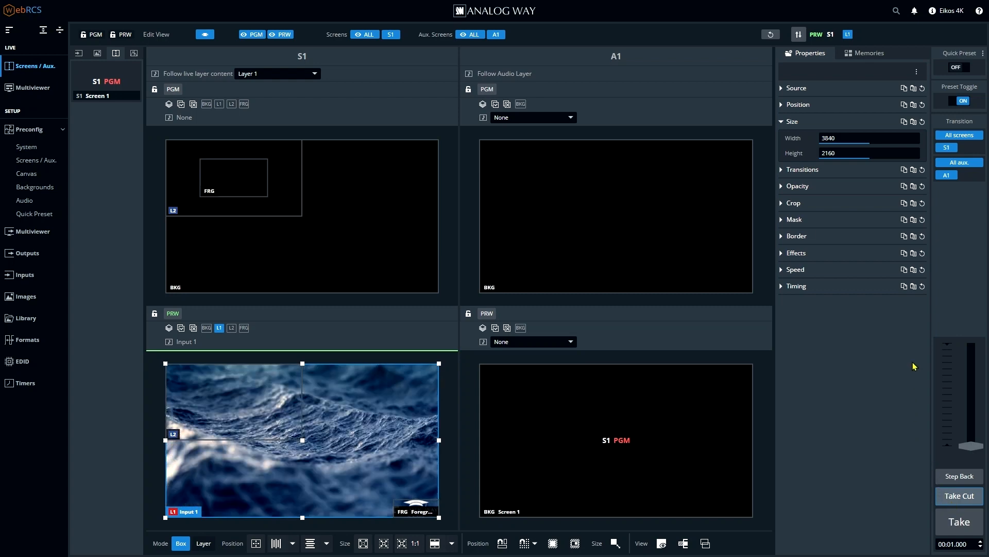
Save S1's preview as screen memory 1 labelled 'Intro Look', then switch to aux memories
click(865, 53)
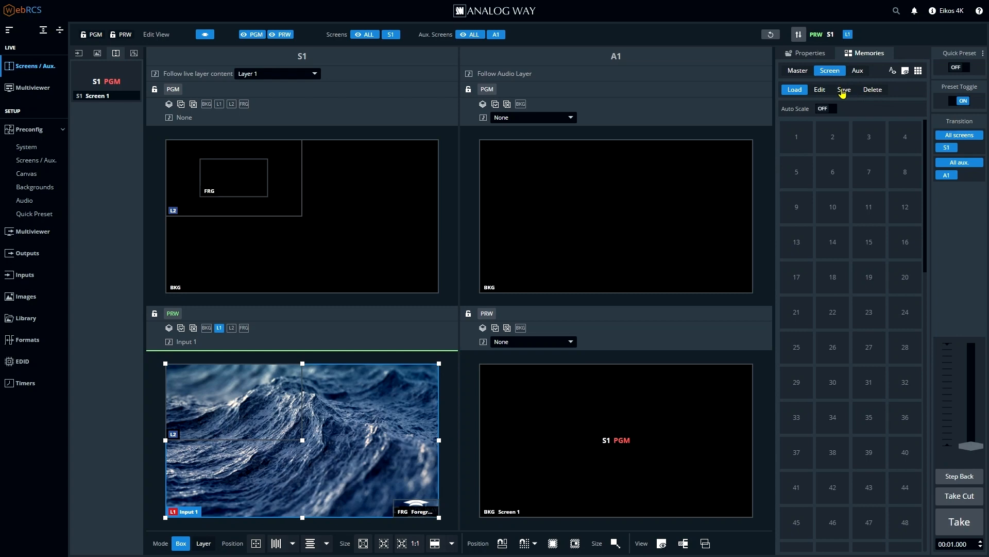
click(844, 88)
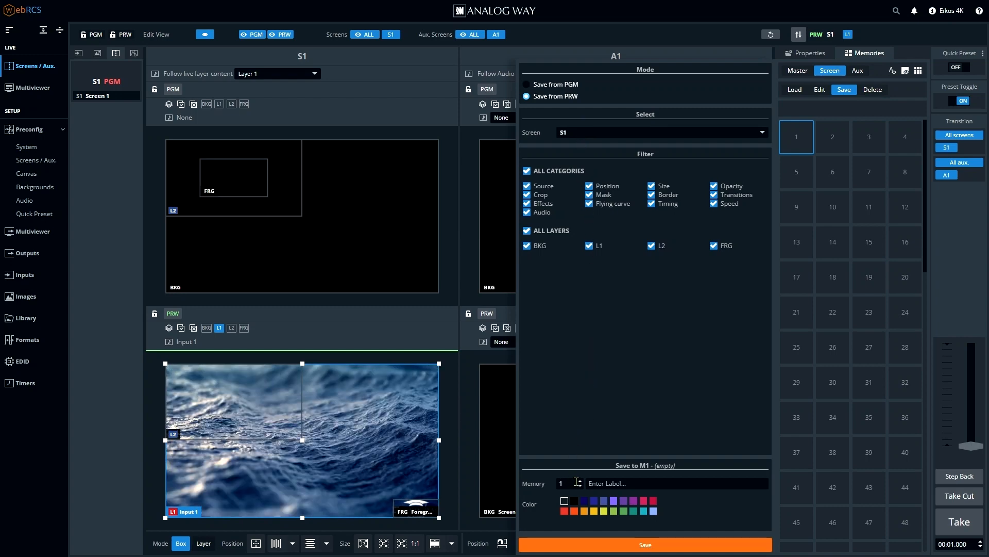
click(832, 136)
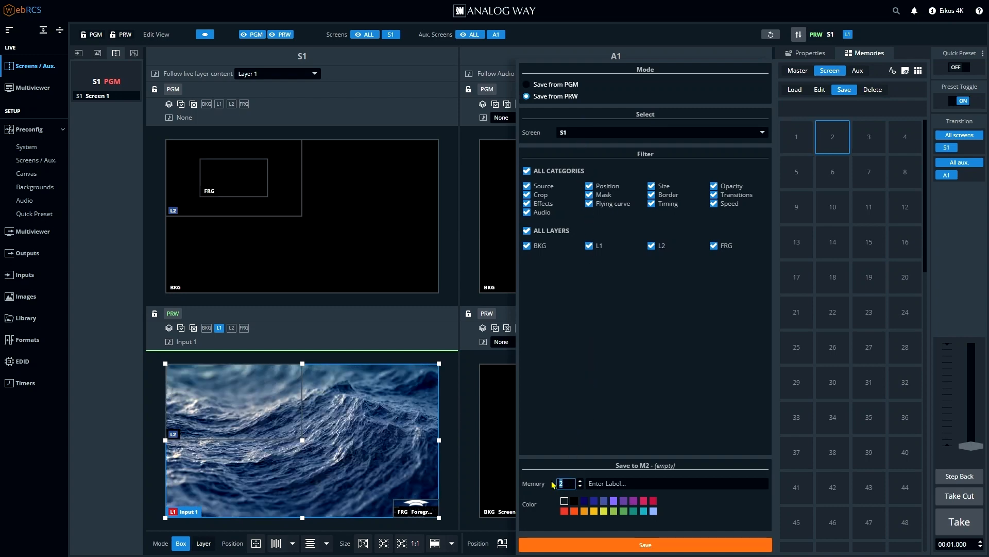
click(796, 136)
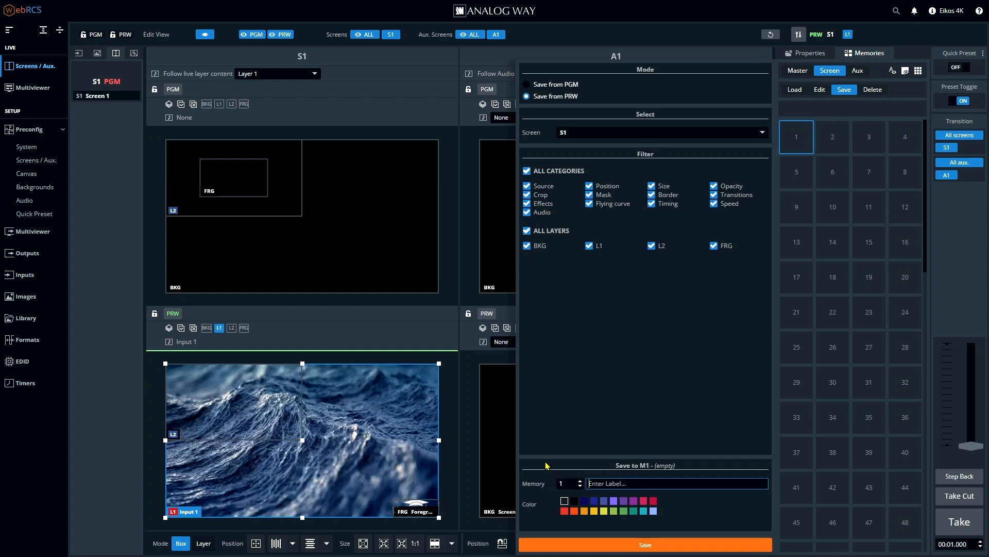
text(Intro Look)
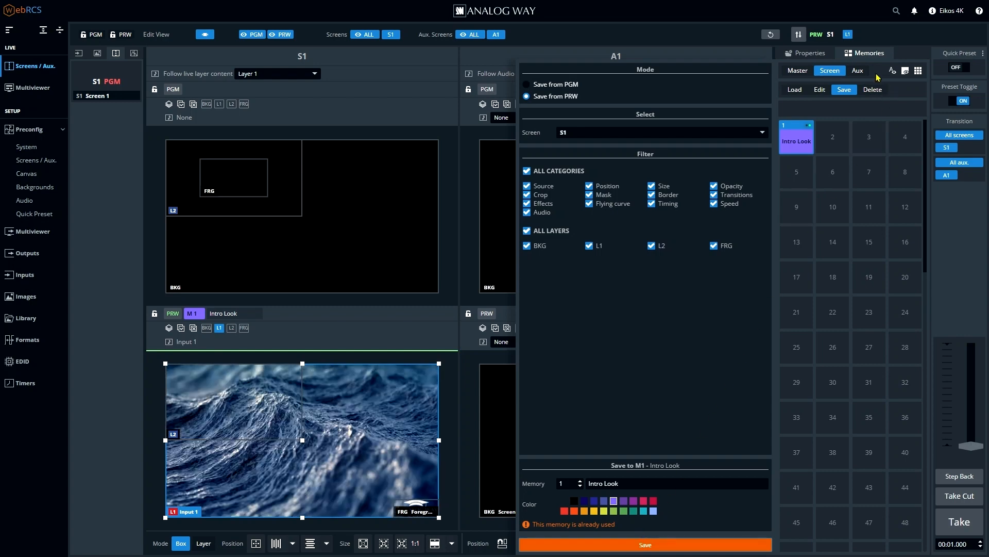
click(856, 70)
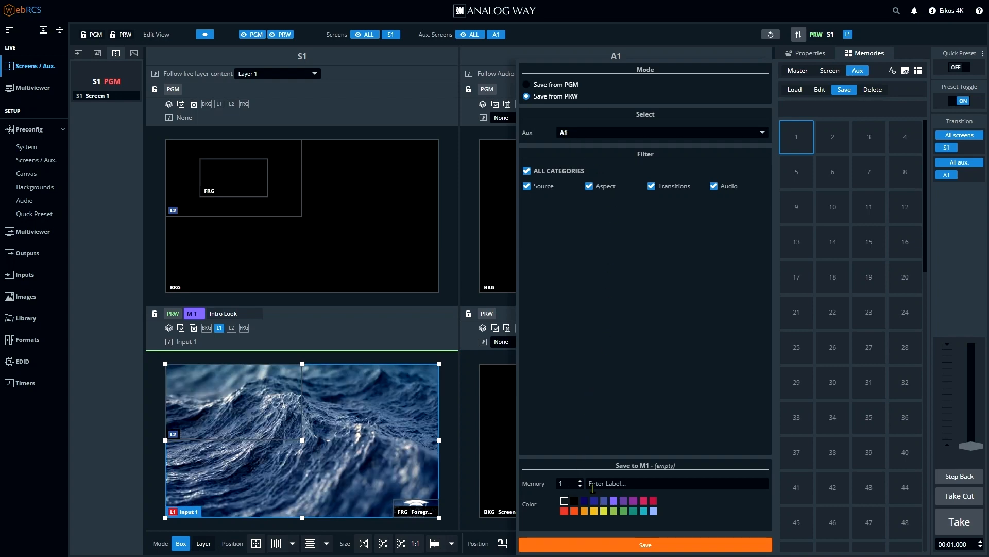
Save A1's preview as aux memory 1 labelled 'Intro Look' in purple
text(Intro L)
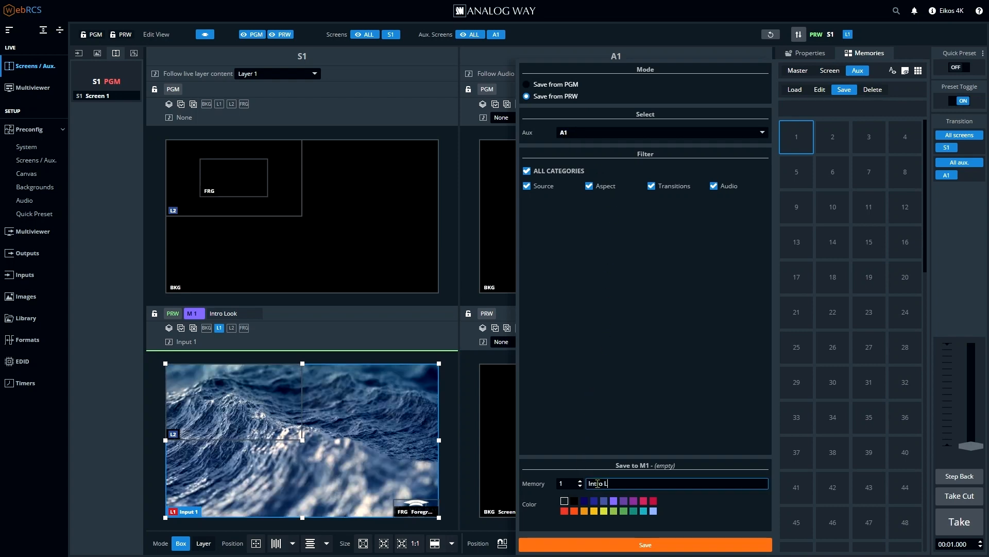
click(615, 510)
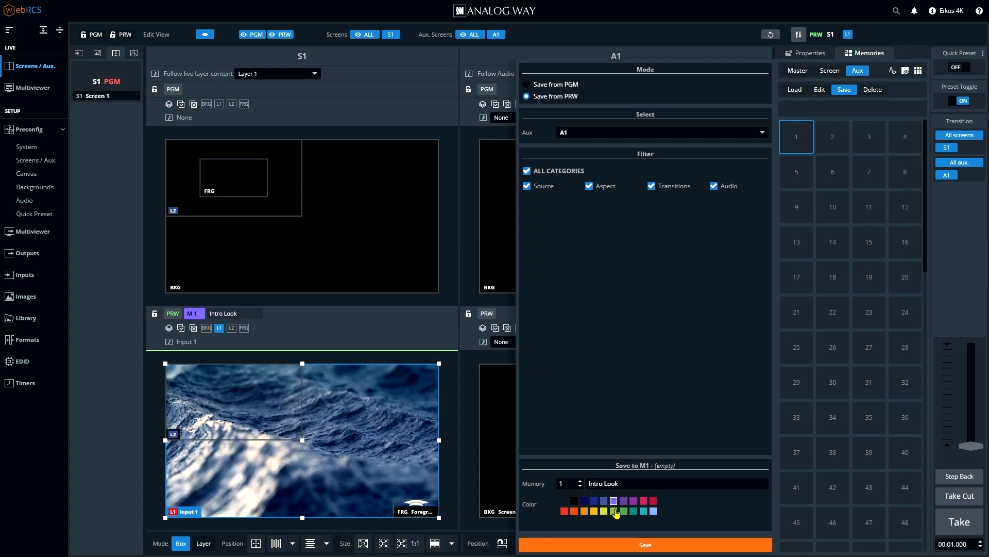
click(644, 545)
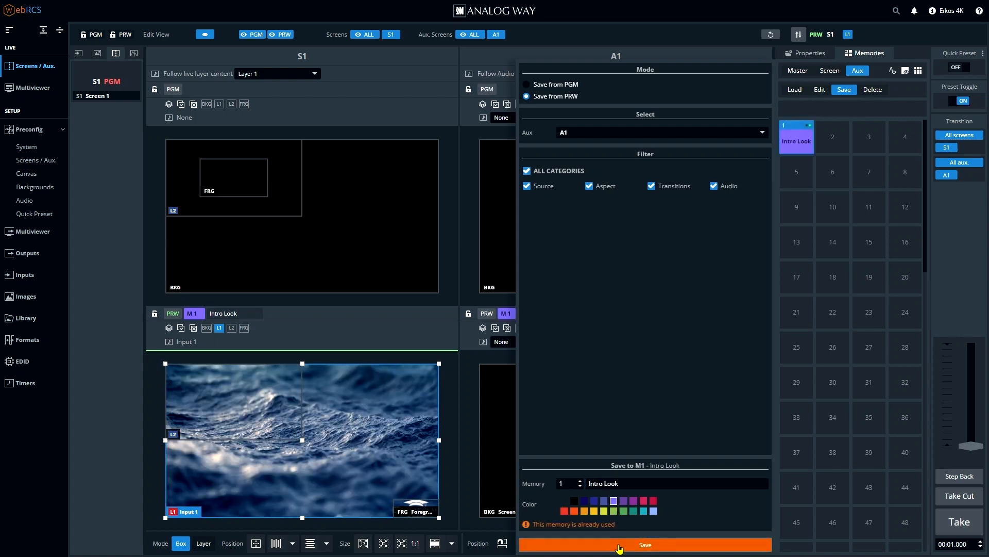
click(644, 544)
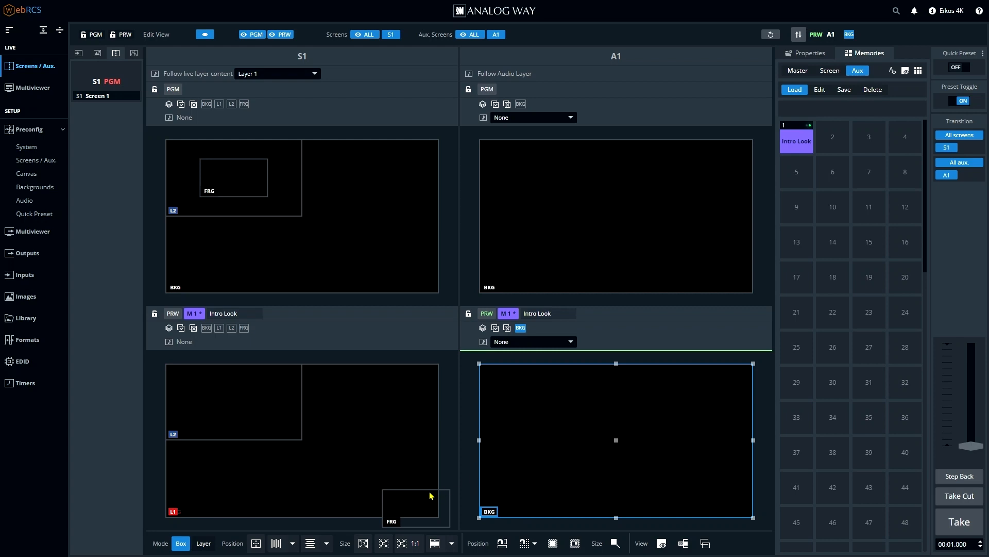
mouse_move(743, 215)
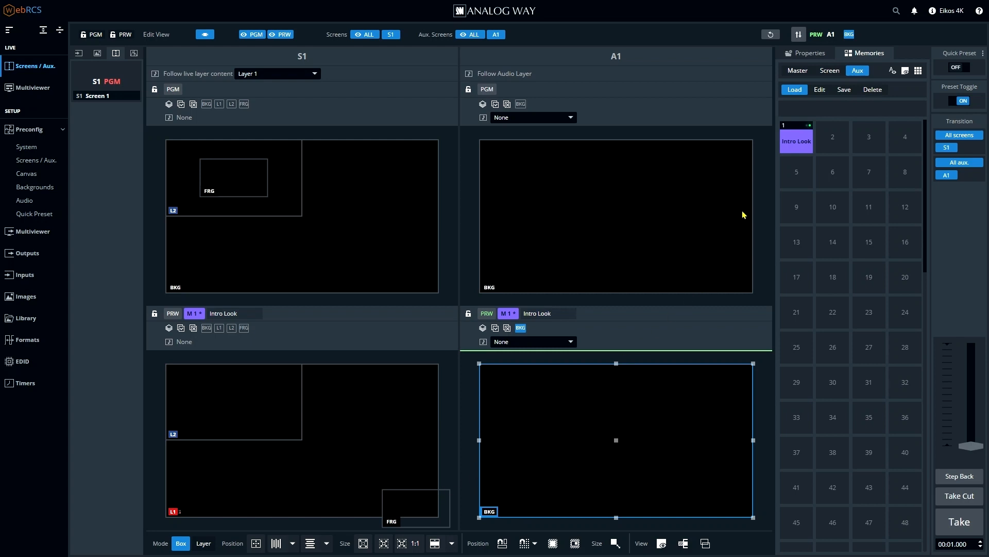
Check the Intro Look screen and aux memories, then show the empty master memory grid
click(829, 70)
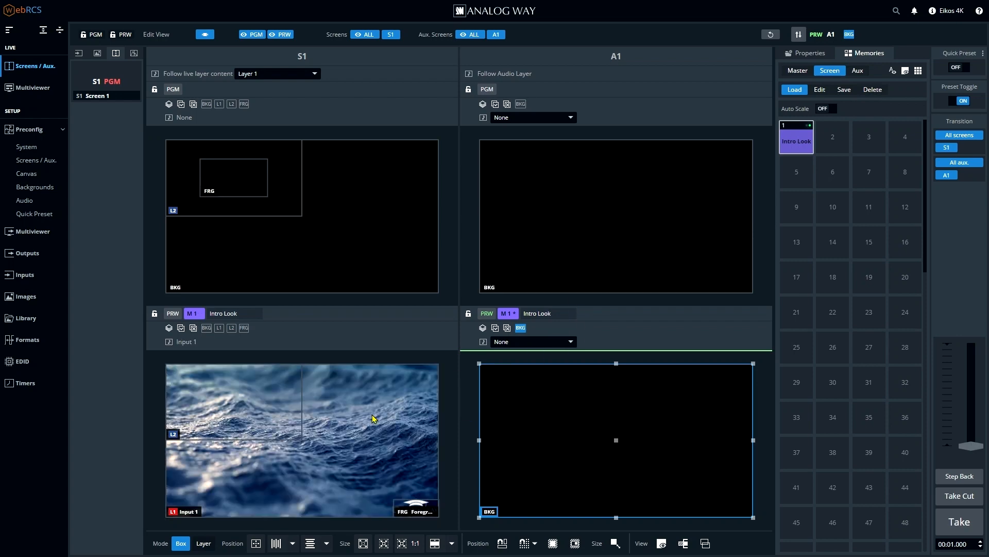
click(858, 70)
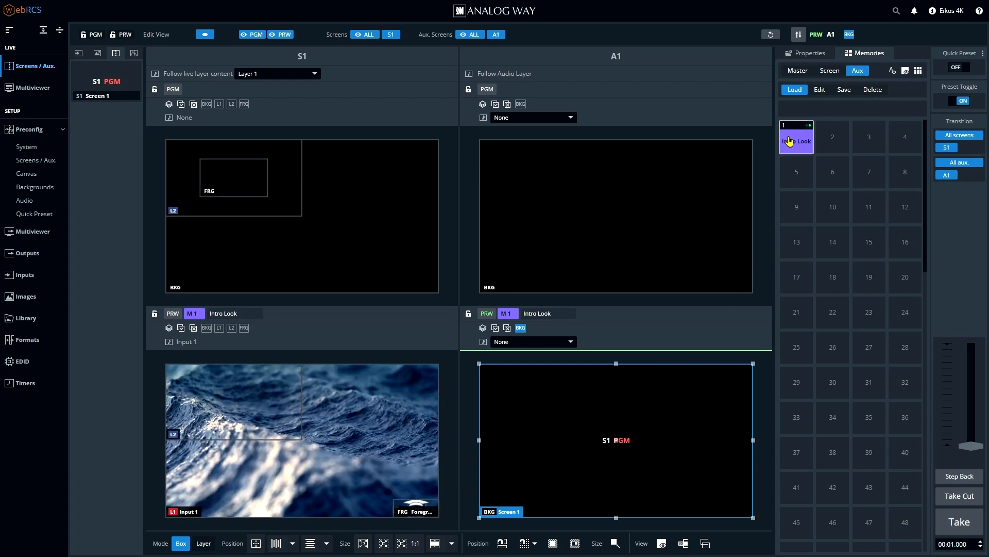
click(797, 70)
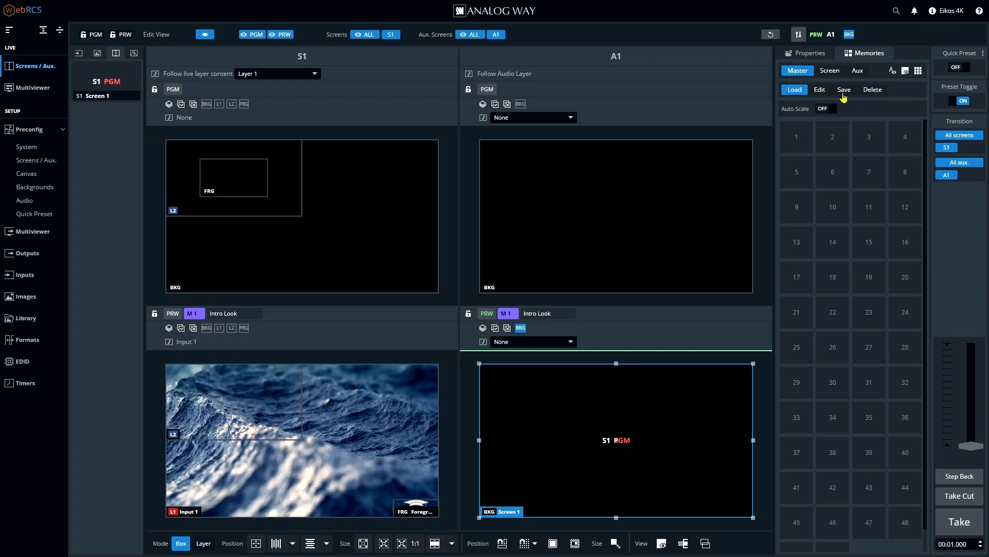
Save master memory 1 labelled 'Intro Look' from the existing S1 and A1 memories
click(844, 88)
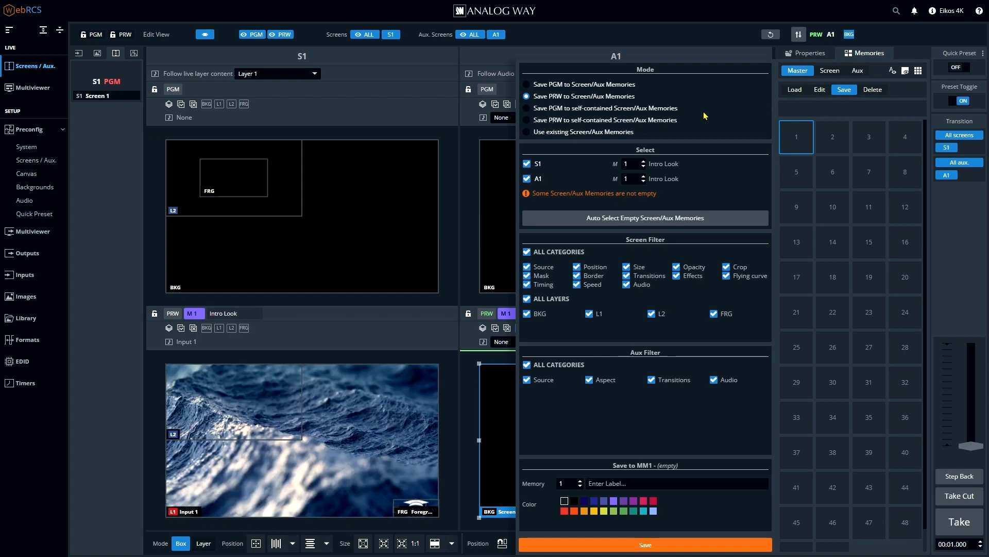
click(526, 131)
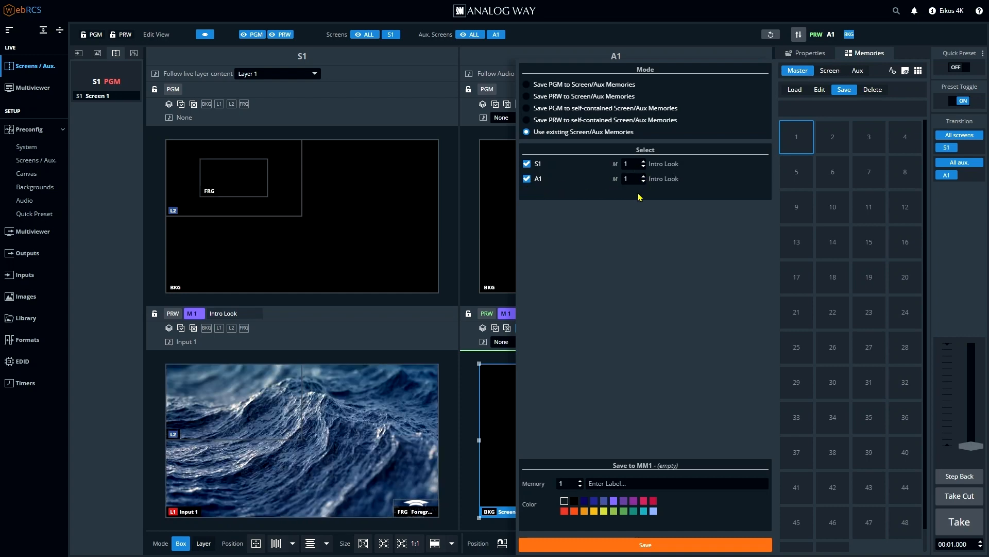
click(675, 482)
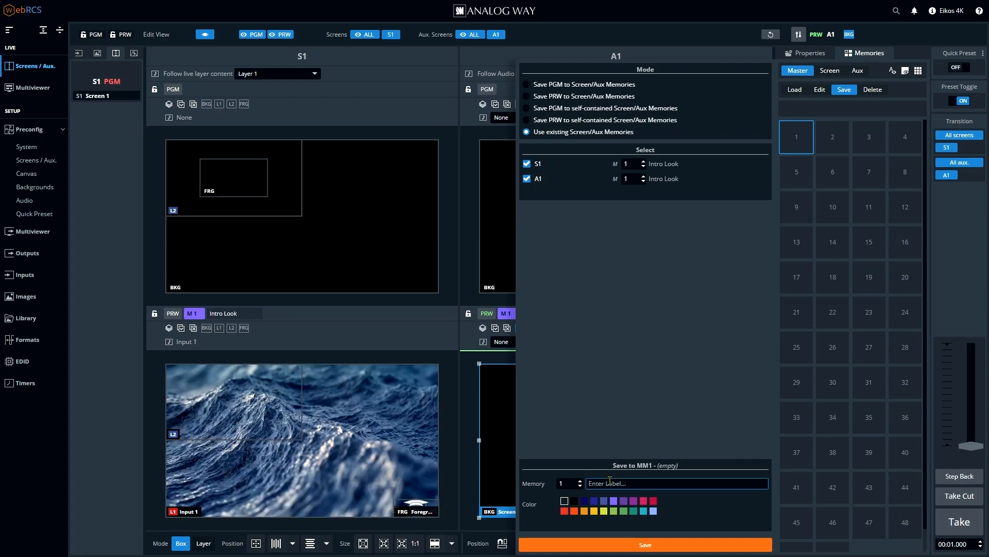
text(Intro Look)
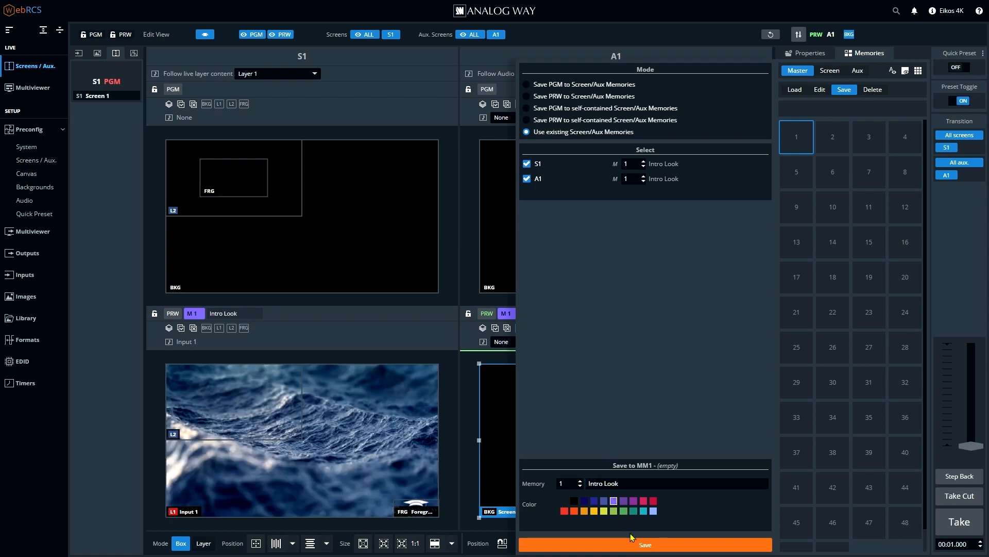
click(644, 544)
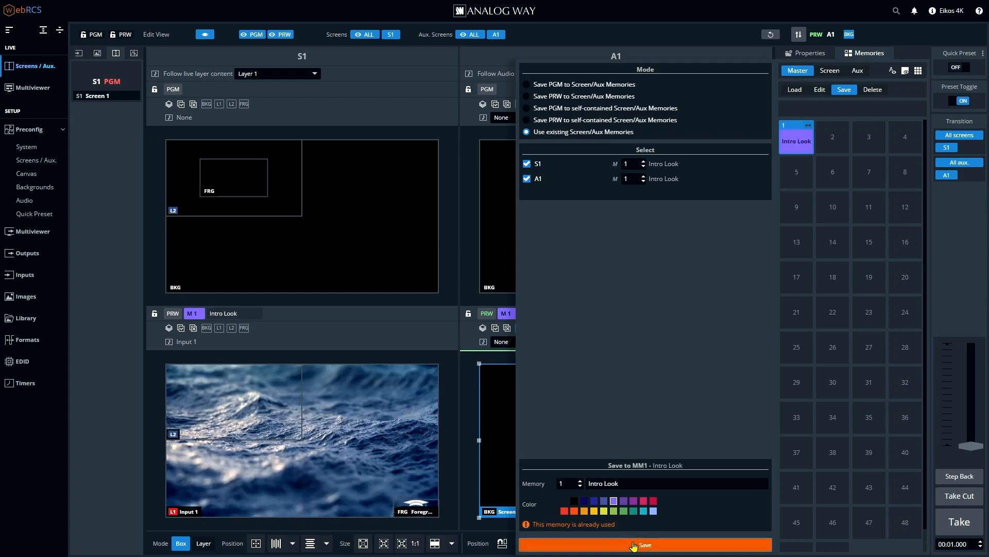
click(643, 544)
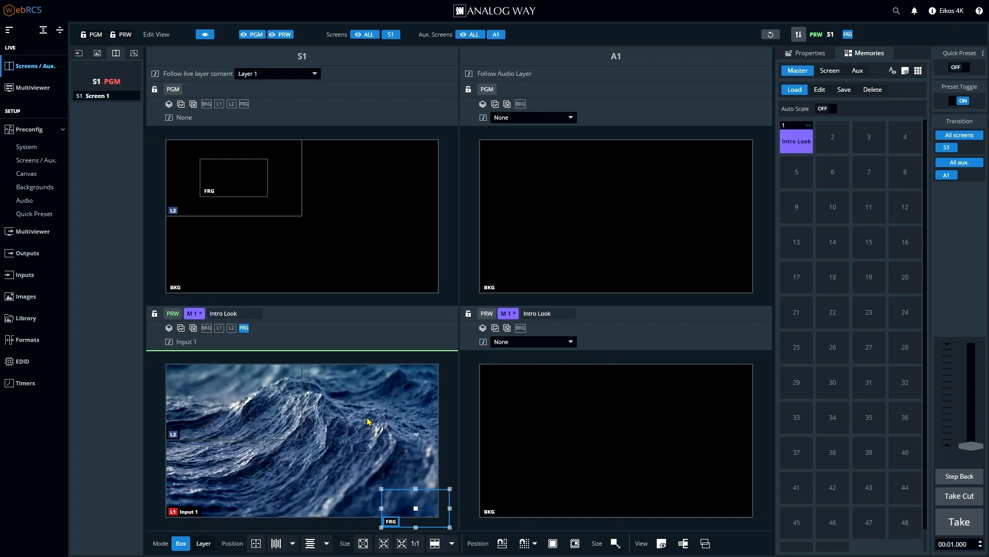
Recall master memory 1 'Intro Look' into preview and go to the Multiviewer page
click(218, 327)
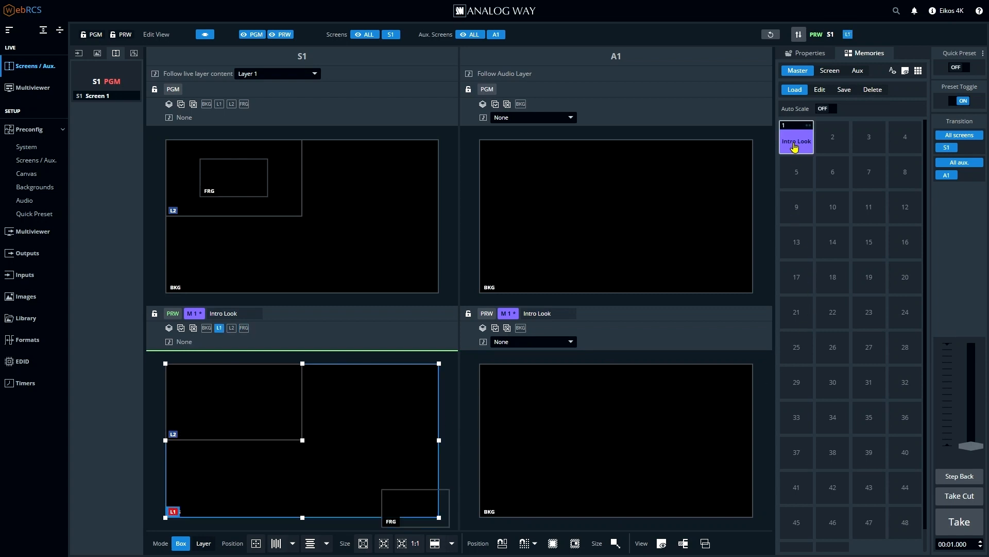
click(797, 137)
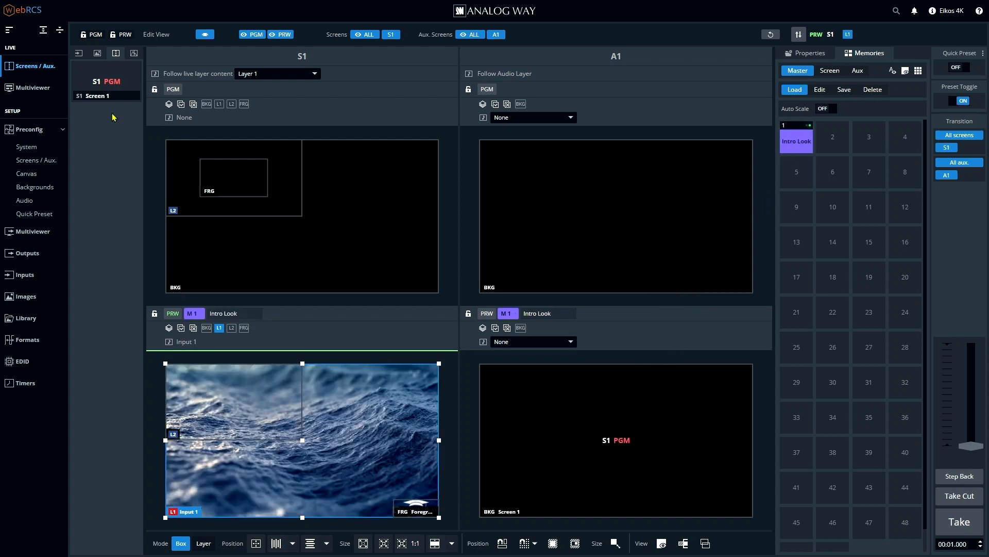
click(31, 87)
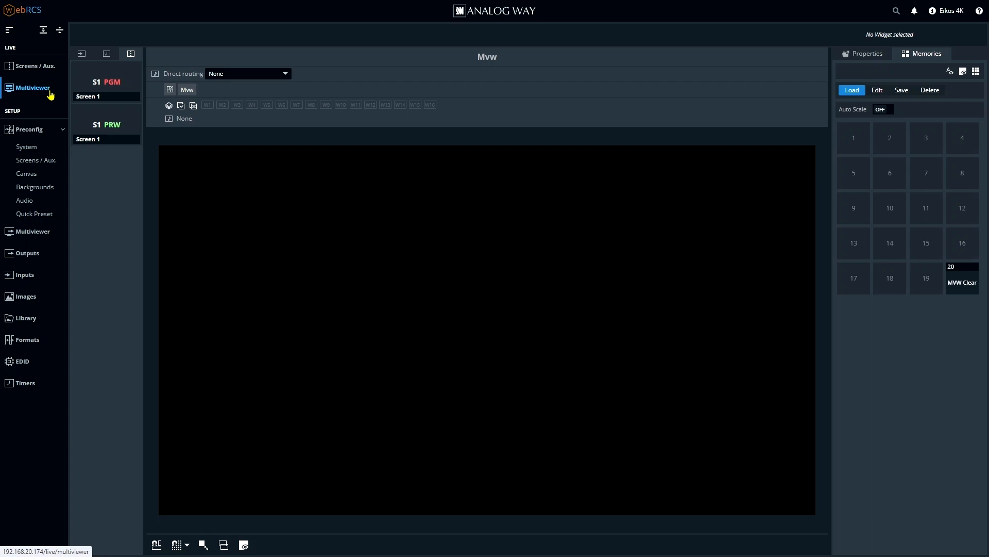
Review the multiviewer's available Inputs, Timers and Screens sources
click(81, 54)
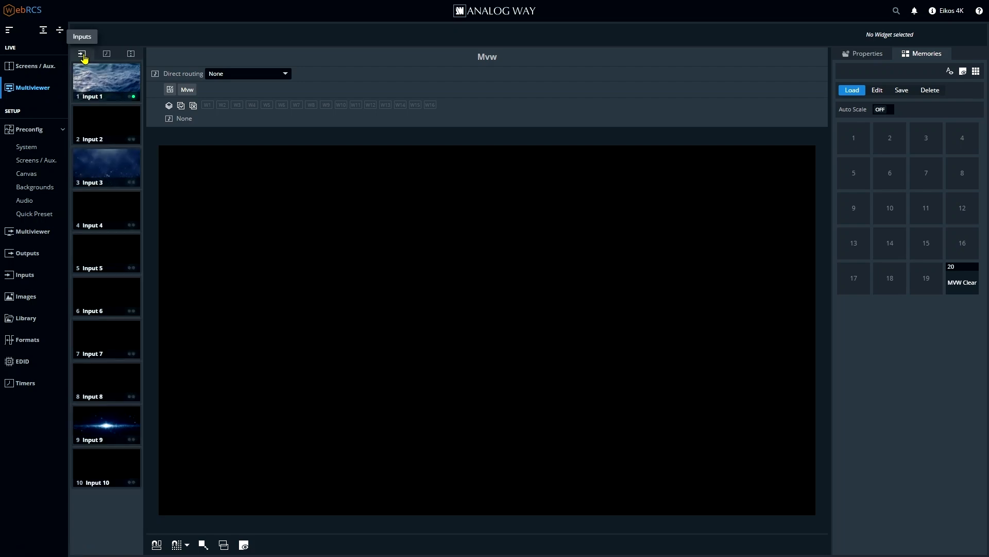
click(106, 54)
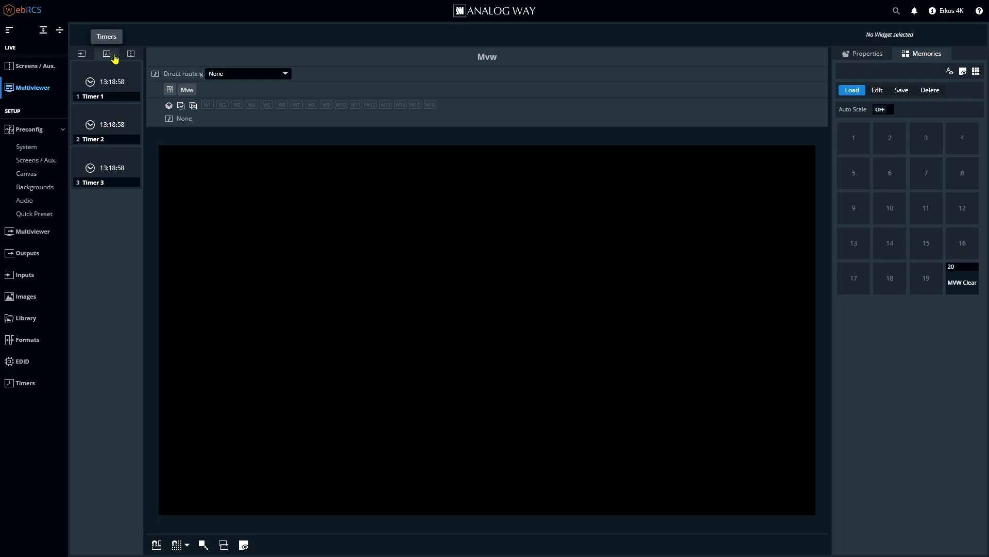
click(131, 54)
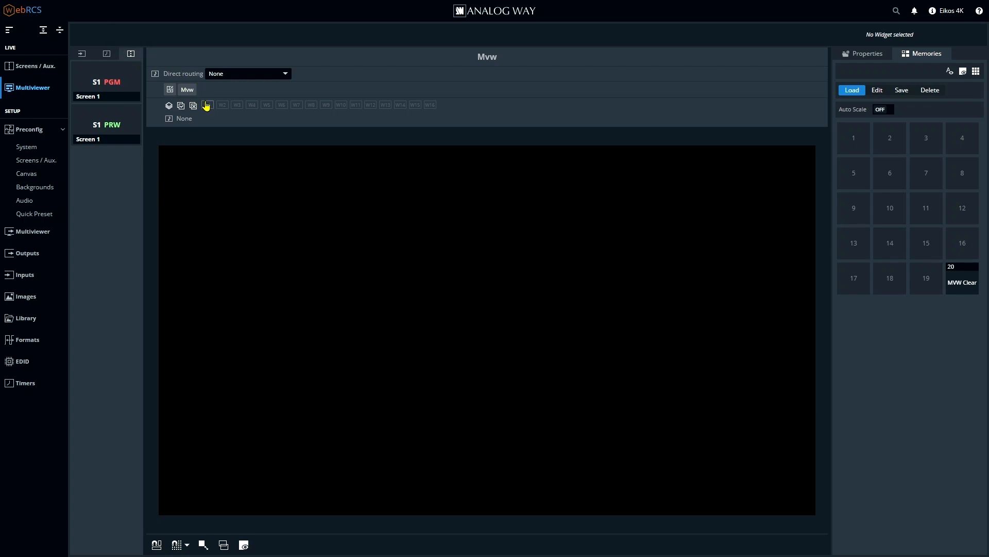
Enable multiviewer widget W1 from its Properties
click(207, 105)
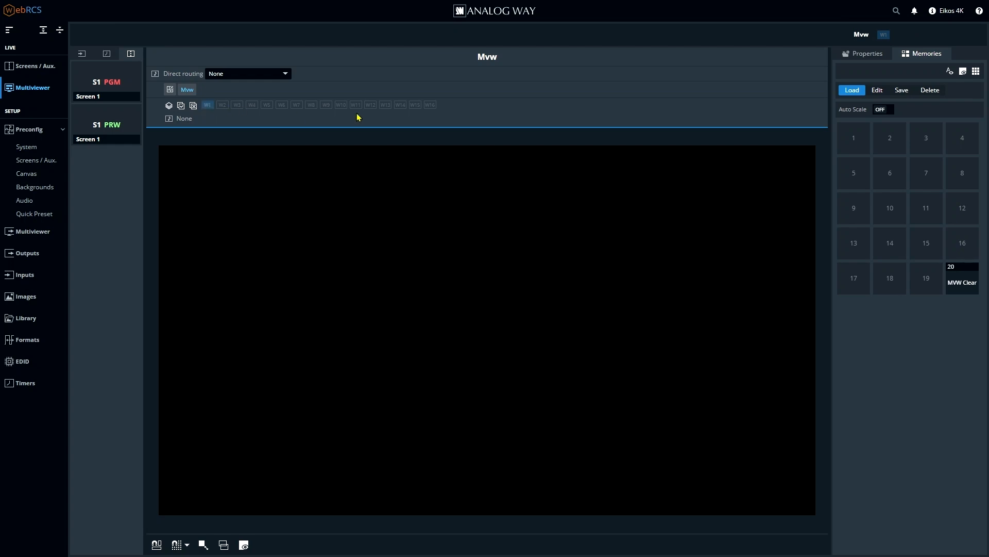
click(865, 53)
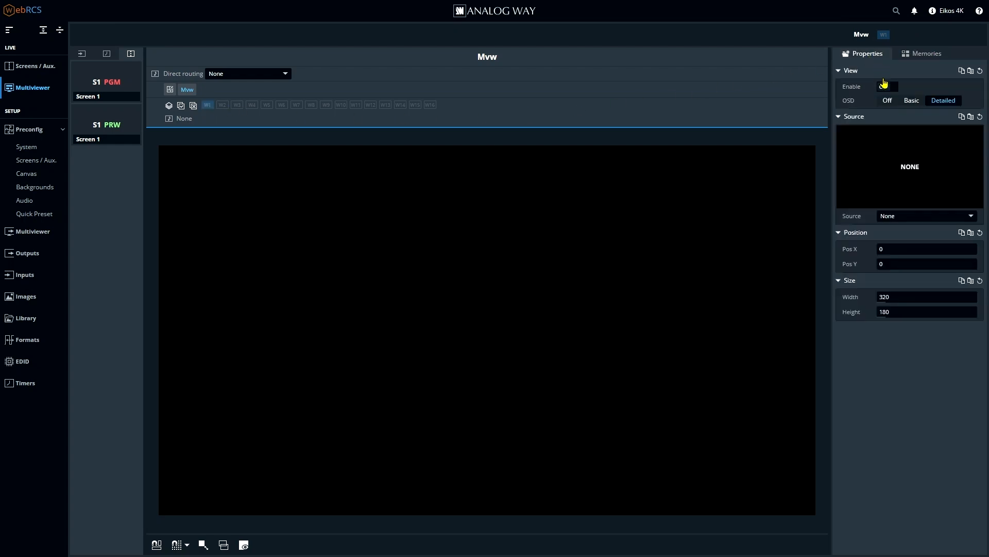
click(888, 86)
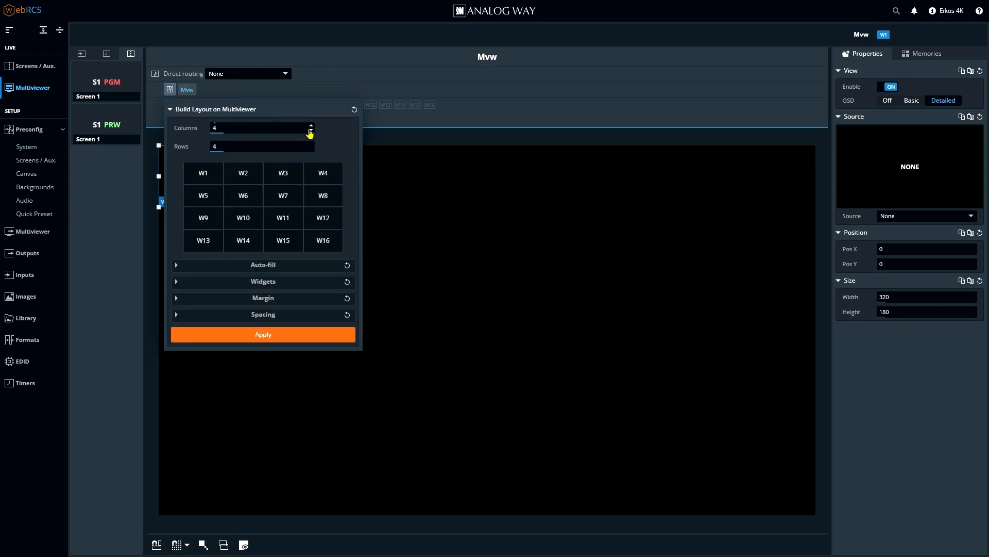
Build a 2x2 multiviewer layout auto-filled with Inputs
click(311, 131)
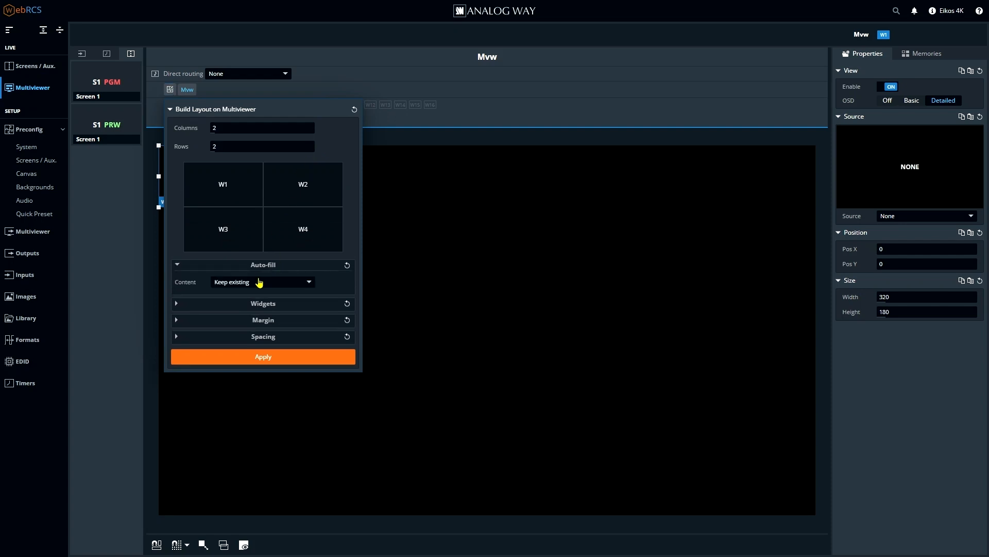
click(263, 357)
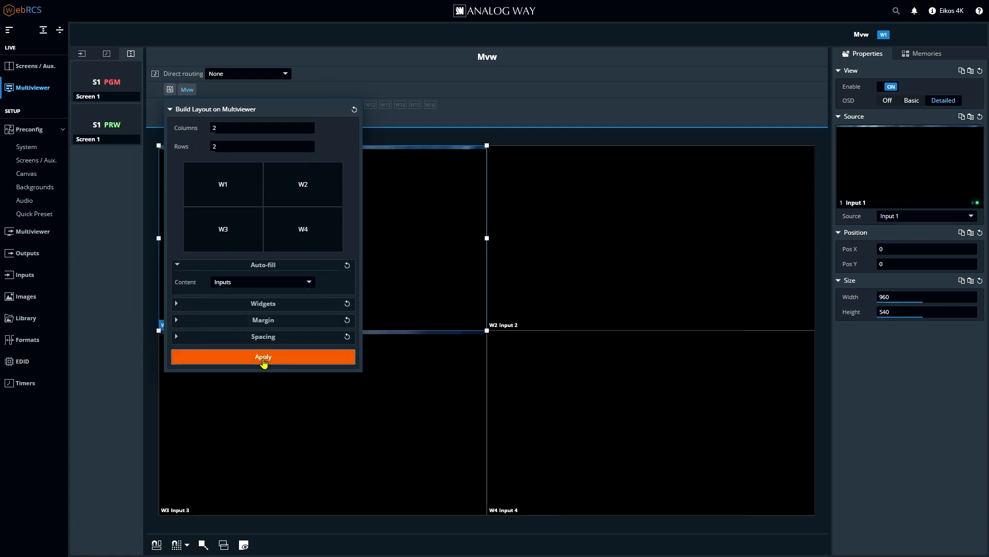
click(263, 357)
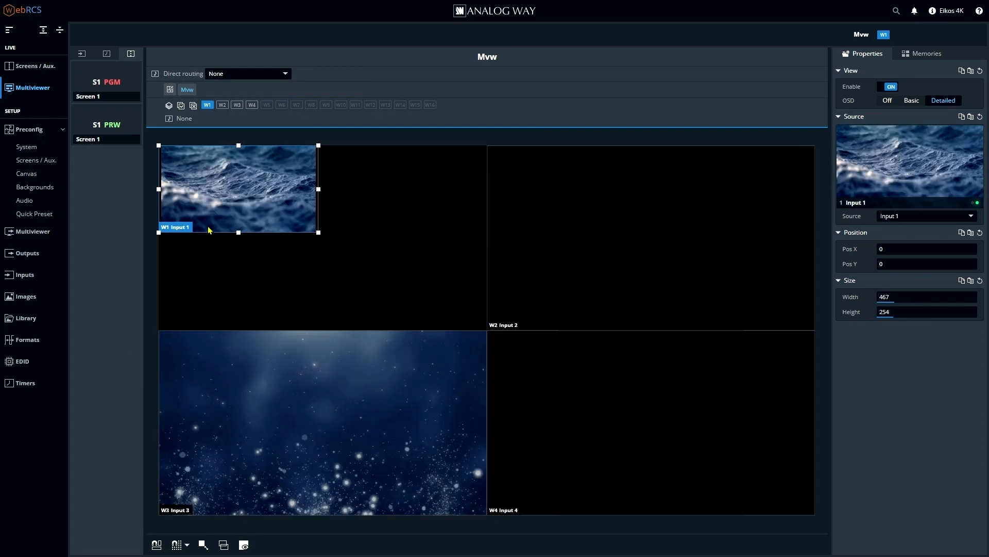
Adjust the Input 1 widget in the top-left quadrant and set W4's source to Input 2
drag(239, 188, 316, 231)
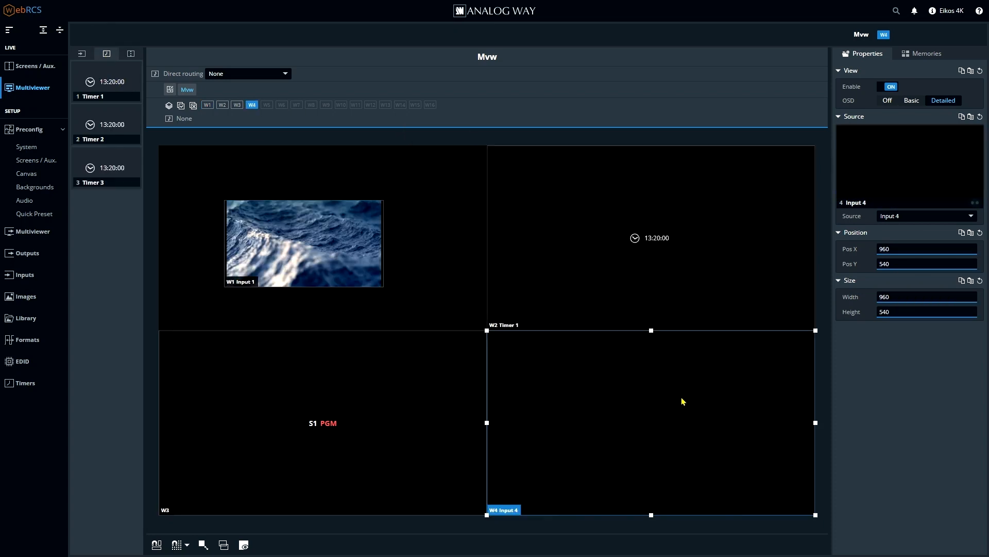
click(924, 215)
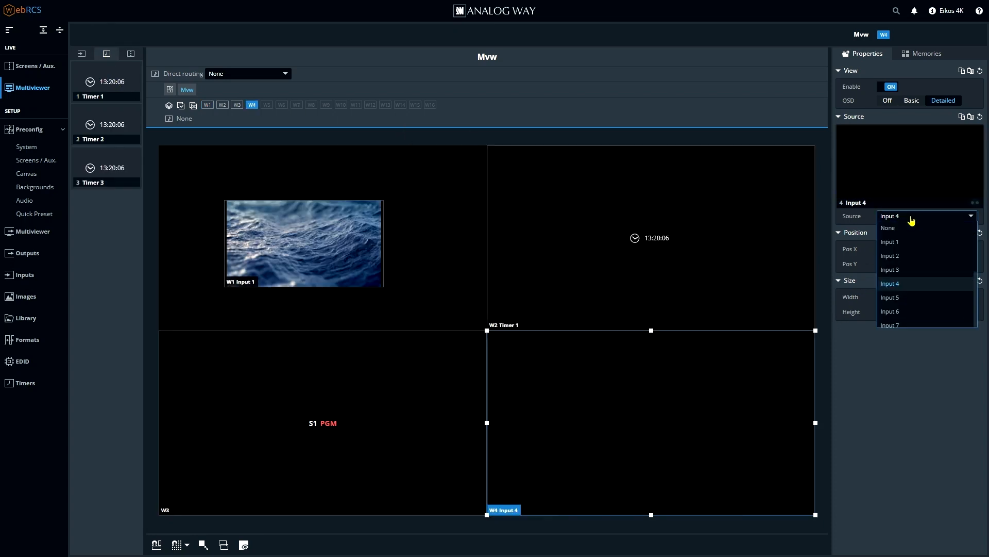
click(890, 255)
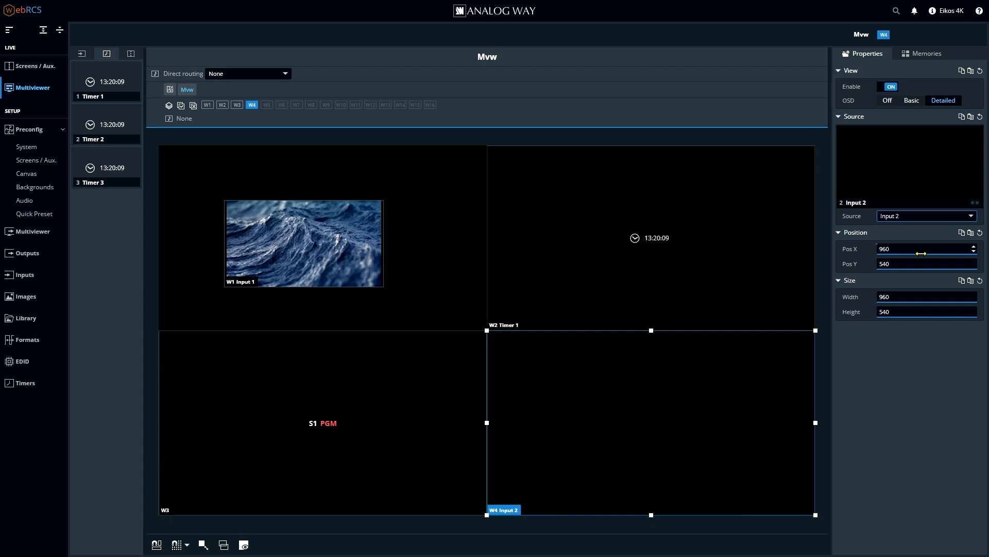
Save the layout as multiviewer memory 2 named 'My Awesome Look'
click(921, 53)
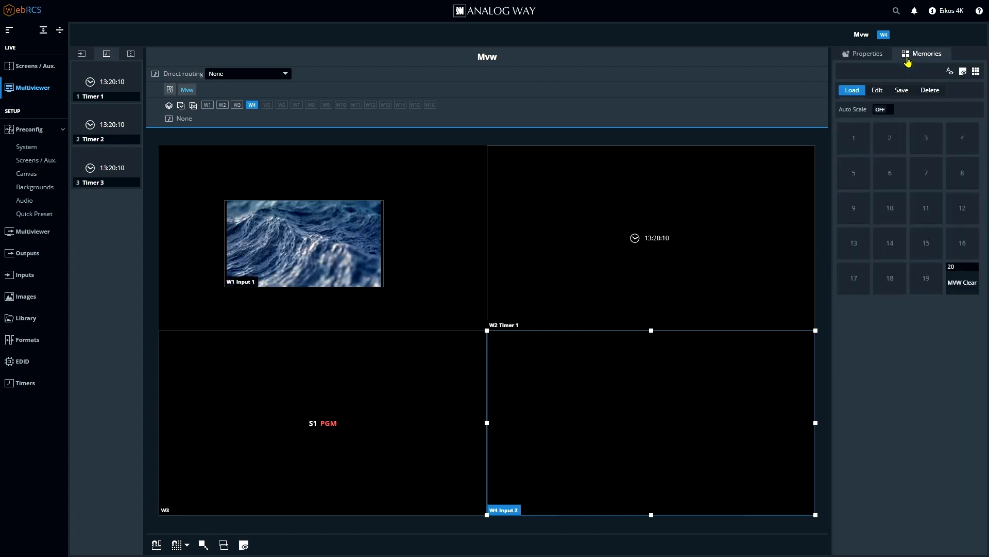
click(901, 90)
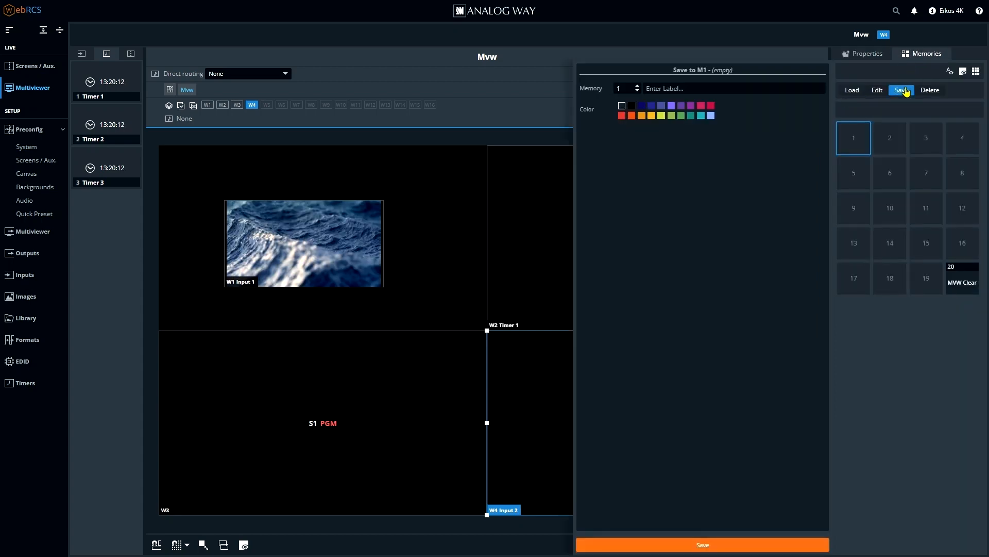
click(637, 86)
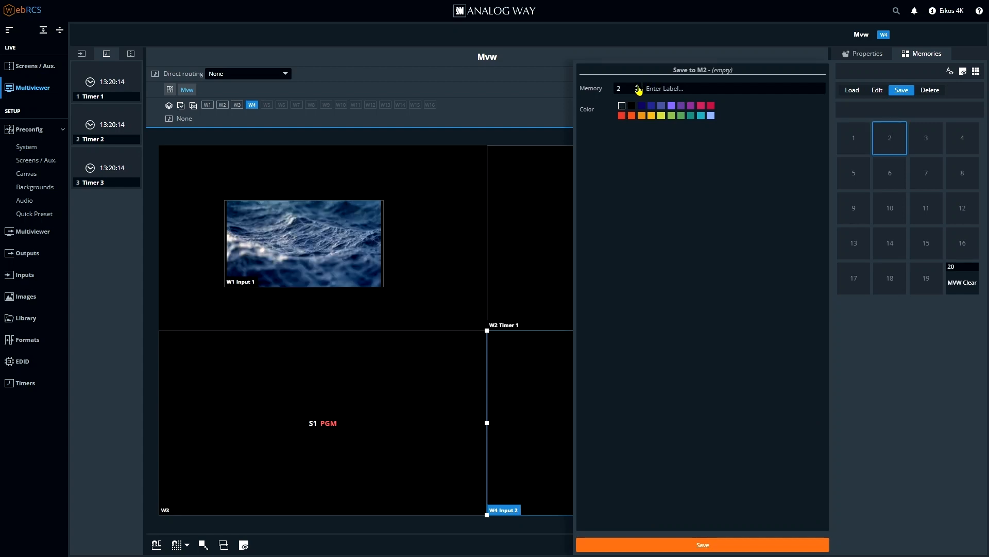
text(My Awesome Look)
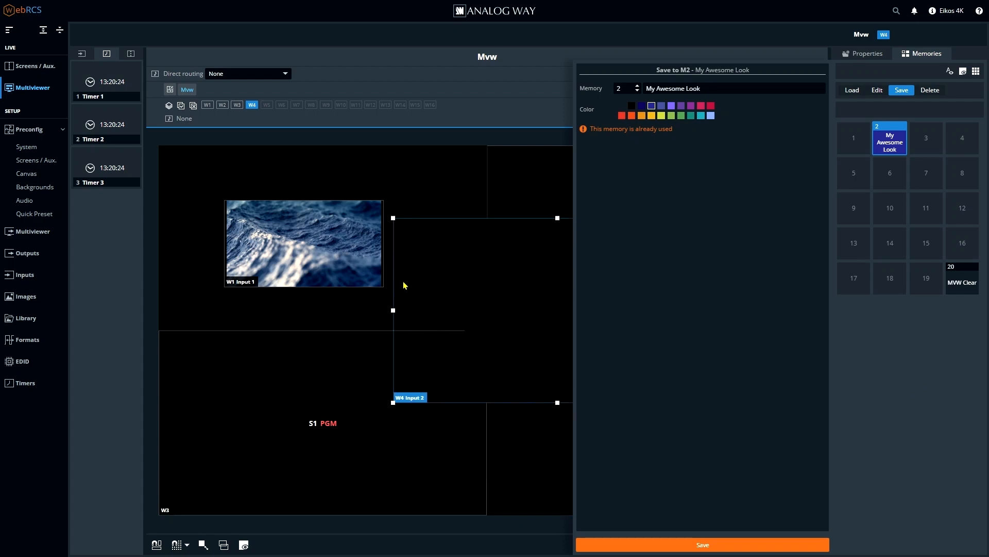
click(851, 90)
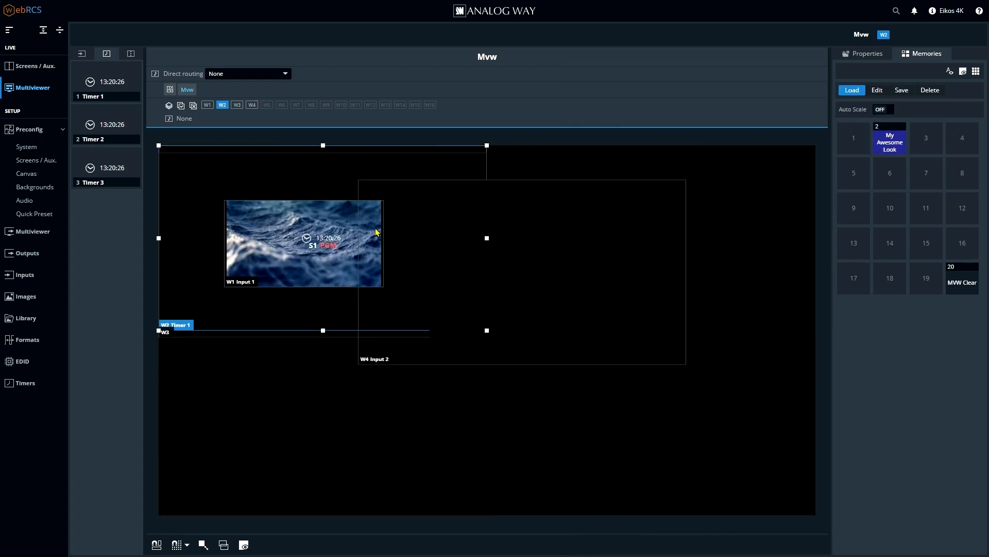